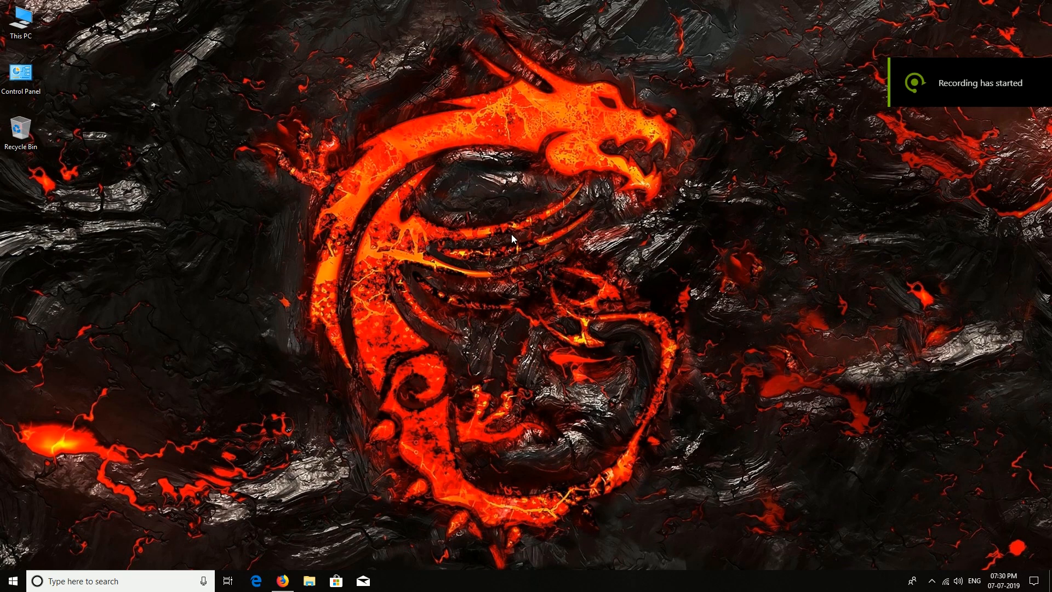
mouse_move(167, 400)
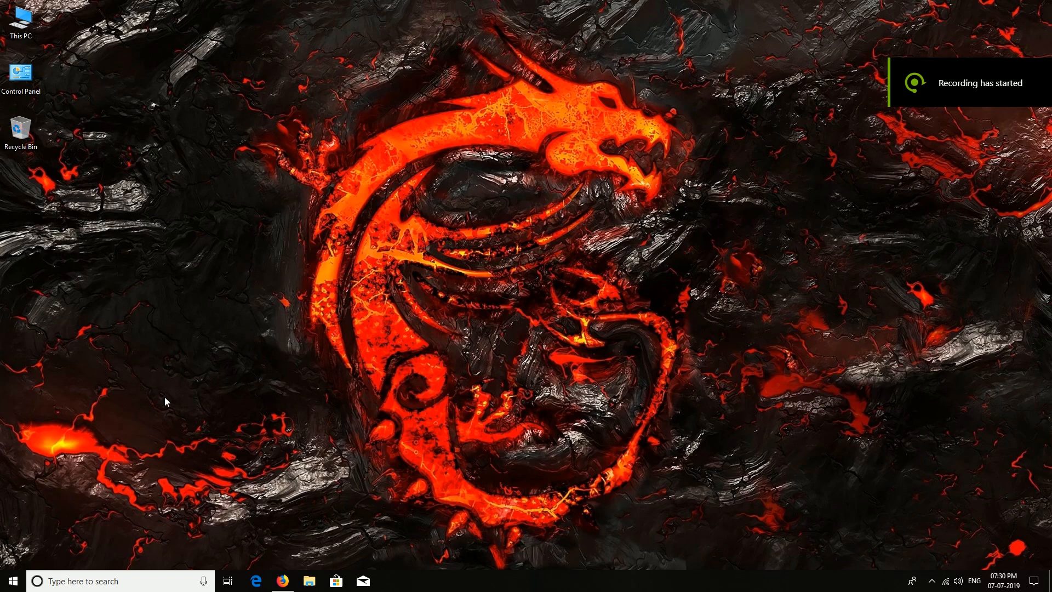
mouse_move(335, 327)
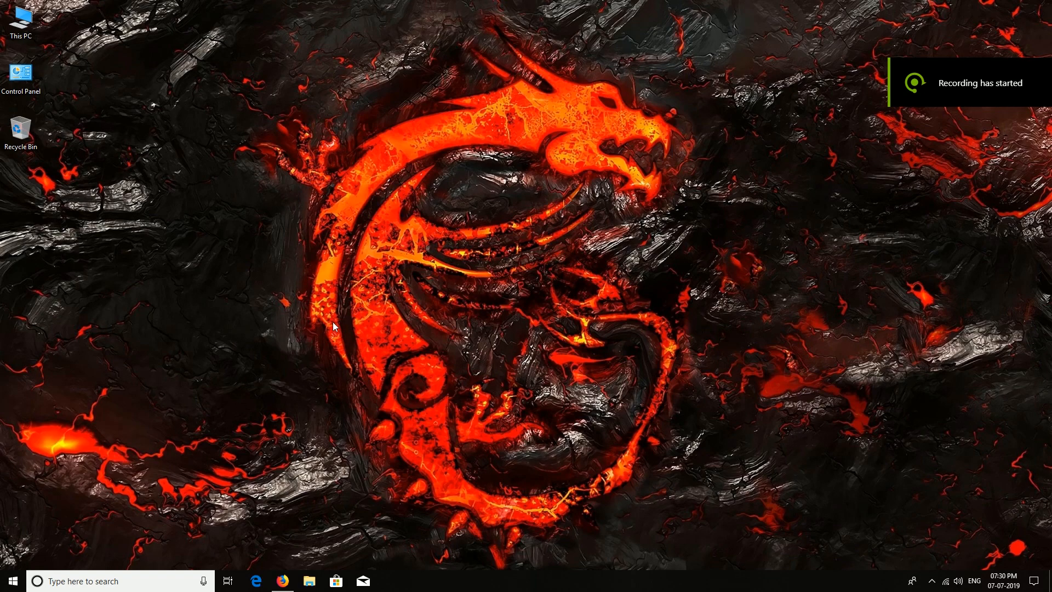
Step: Open the Start menu and scroll down the pinned tiles to the PUBG LITE shortcut
click(8, 582)
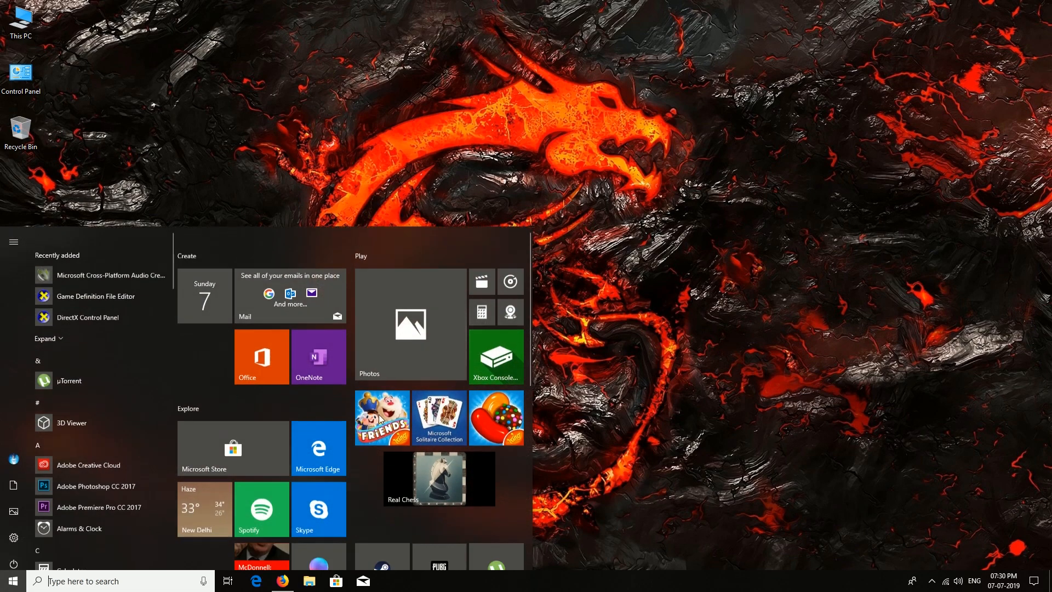
scroll(down, 3)
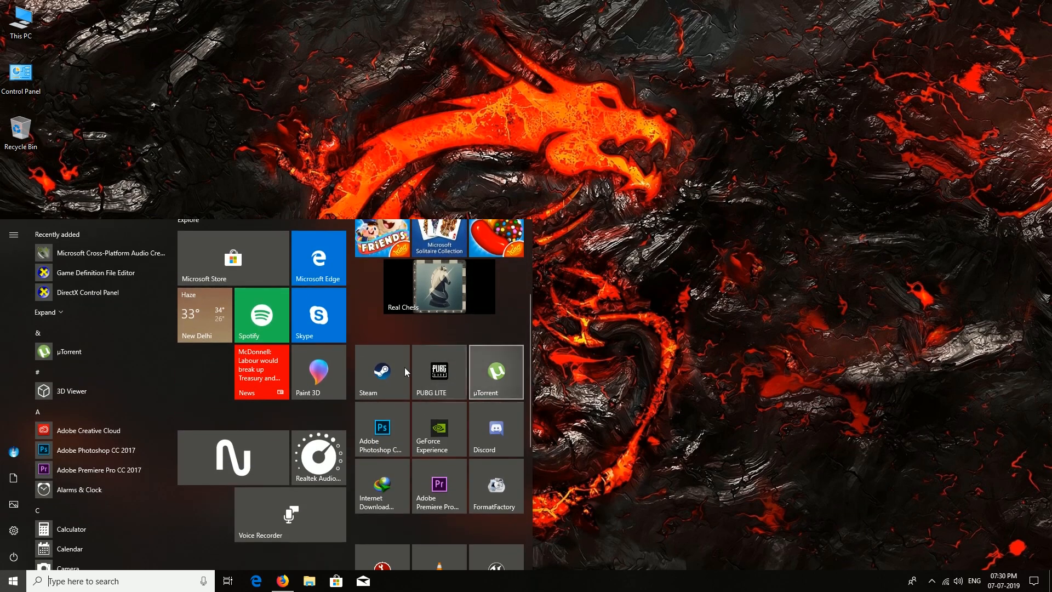
Step: Launch PUBG LITE, approve the UAC prompt, and choose Login with Facebook
click(439, 371)
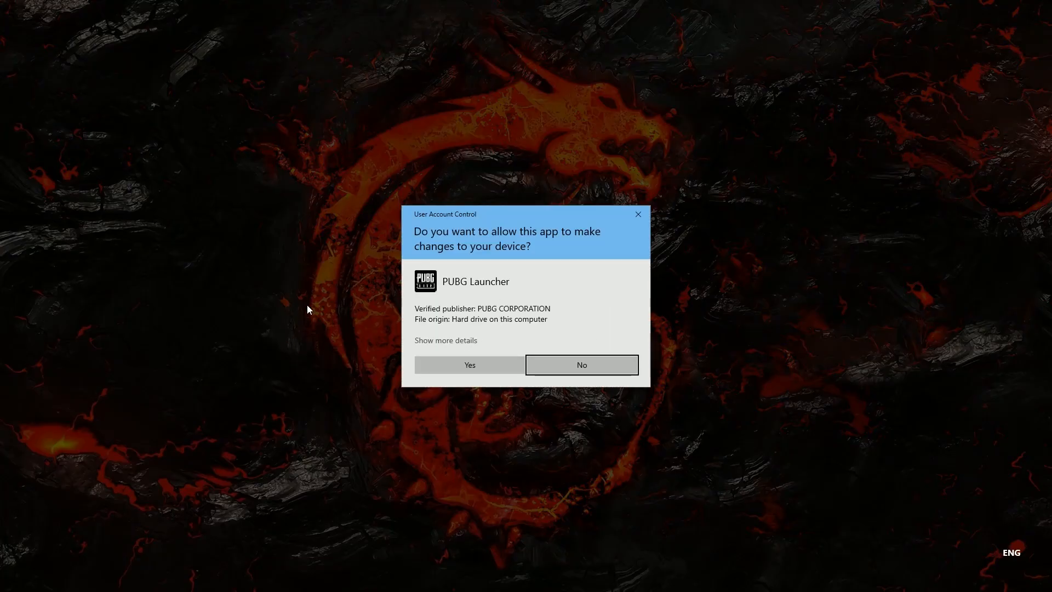
click(581, 365)
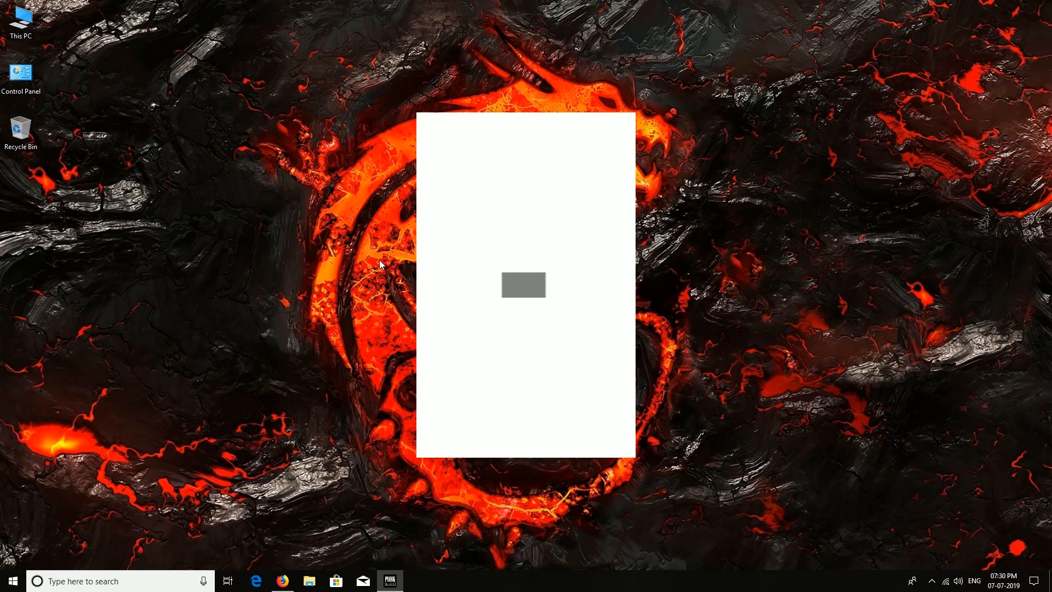
mouse_move(611, 219)
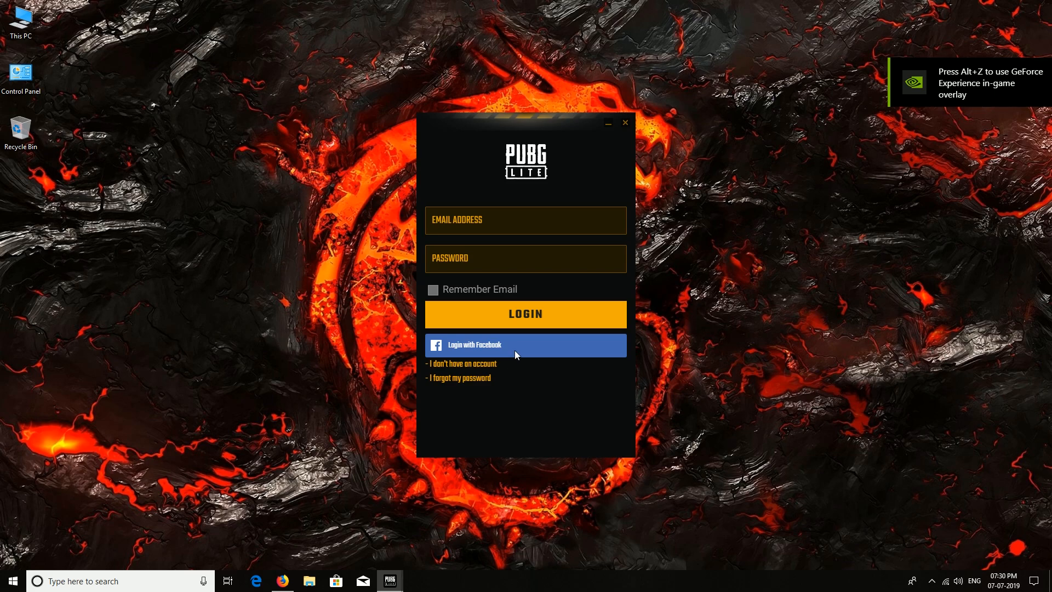
click(525, 345)
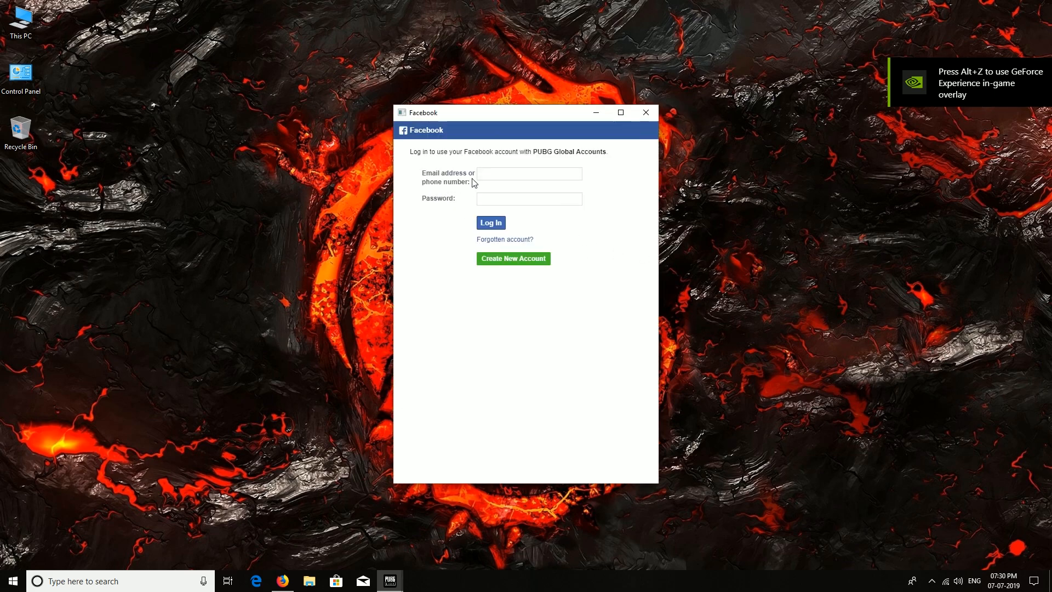
Step: Sign in with the Facebook email 'kirhn' and its password
click(529, 173)
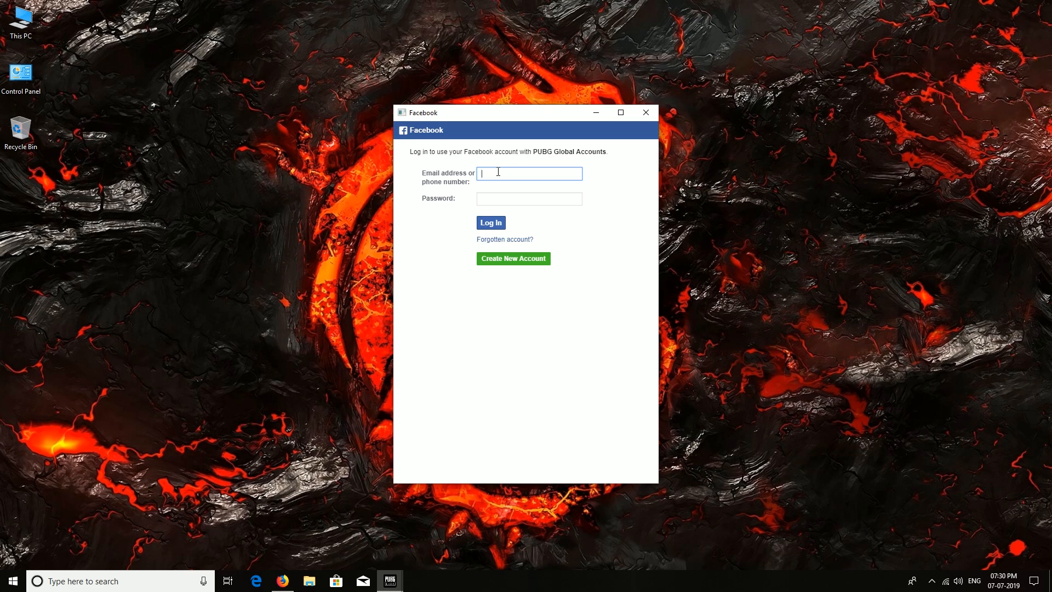
text(kirhn)
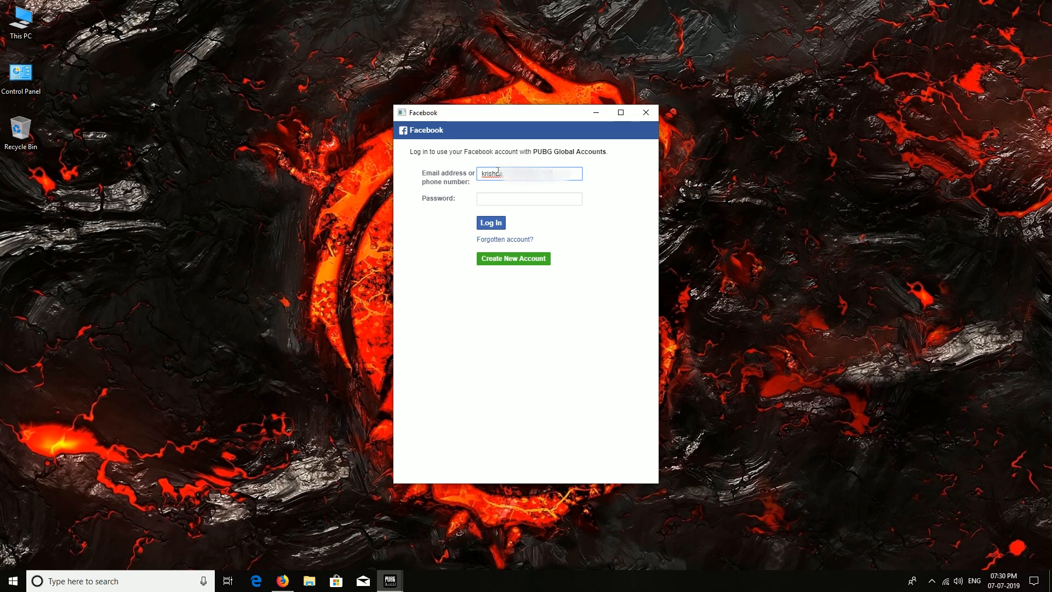
click(530, 198)
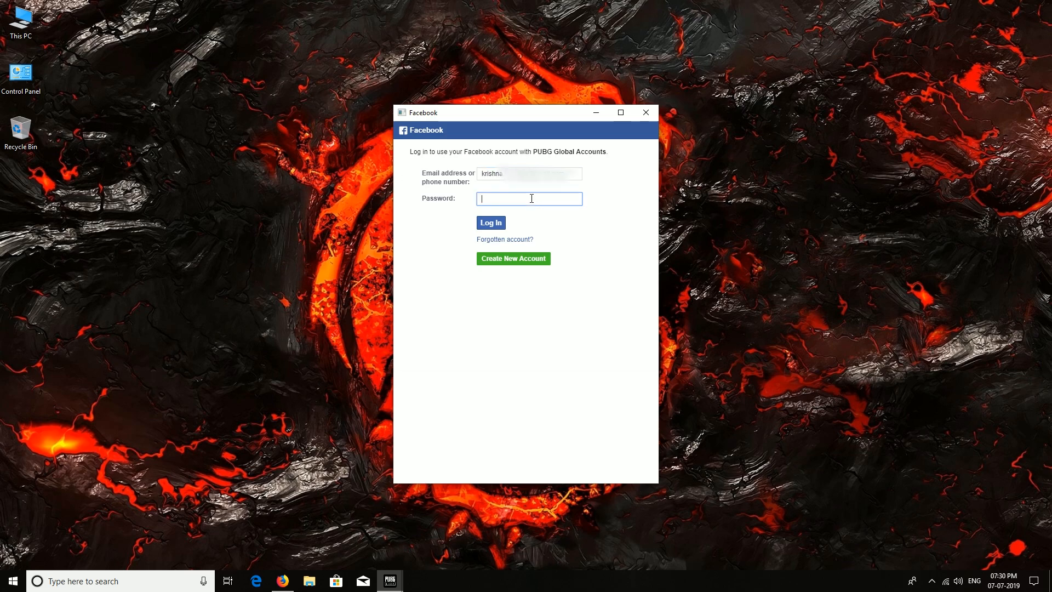
text(•••••)
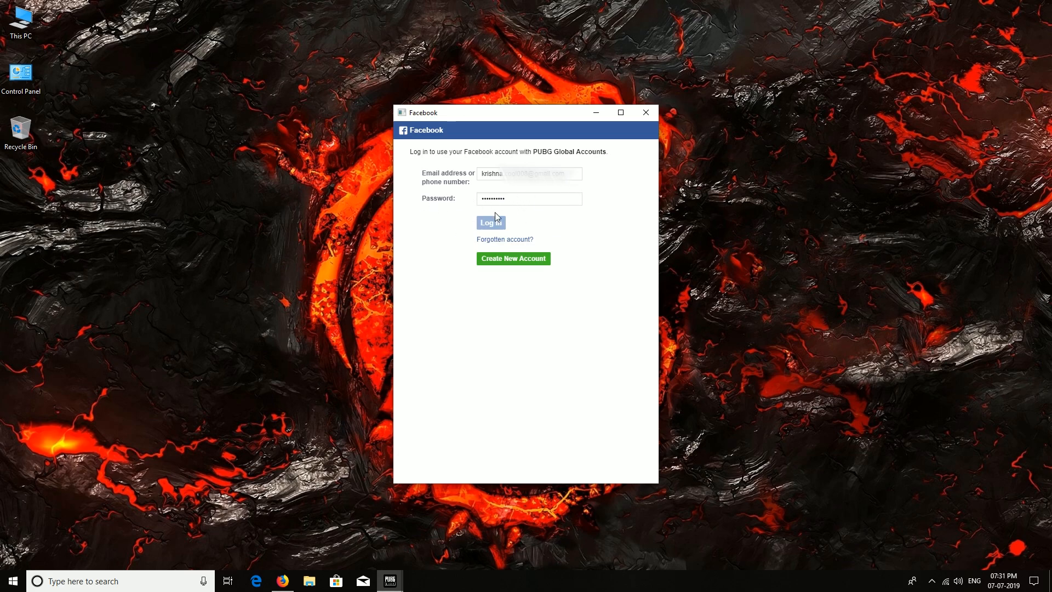
click(491, 222)
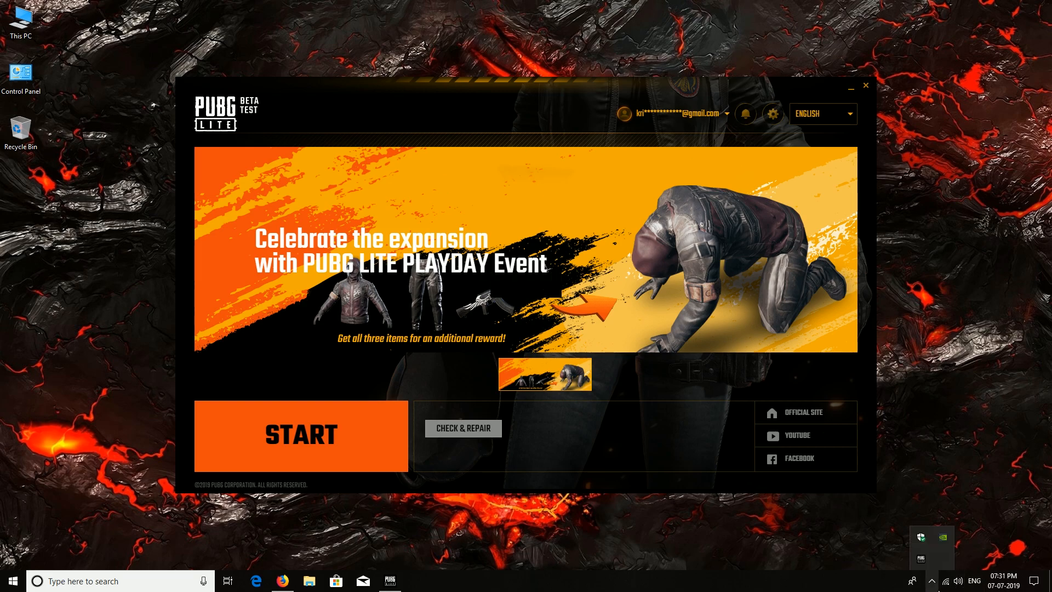
Step: Start the game from the PUBG Lite launcher and let the launcher close to the desktop
click(946, 578)
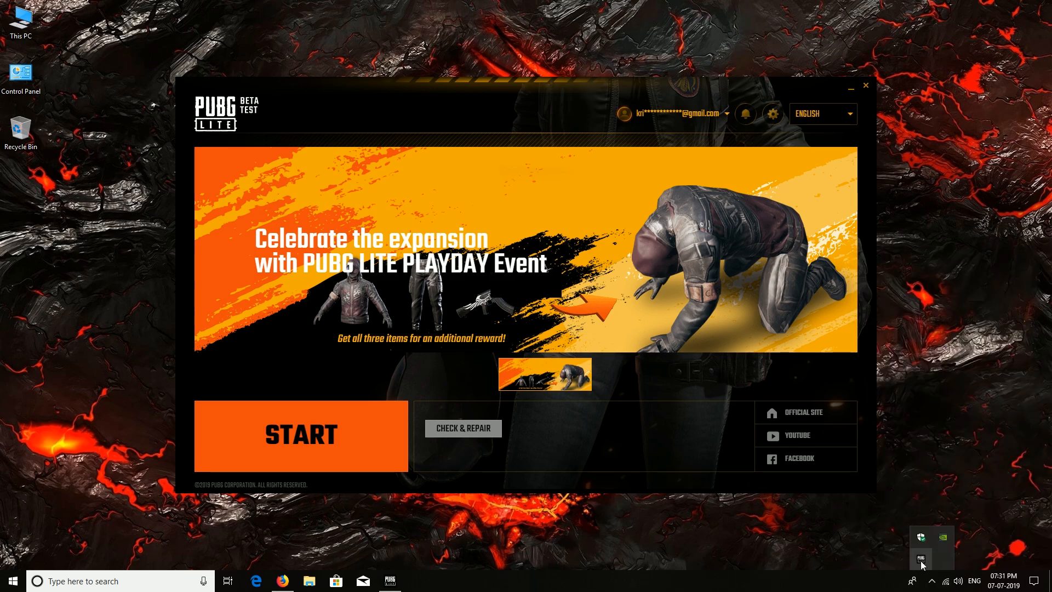
mouse_move(345, 302)
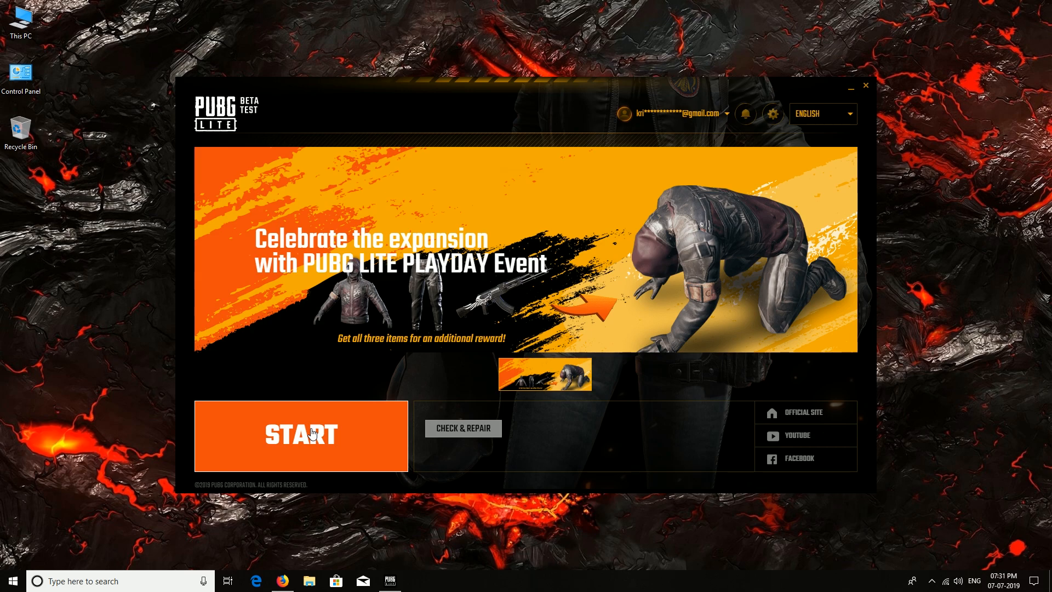
click(301, 435)
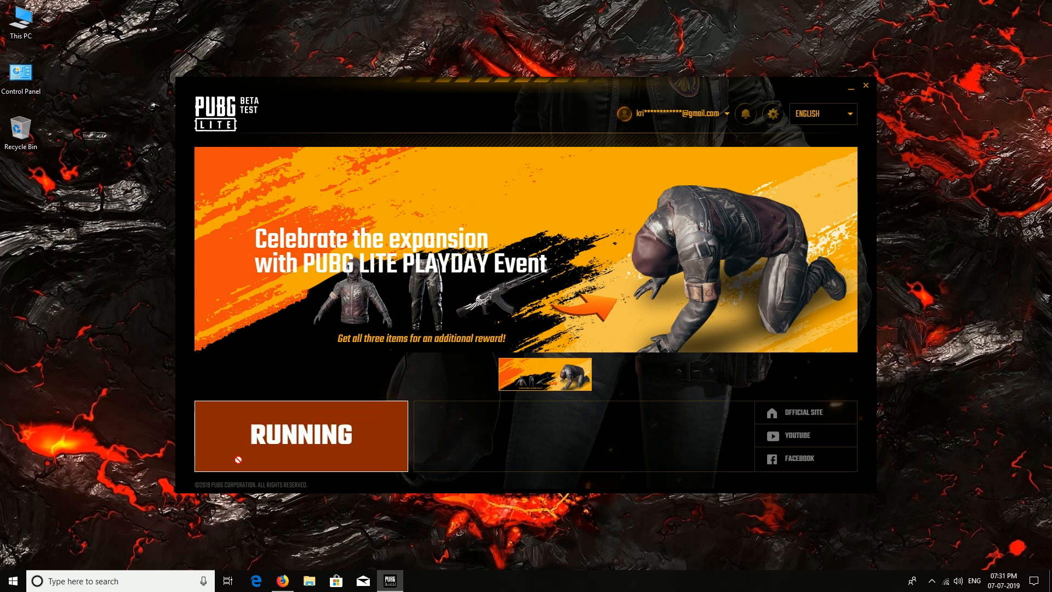
click(865, 85)
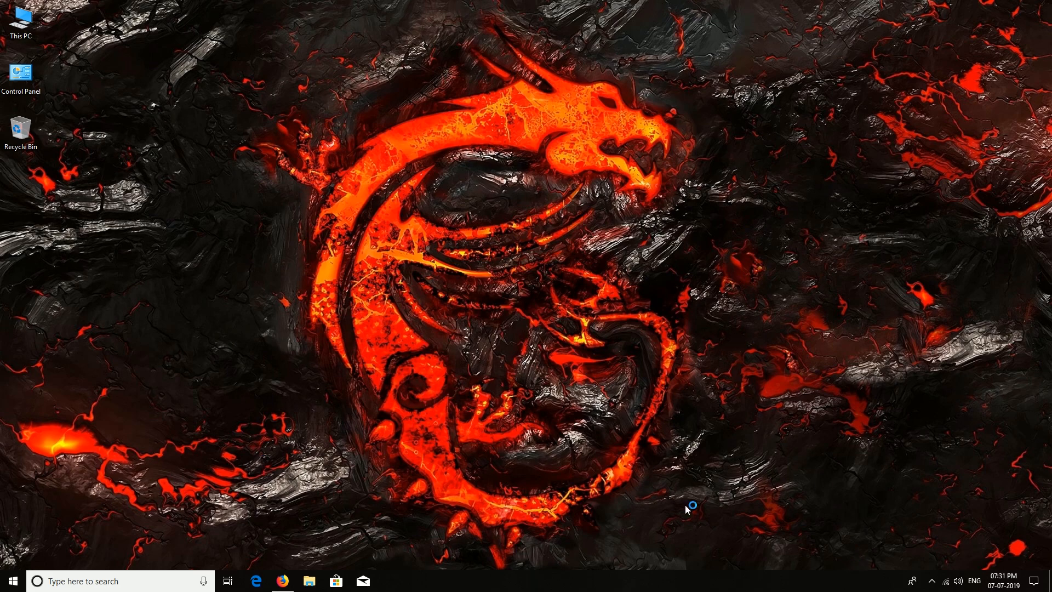
mouse_move(559, 265)
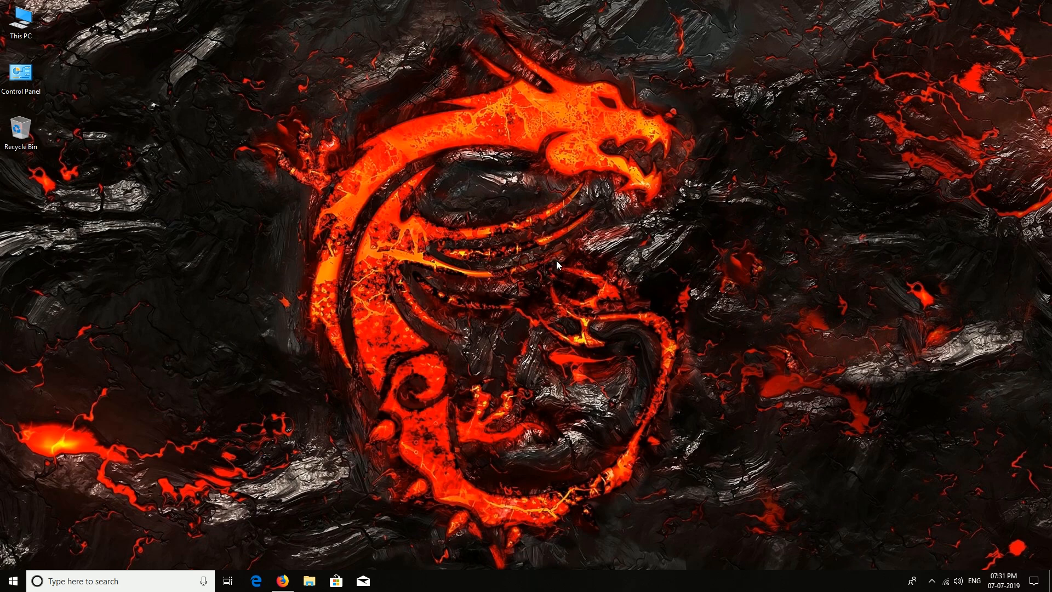
mouse_move(567, 299)
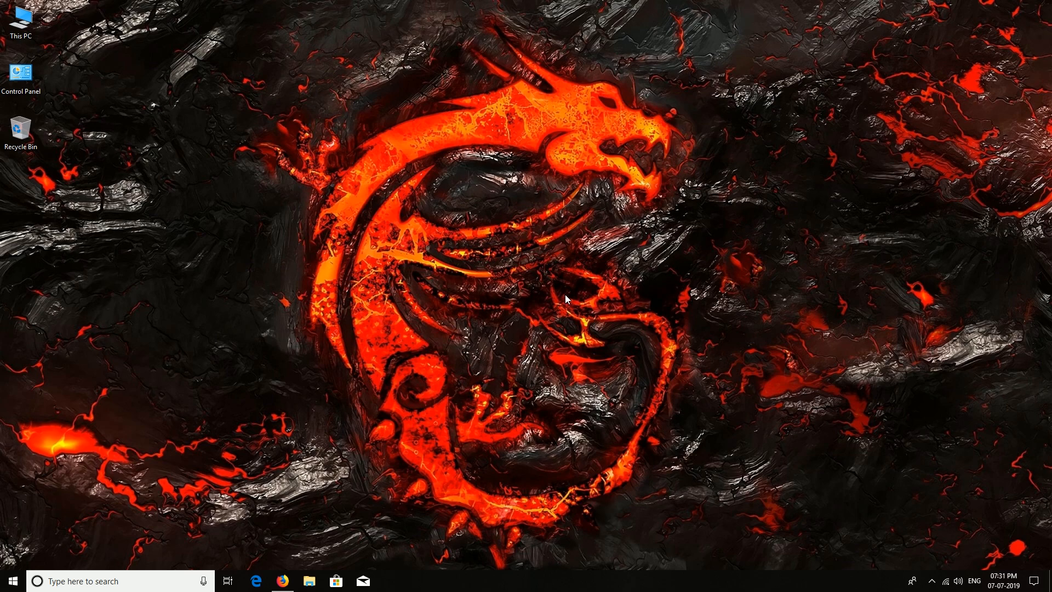
mouse_move(482, 244)
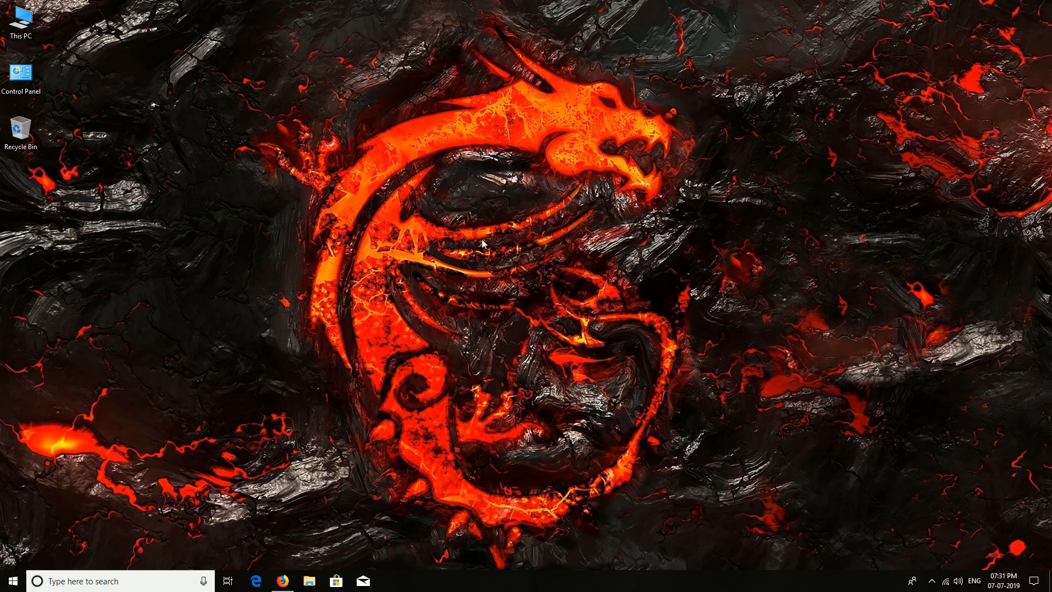
mouse_move(496, 270)
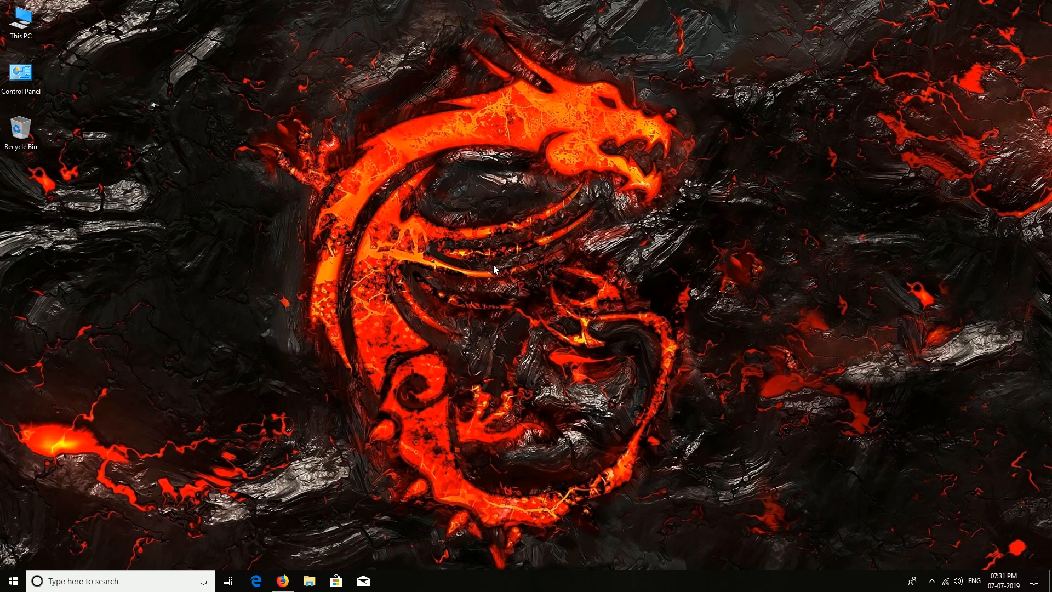
mouse_move(633, 489)
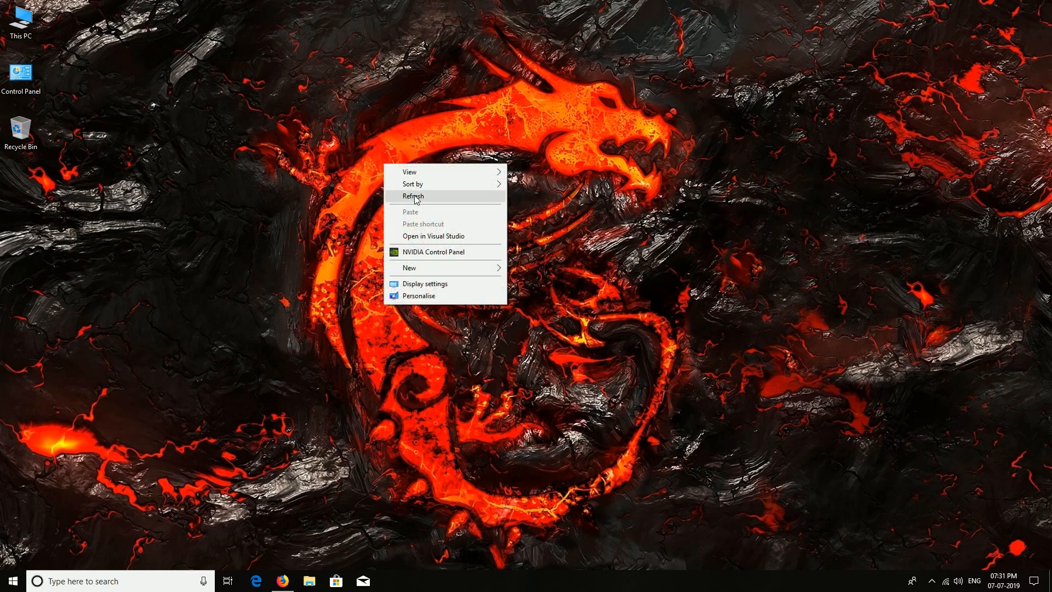
Step: Refresh the desktop, then scroll through Task Manager's background processes, including PUBGLite.exe
click(413, 195)
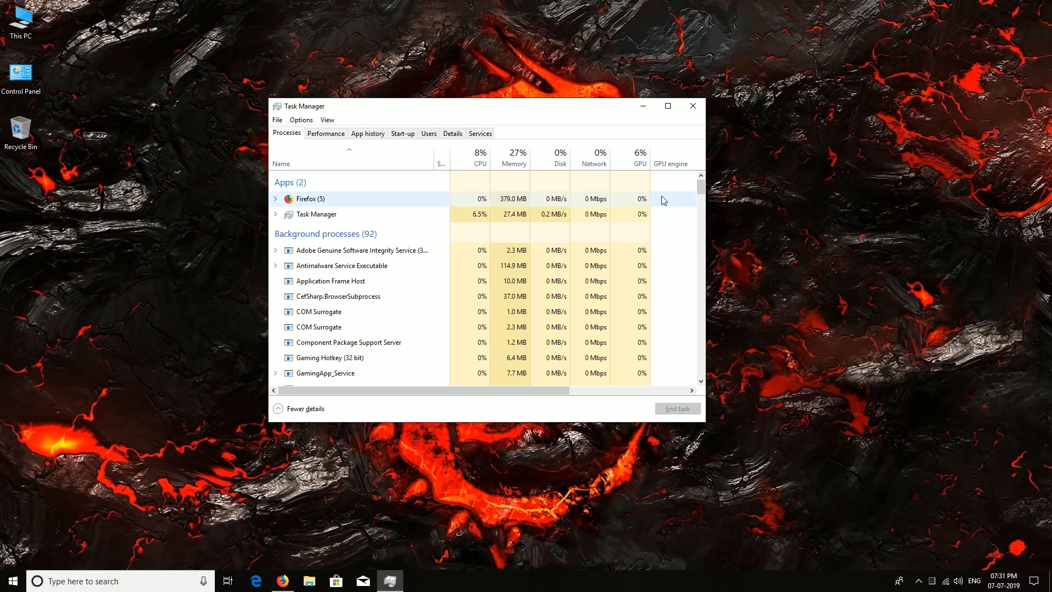
scroll(down, 3)
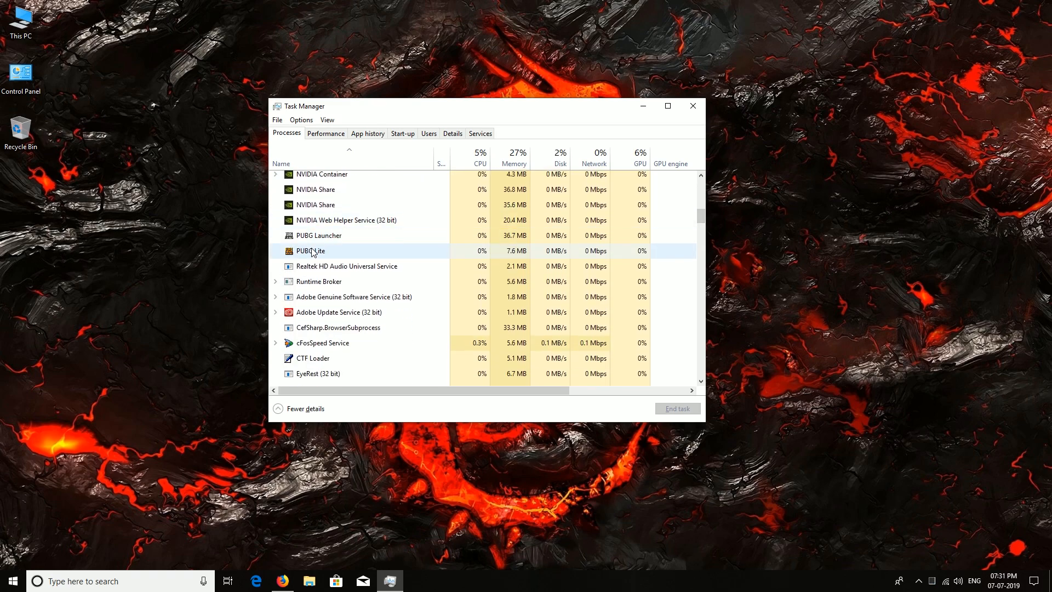
scroll(down, 3)
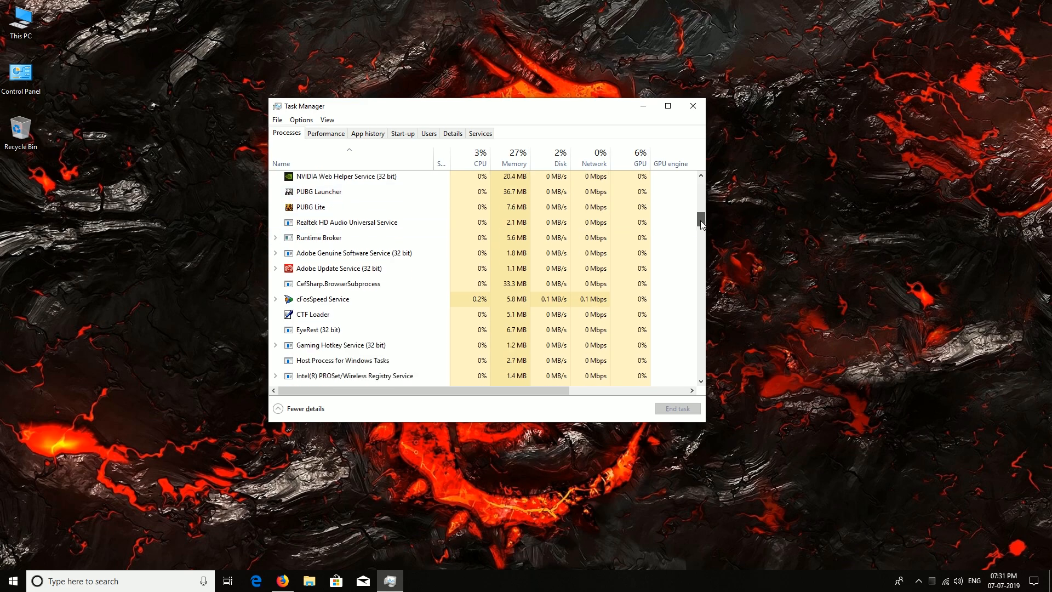
scroll(down, 3)
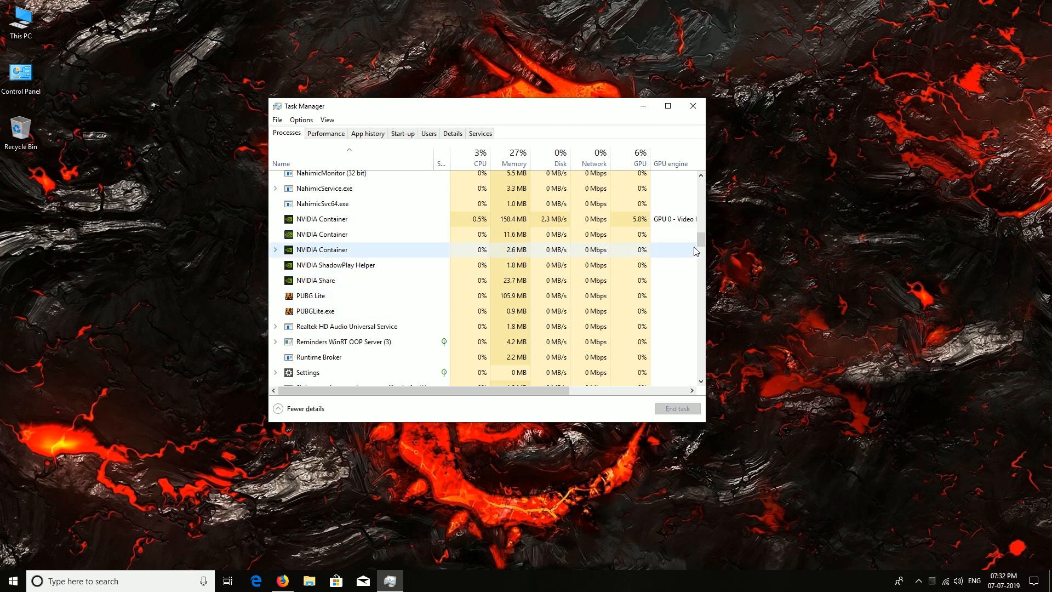
scroll(down, 3)
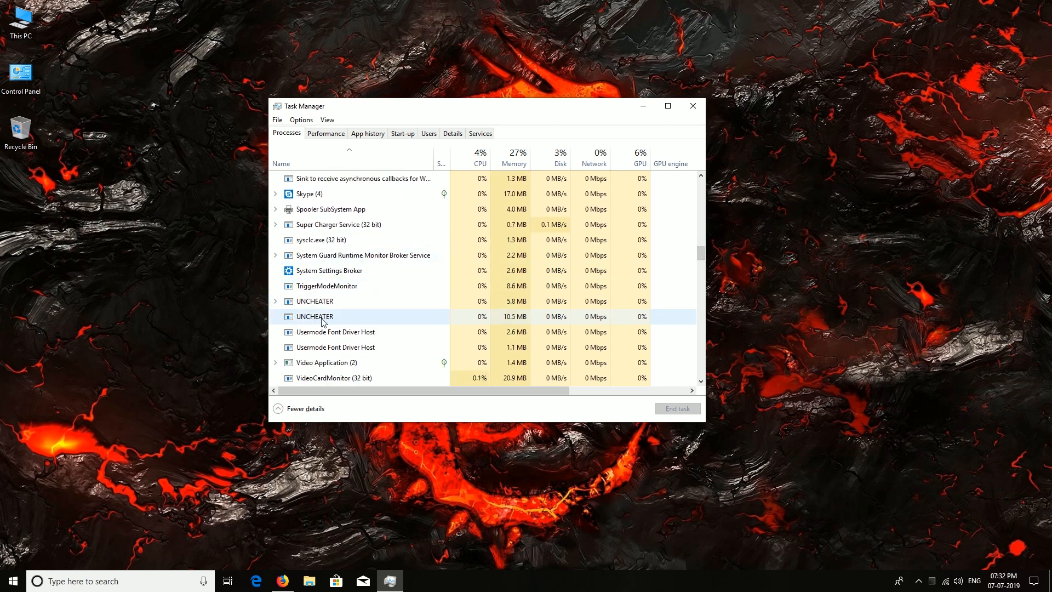
scroll(down, 3)
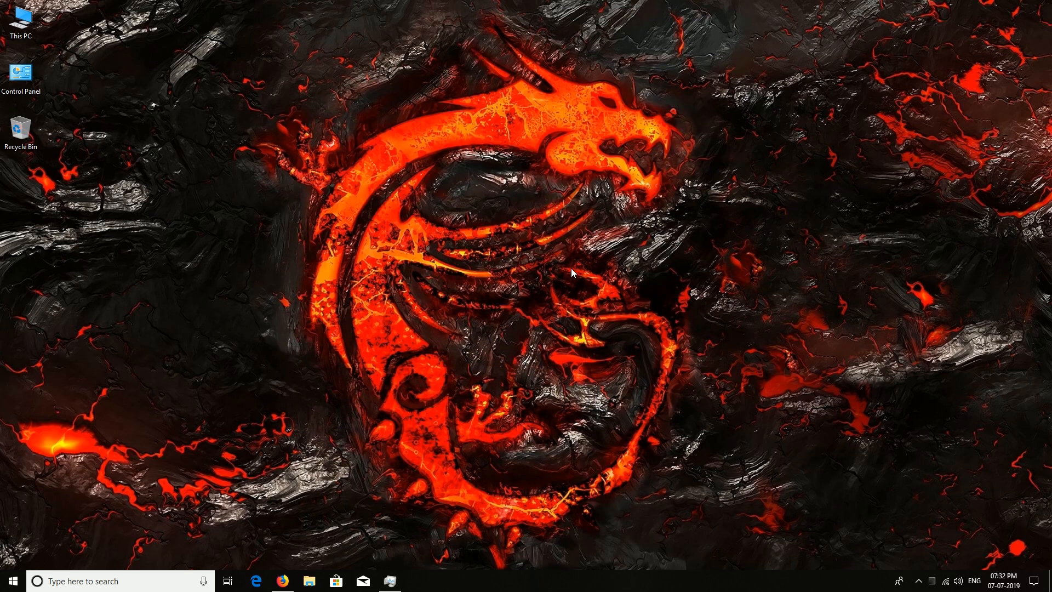
mouse_move(436, 281)
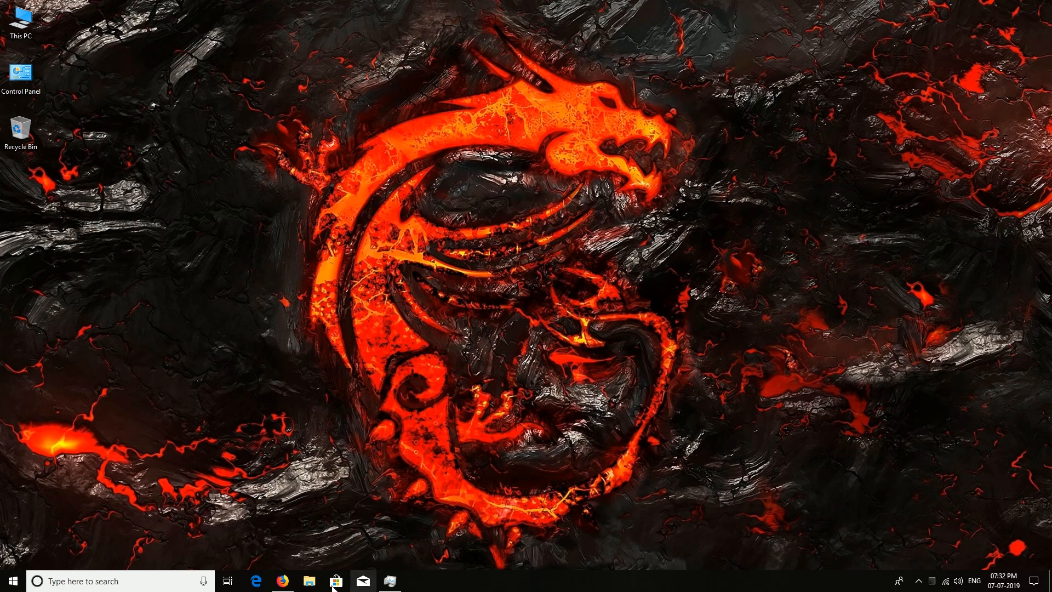
Step: Switch to Firefox to watch the 'PUBG LITE PC RUNNING ERROR! FIX/SOLUTION' YouTube video
click(285, 581)
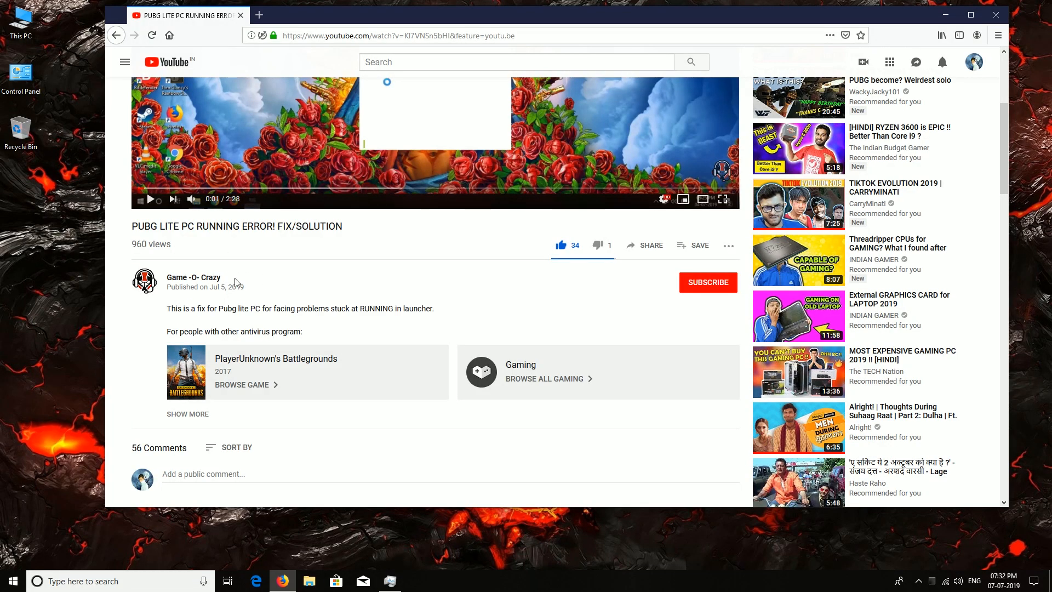
mouse_move(893, 92)
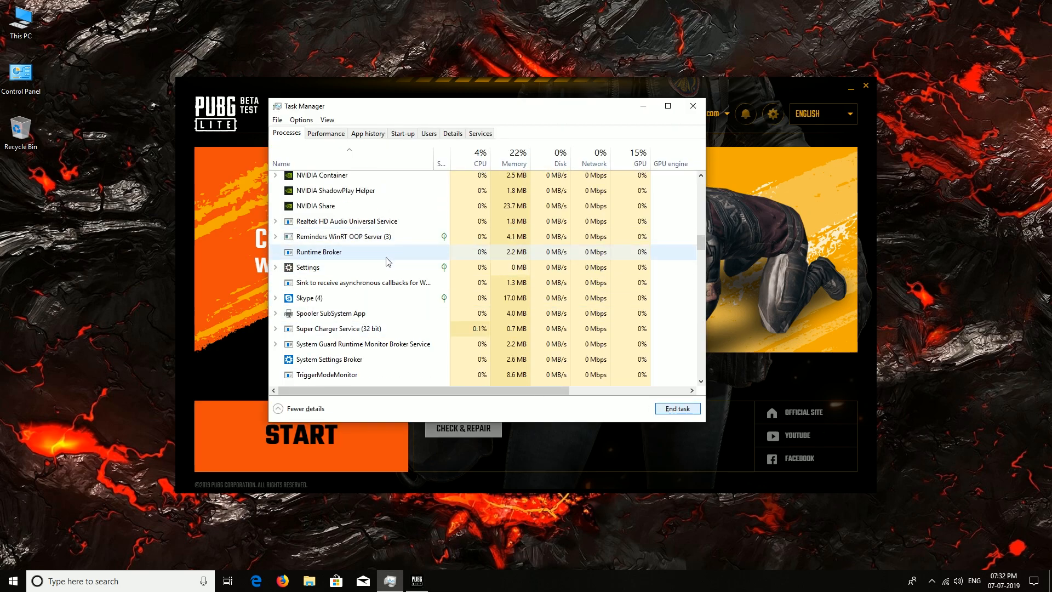
Step: Scroll through Task Manager's Processes list to review the running background processes
scroll(down, 3)
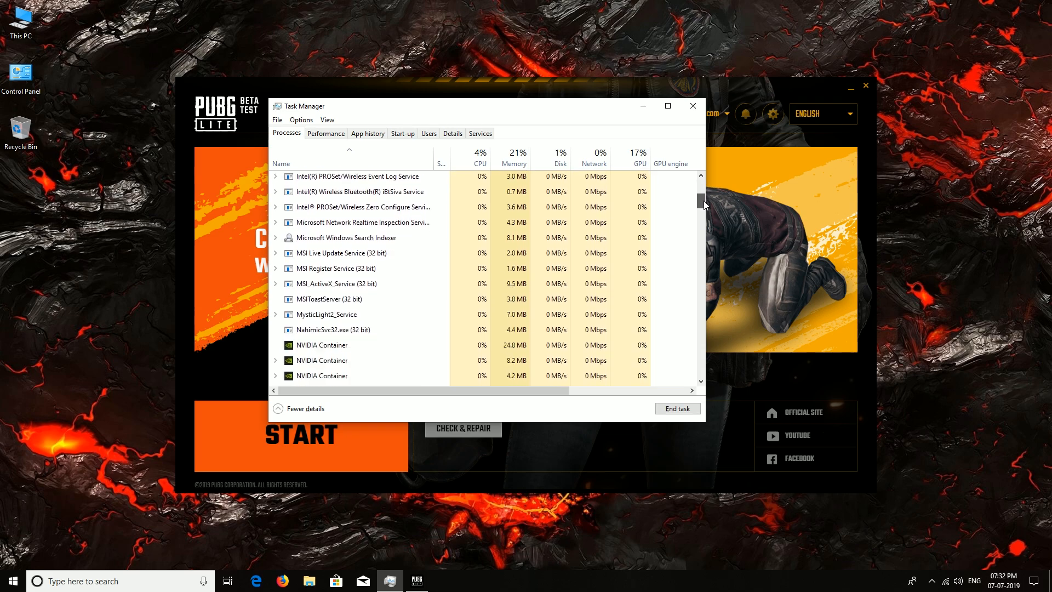
scroll(down, 3)
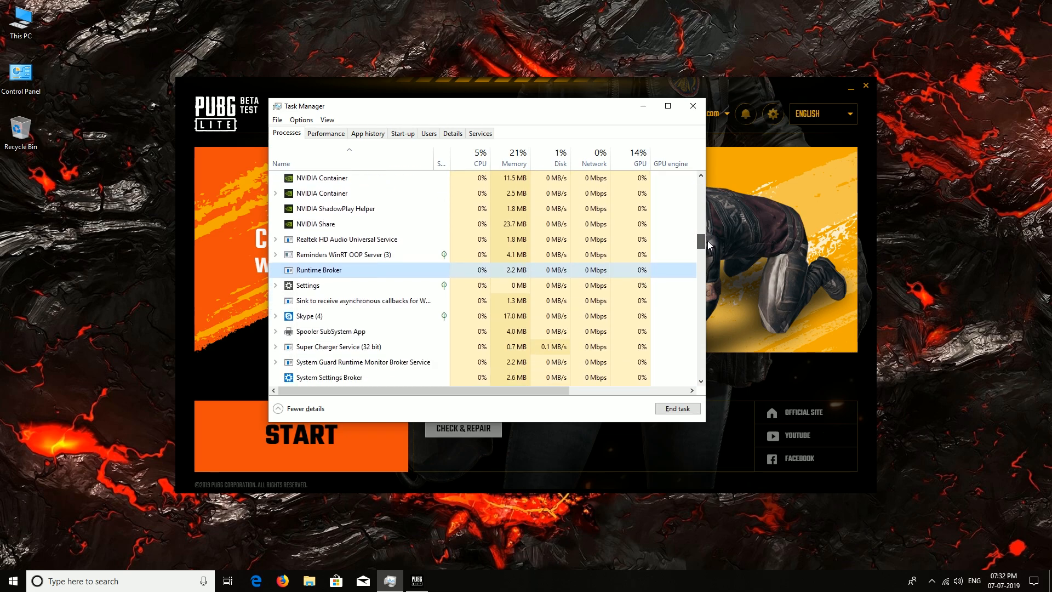
scroll(down, 3)
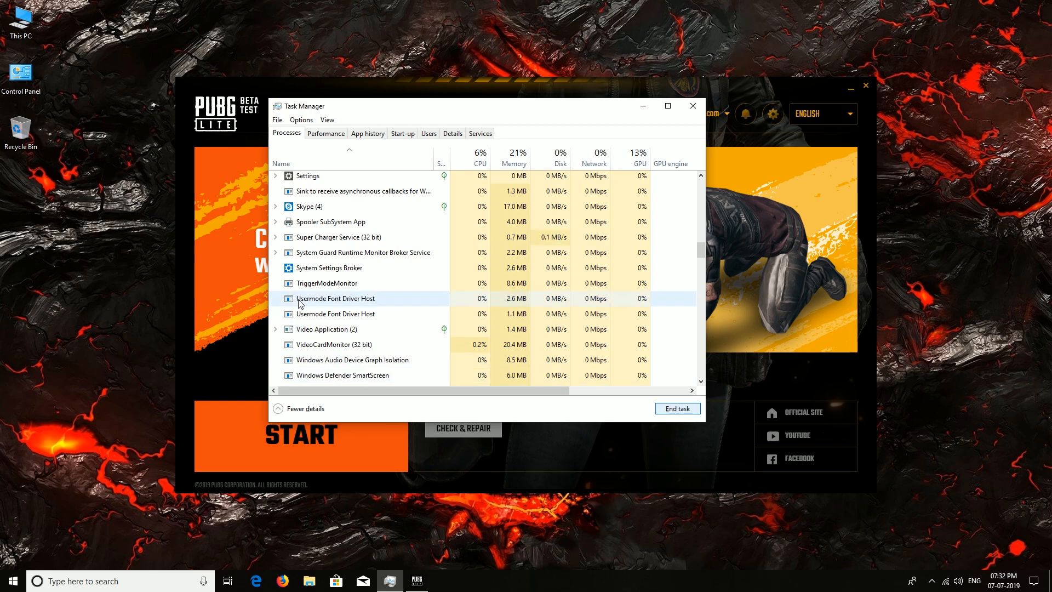
scroll(down, 3)
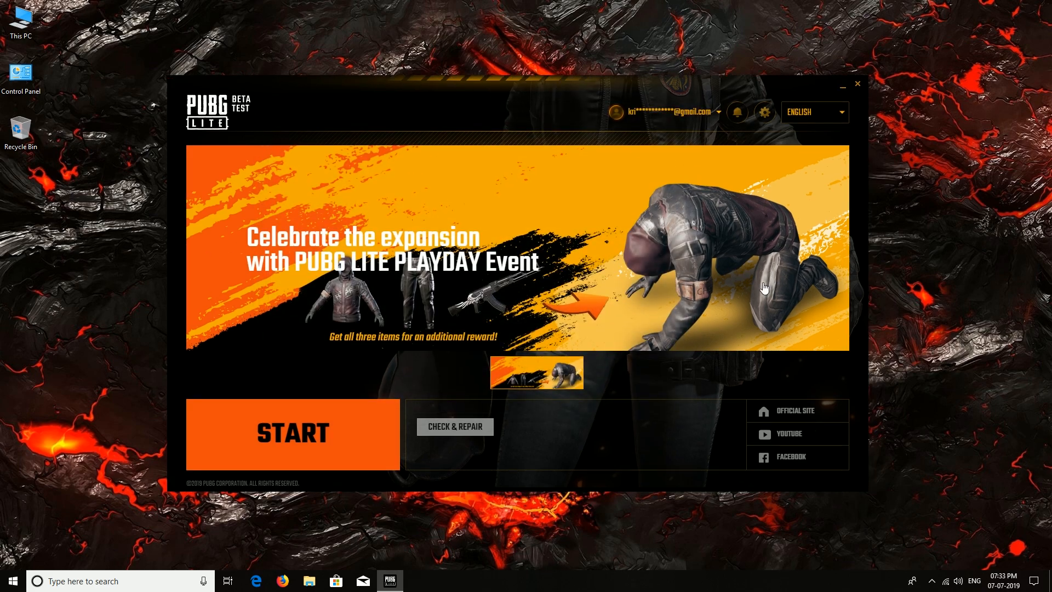
mouse_move(852, 496)
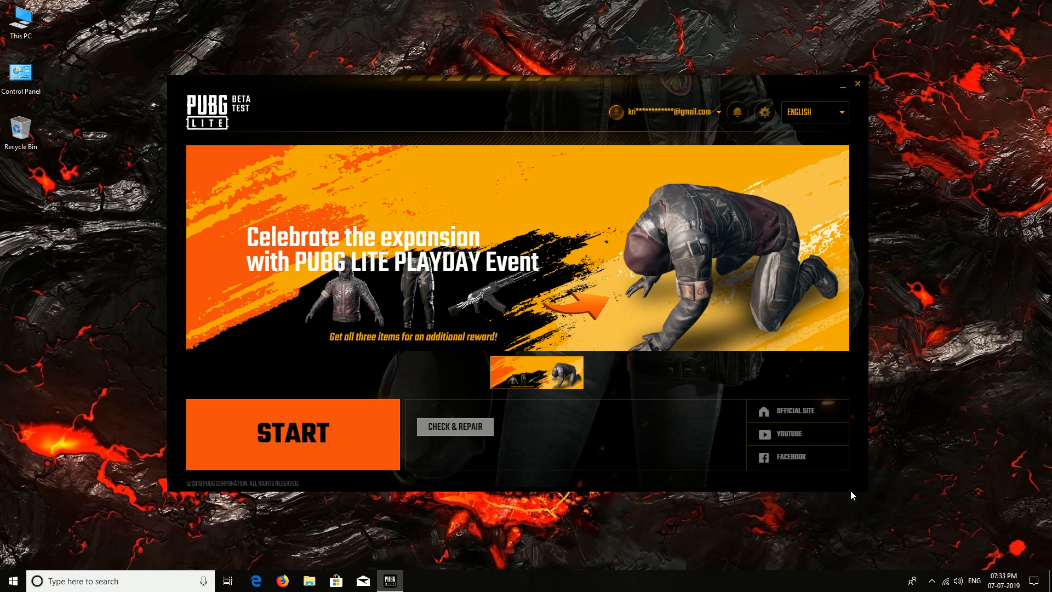
Step: Open Windows Security from the tray, approve UAC, and turn SmartScreen checks for apps and files off
click(930, 578)
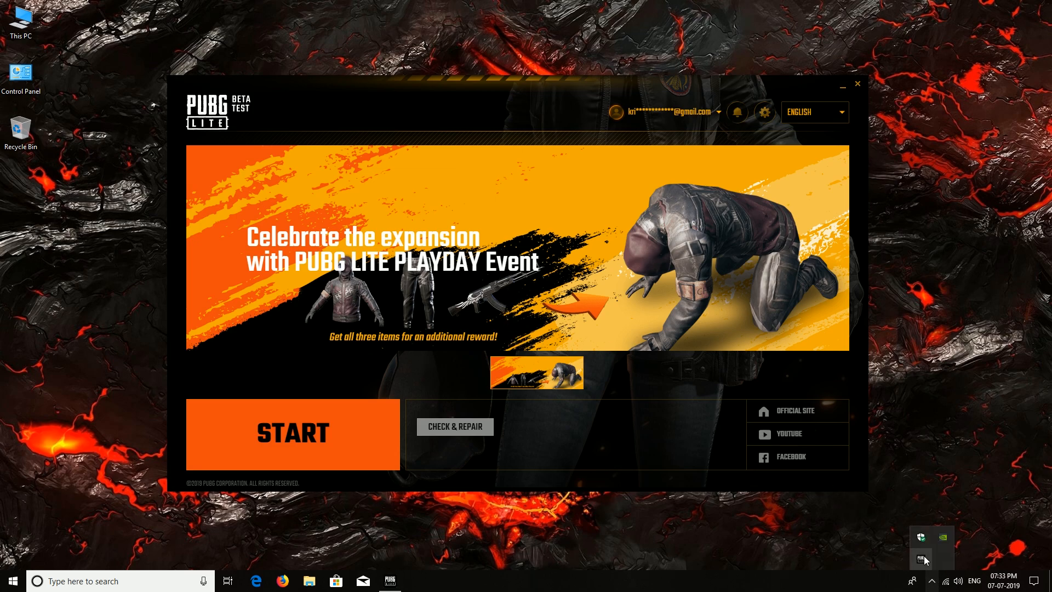
click(920, 537)
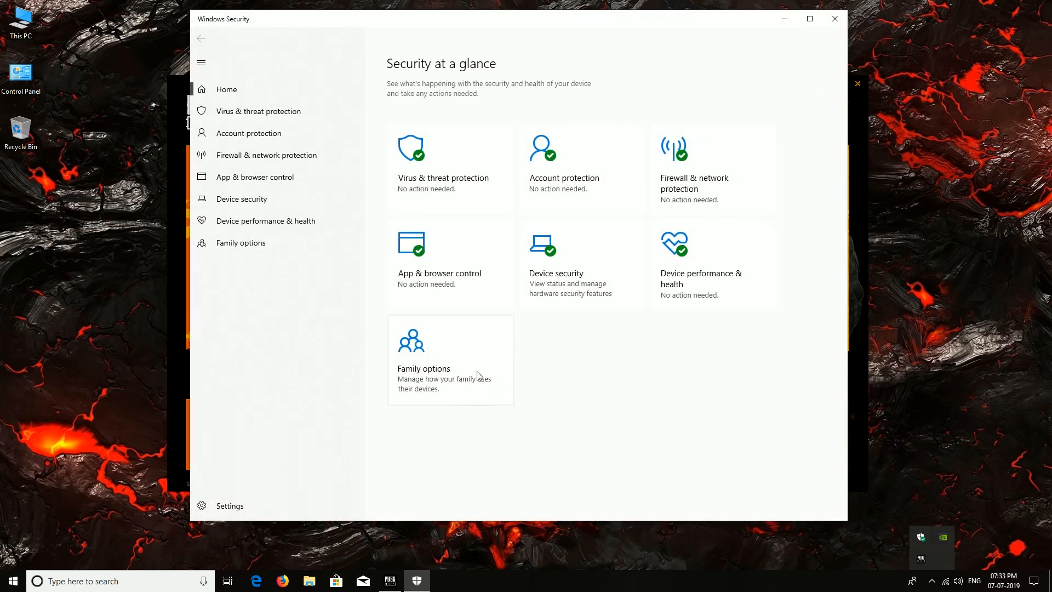
mouse_move(931, 580)
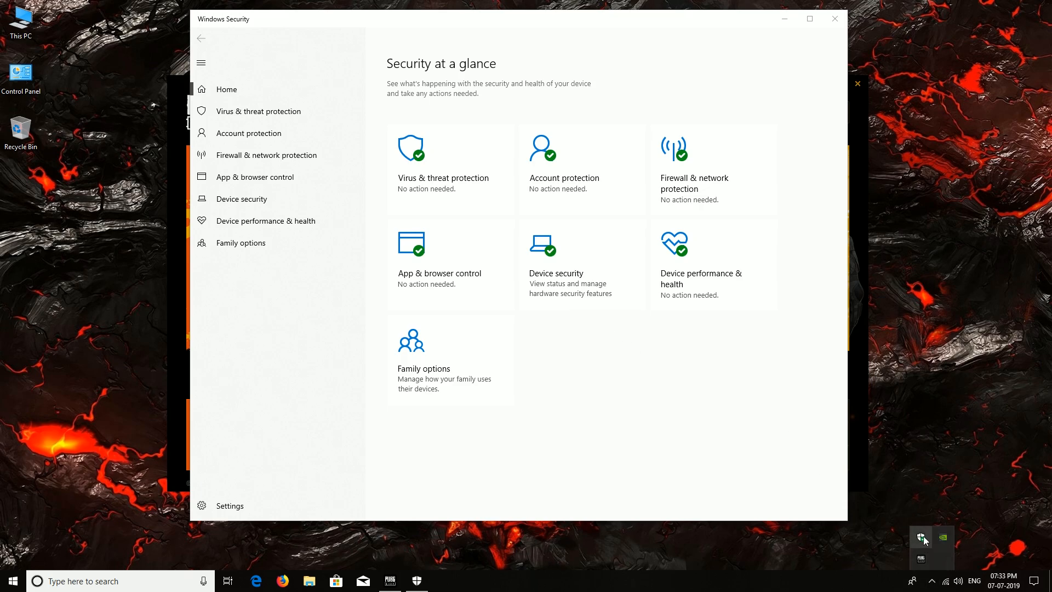
mouse_move(459, 148)
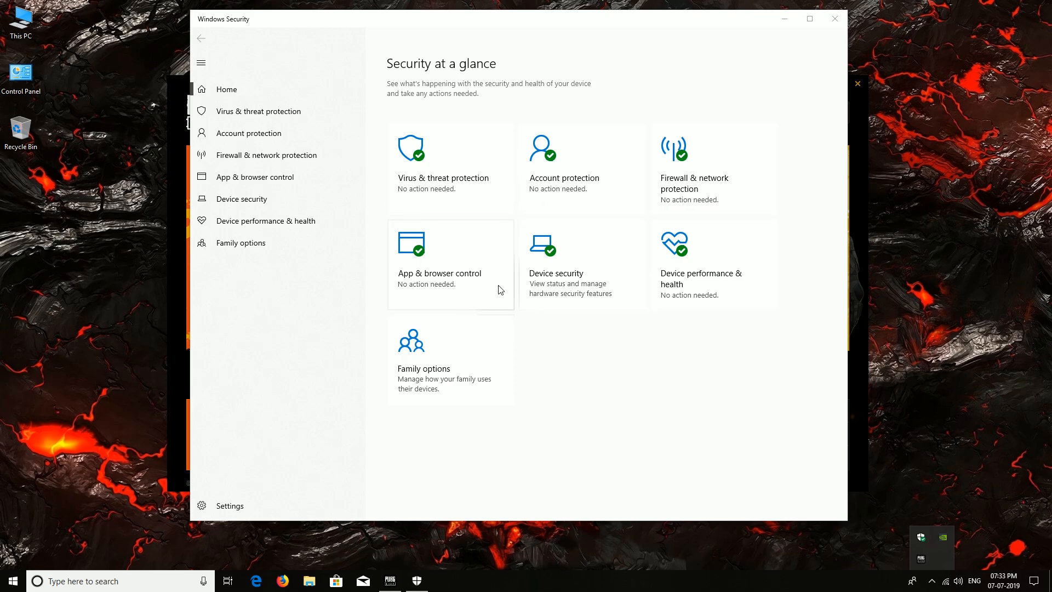
mouse_move(460, 276)
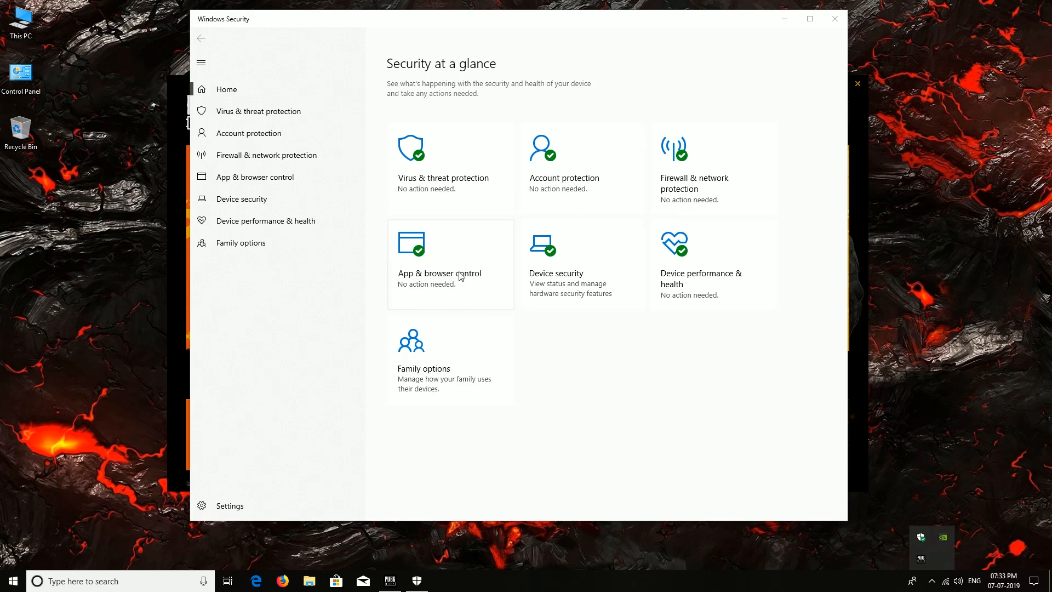
click(439, 274)
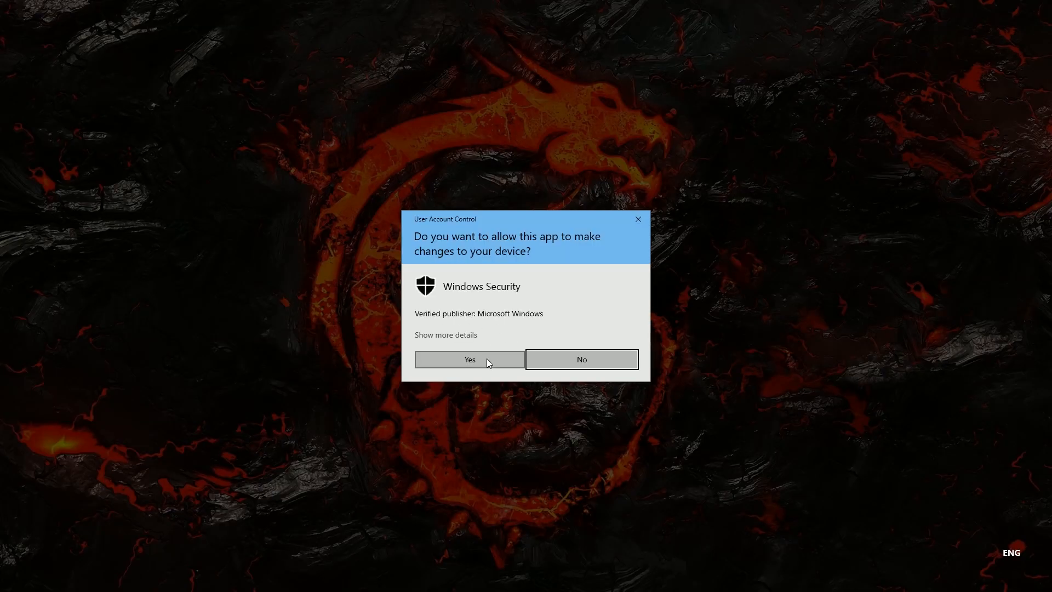
click(470, 360)
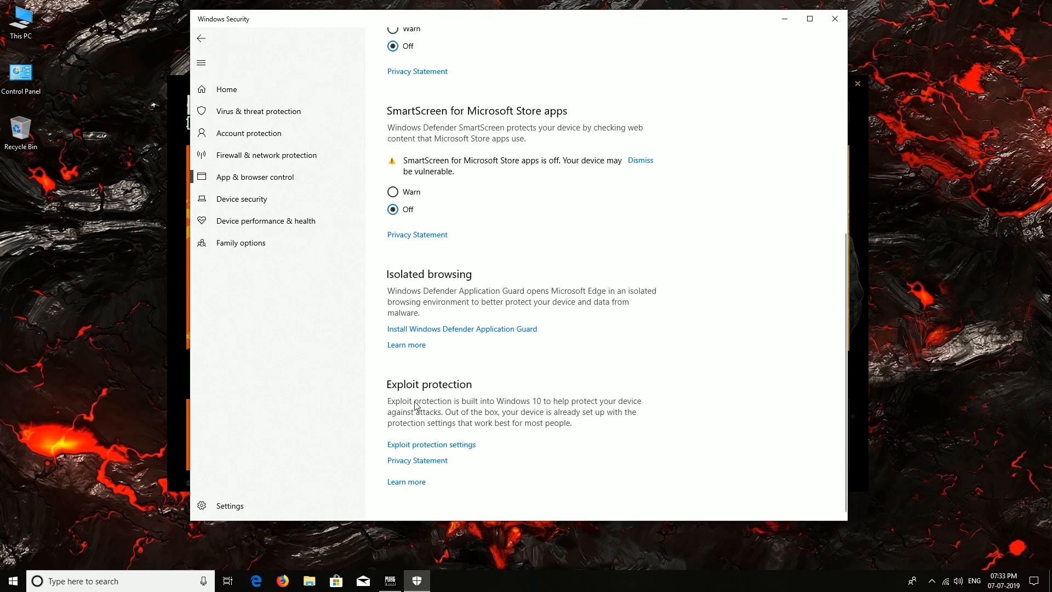
scroll(up, 3)
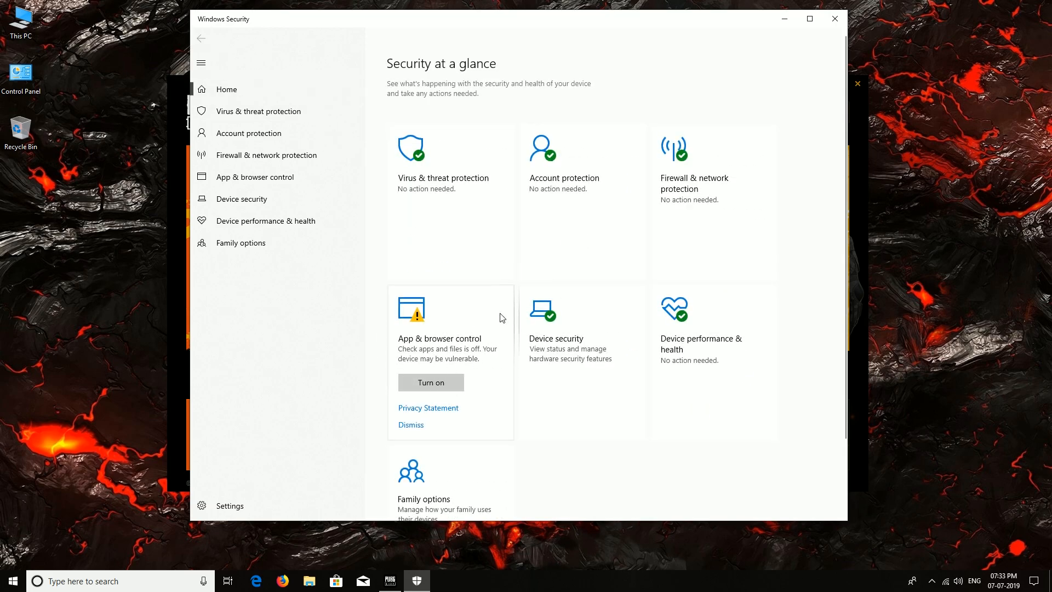
mouse_move(412, 313)
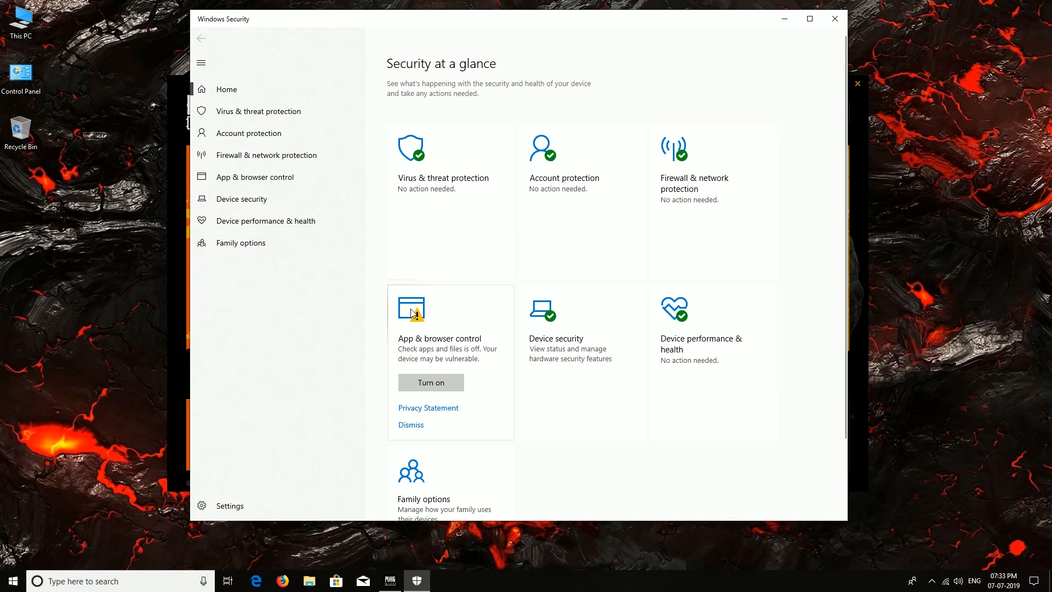
mouse_move(591, 247)
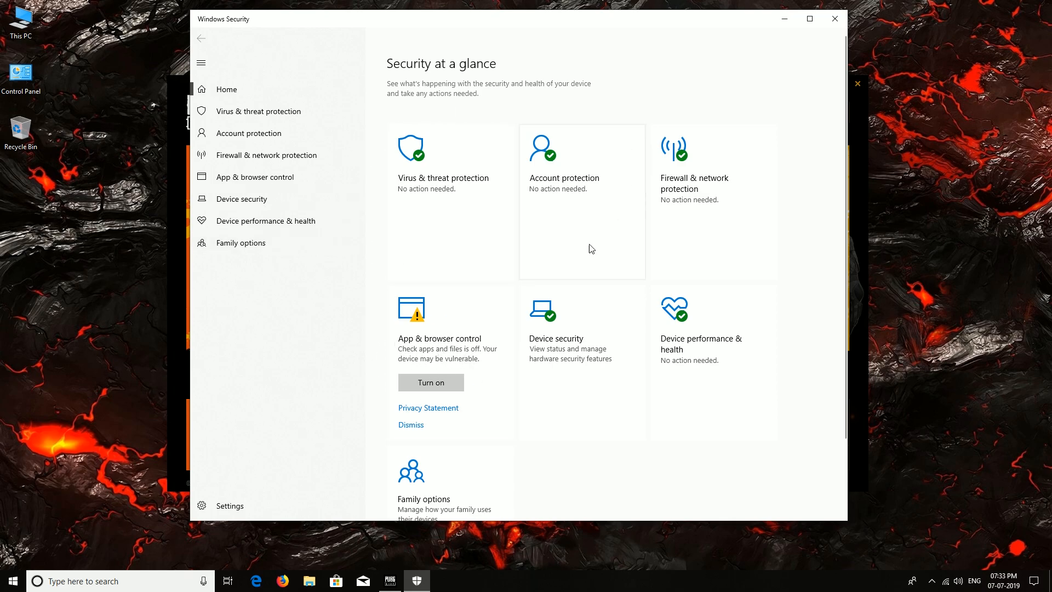
mouse_move(483, 323)
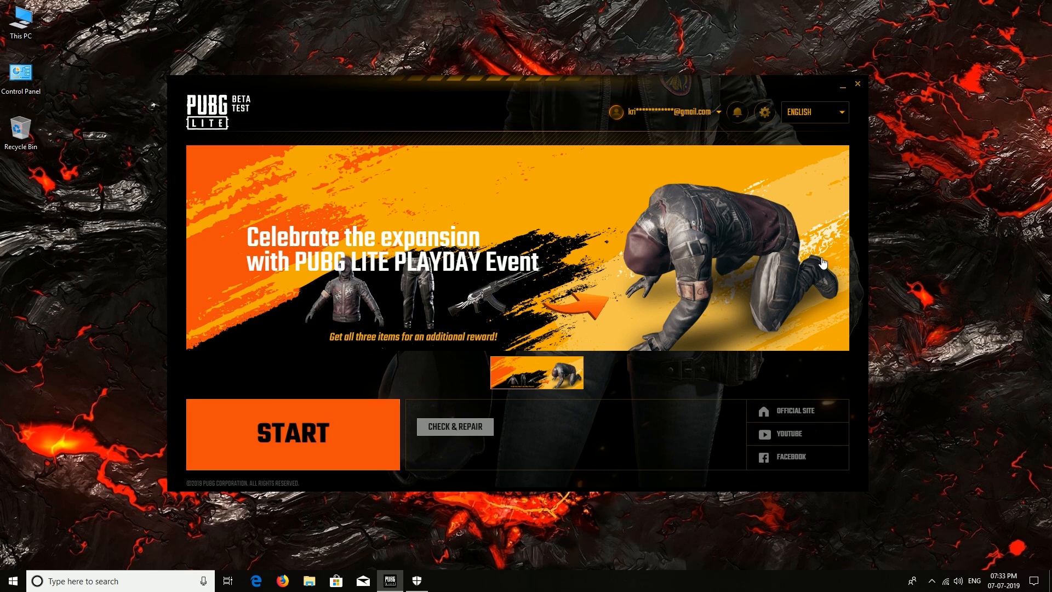
Step: Launch PUBG Lite again from the launcher until it reports RUNNING
click(293, 434)
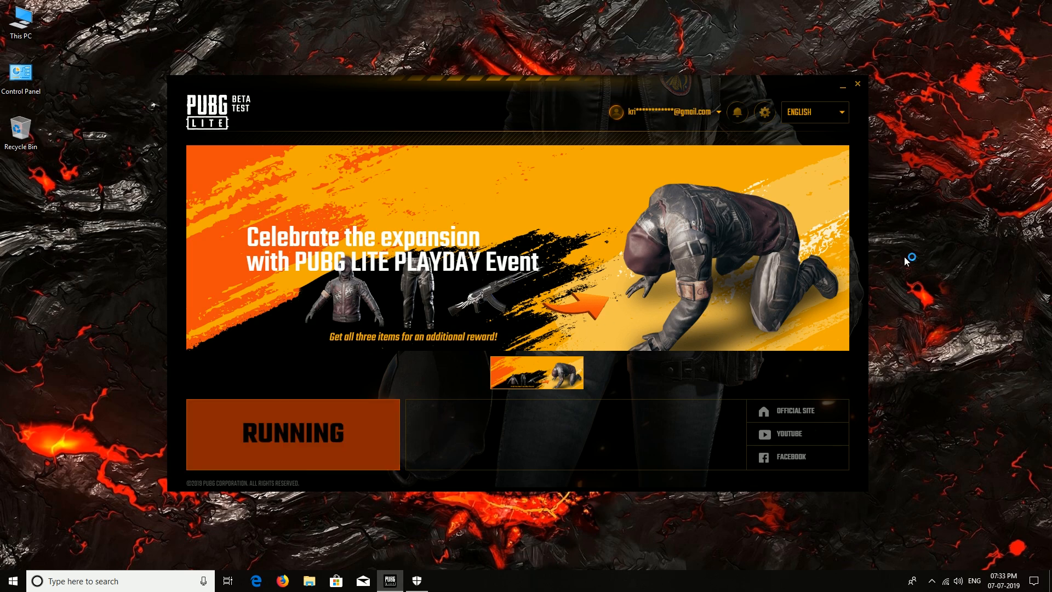
click(857, 83)
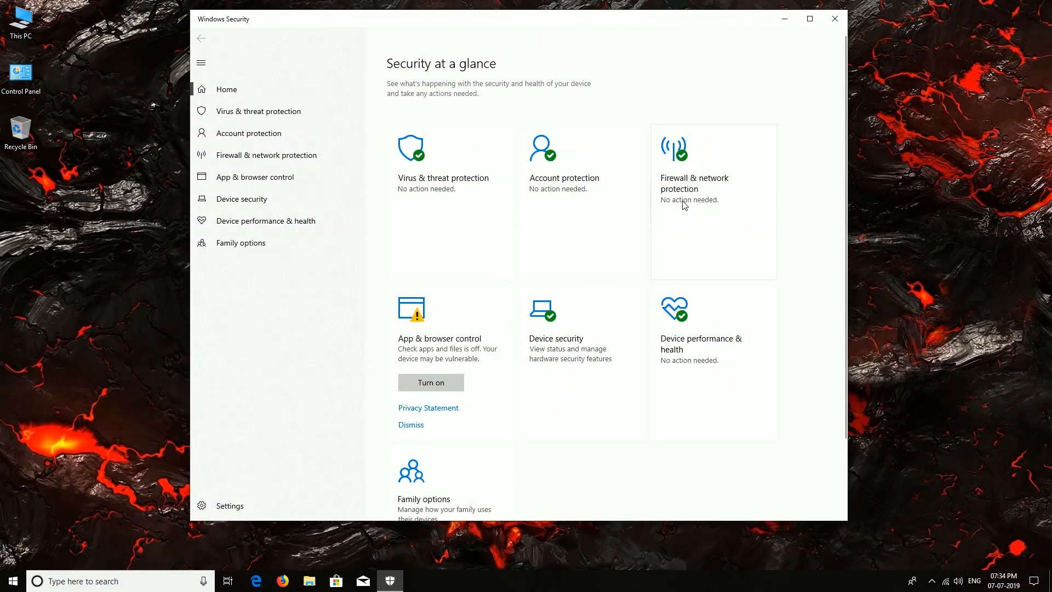
Step: Scroll through Task Manager's processes, including PUBG Lite, then close Task Manager
click(834, 18)
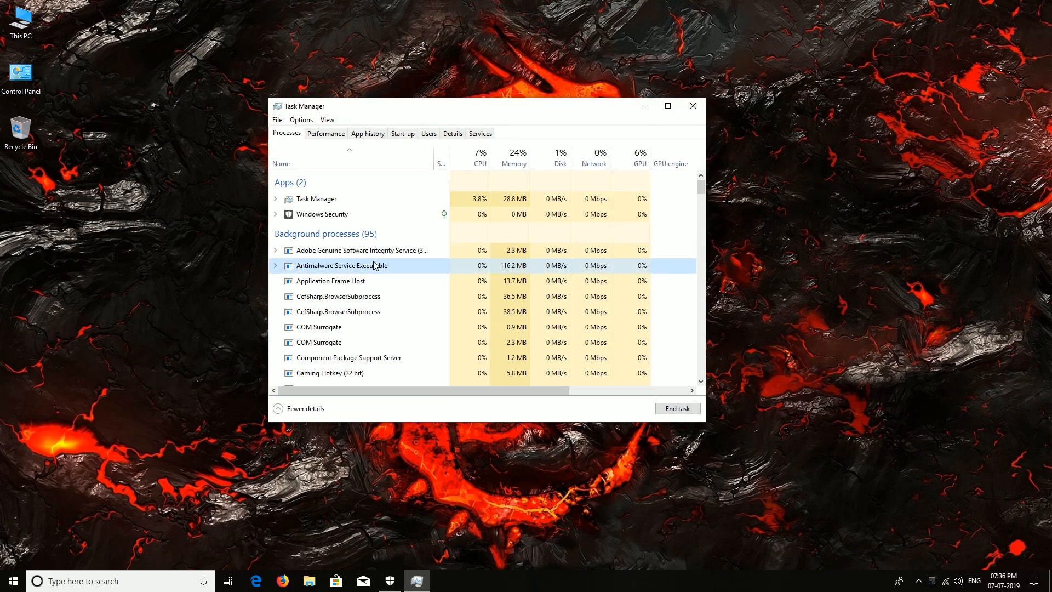
scroll(down, 3)
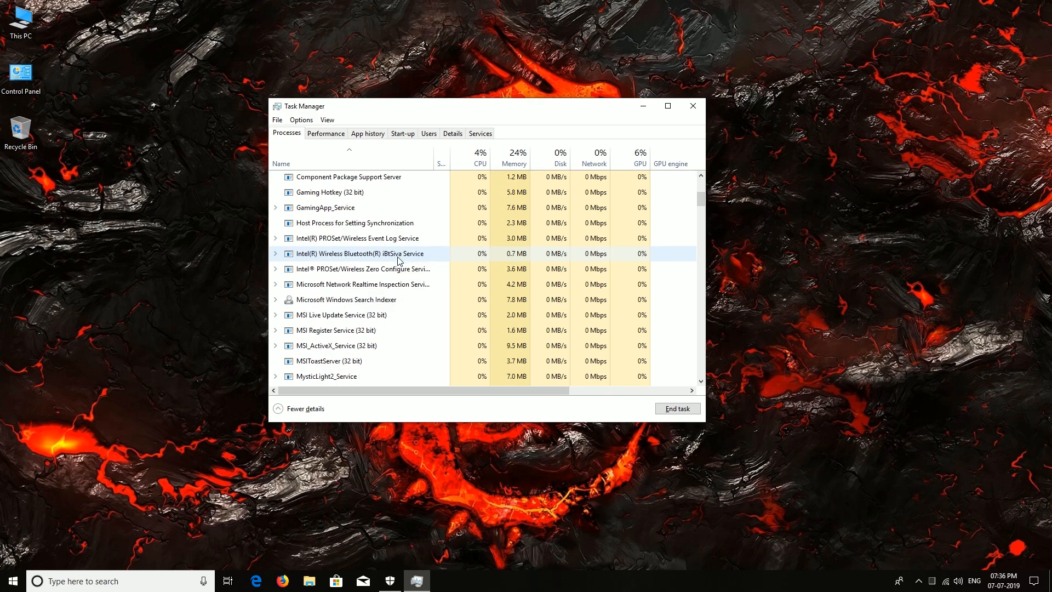
scroll(down, 3)
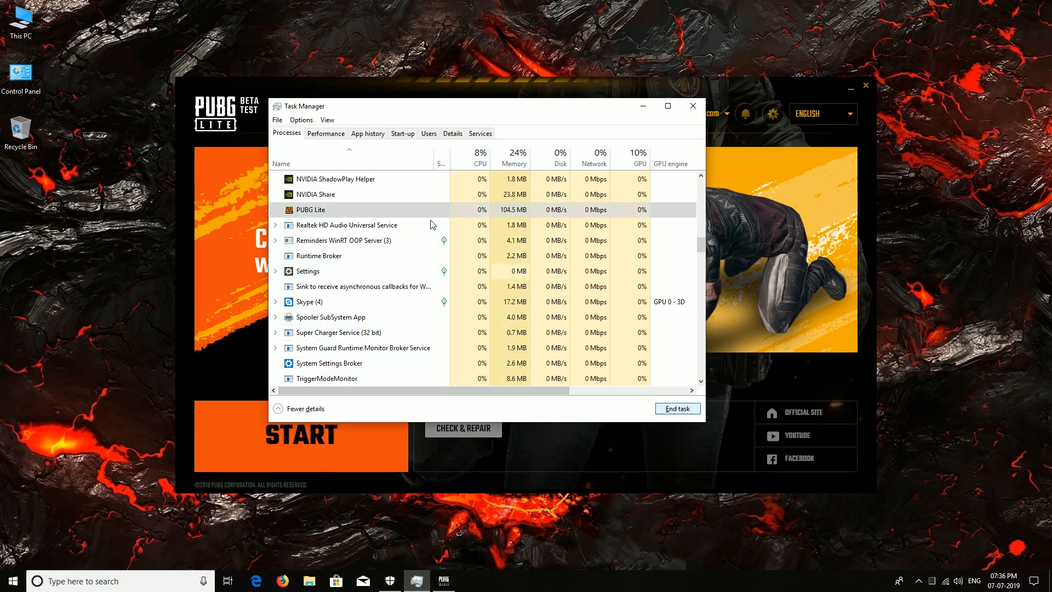
scroll(down, 3)
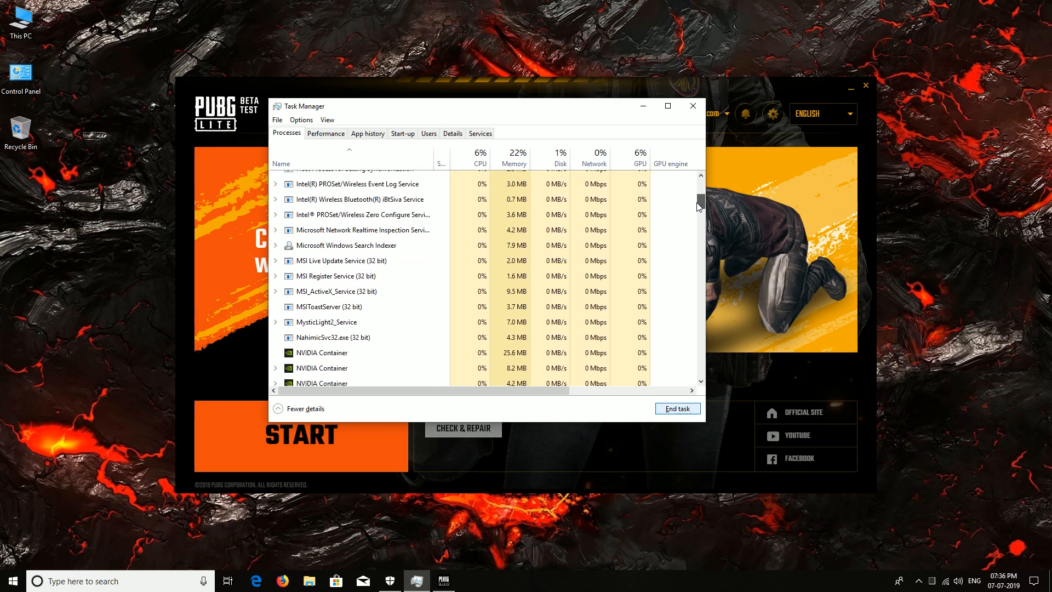
scroll(down, 3)
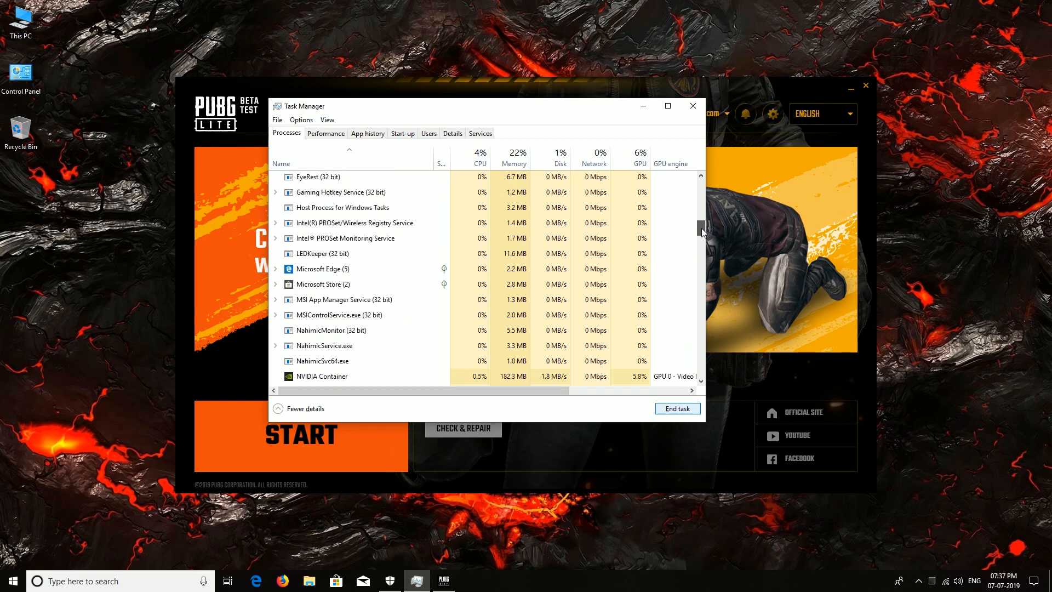
click(692, 105)
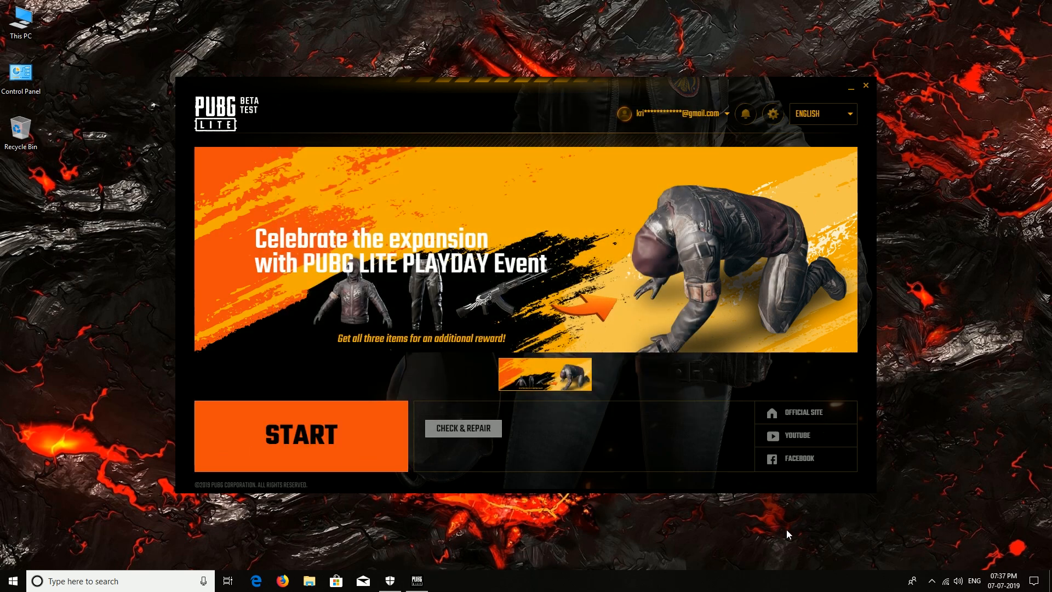
Step: Reopen Windows Security and review App & browser control, confirming SmartScreen is still off
click(389, 580)
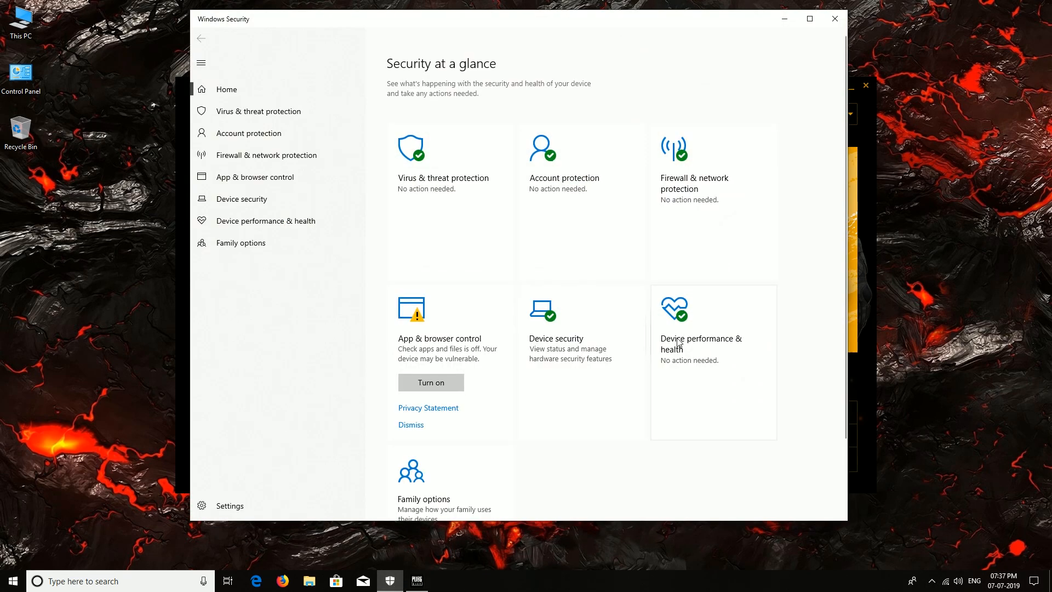
click(254, 177)
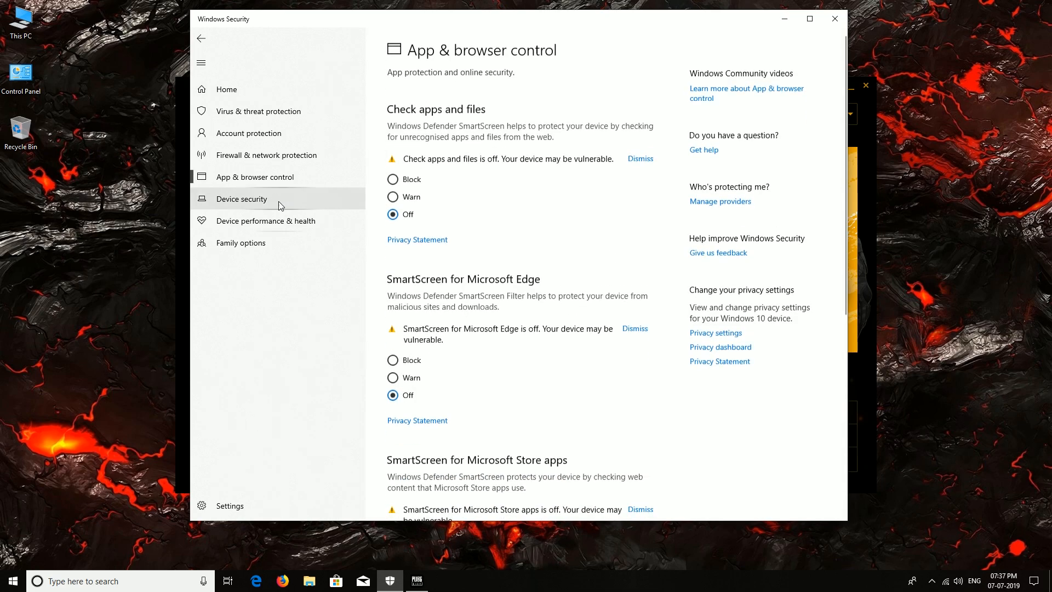
scroll(down, 3)
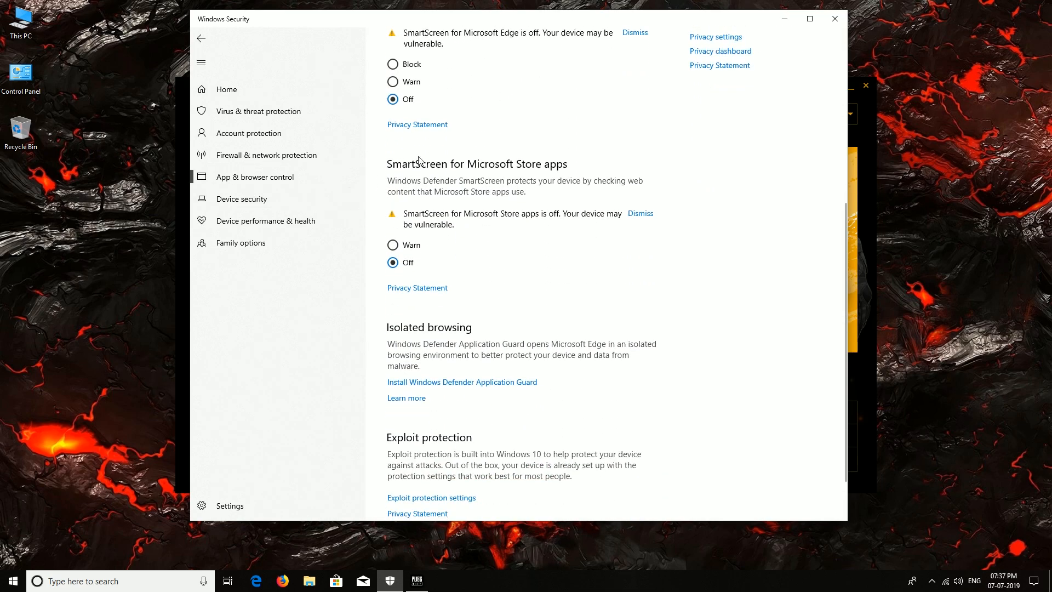
scroll(up, 3)
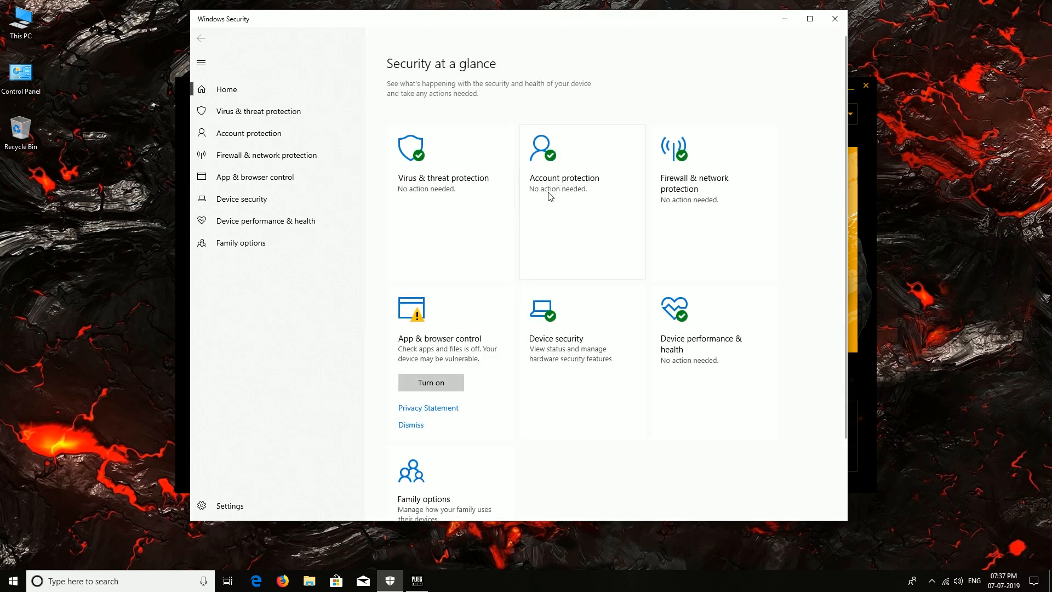
mouse_move(594, 208)
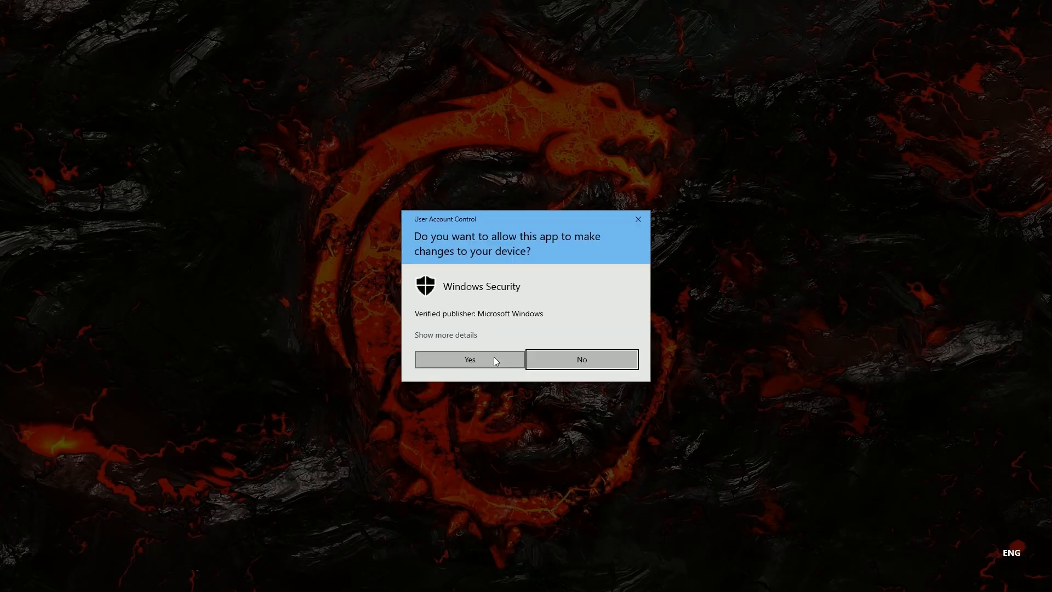
Step: Switch off the domain and private network firewalls, approving each permission prompt
click(470, 359)
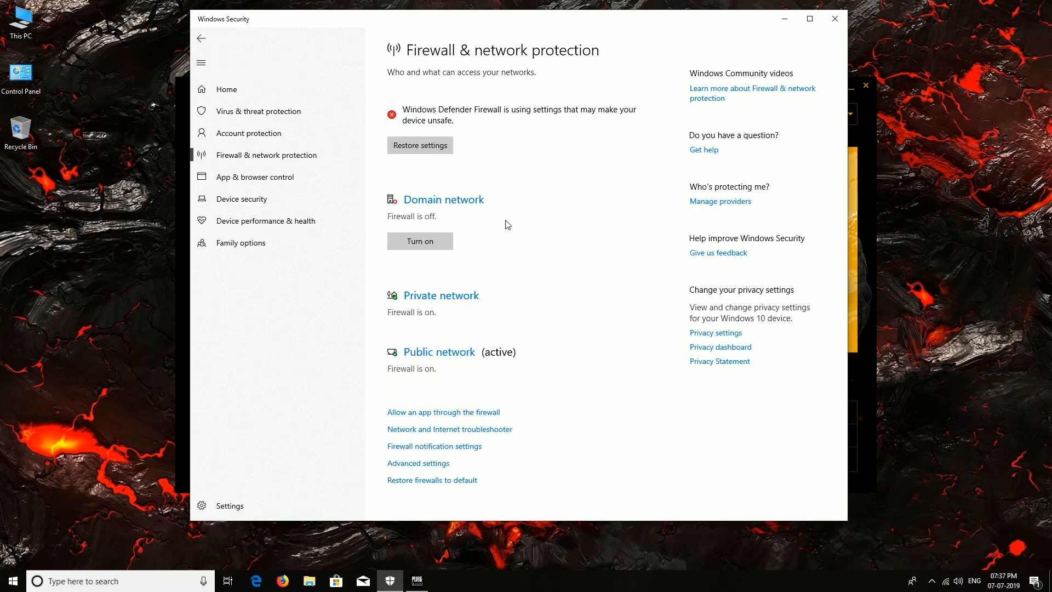
mouse_move(461, 299)
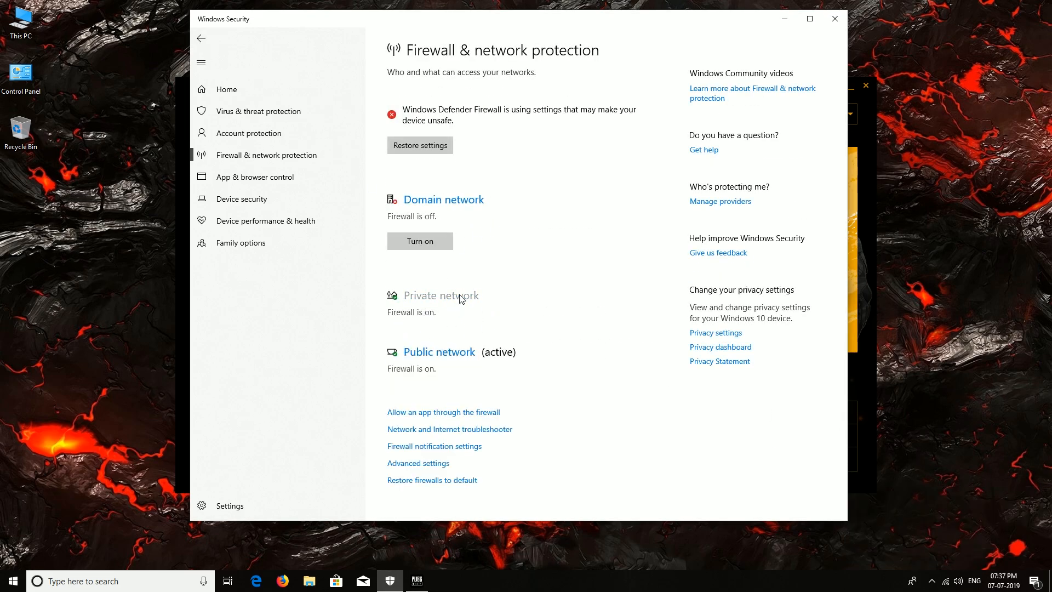
click(419, 241)
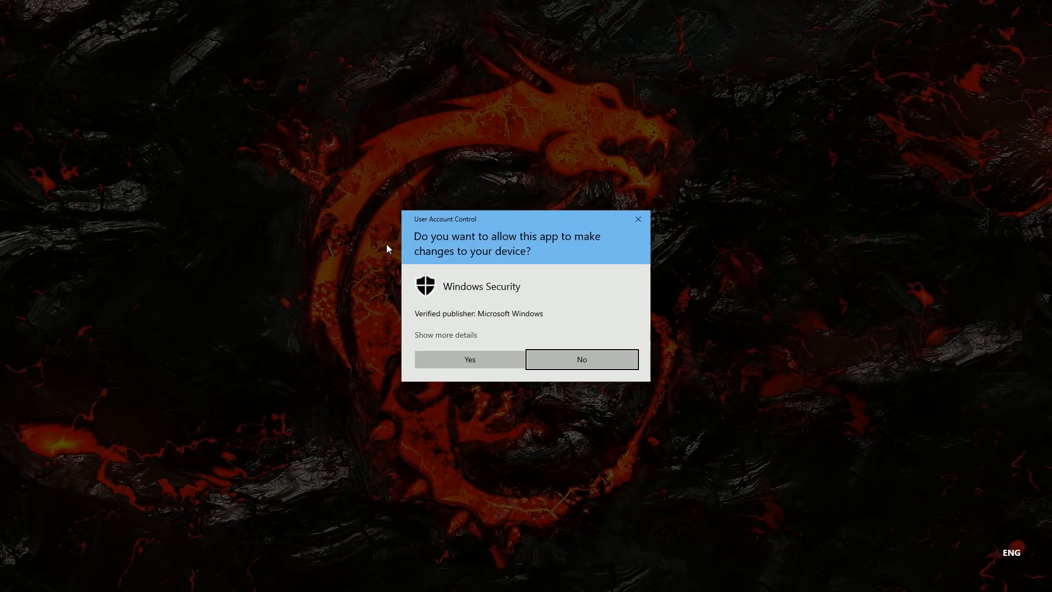
click(470, 360)
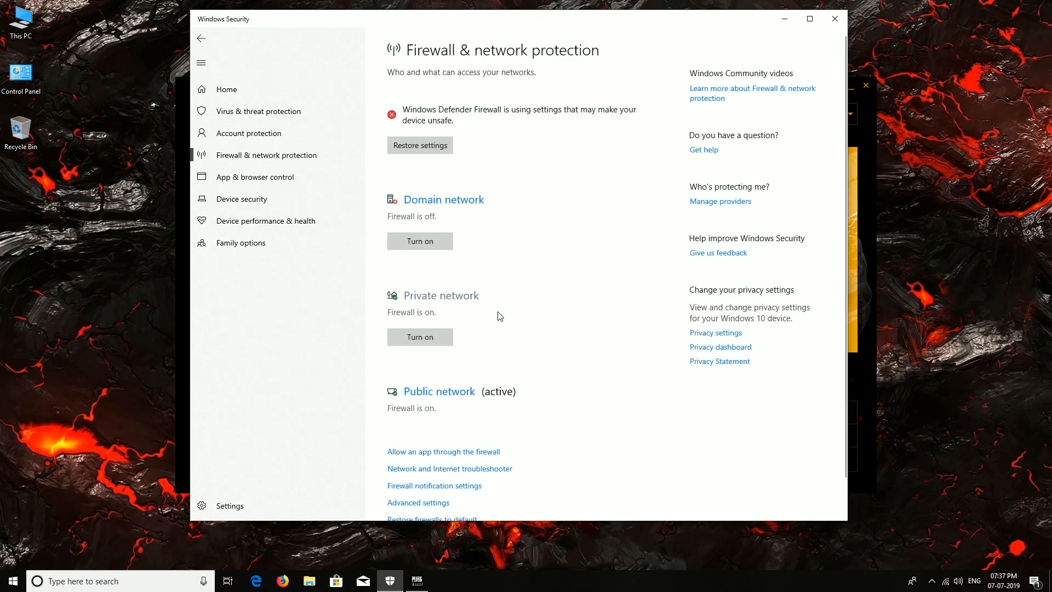
click(441, 295)
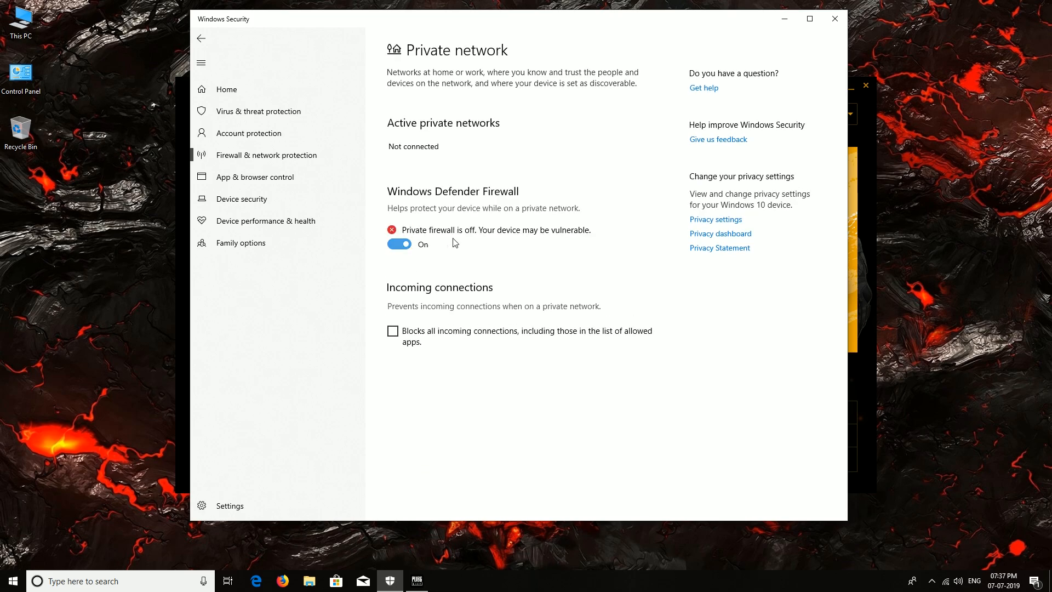
click(398, 243)
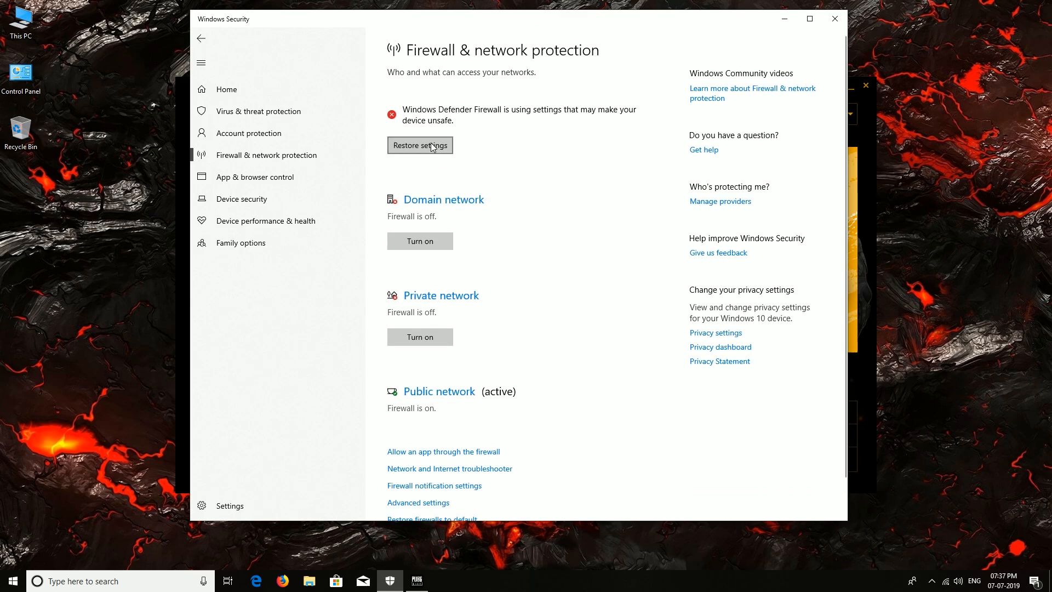
Step: Switch off the public network firewall and approve the permission prompt
scroll(down, 3)
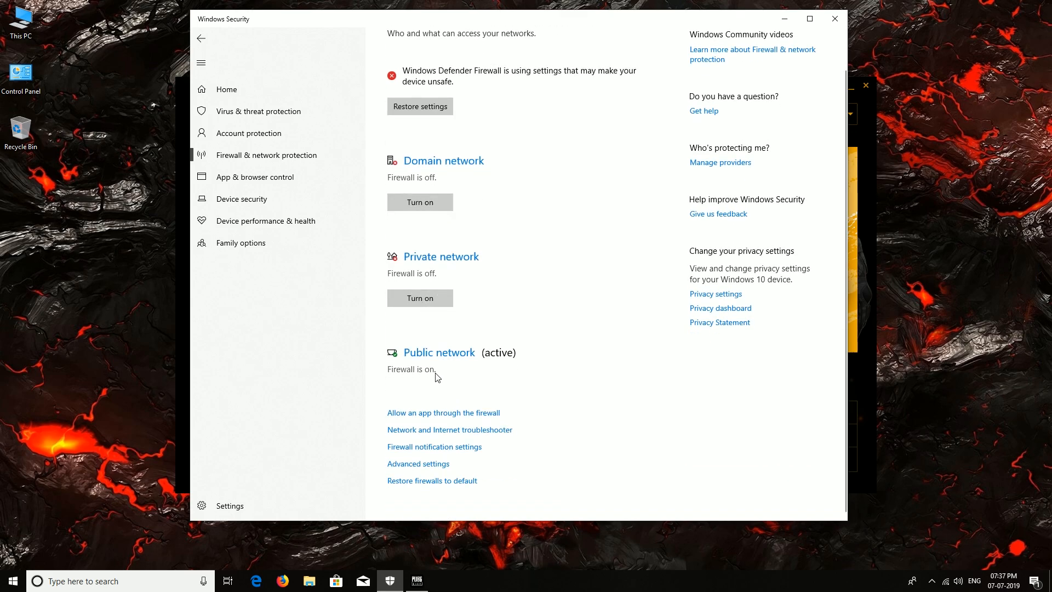
click(420, 106)
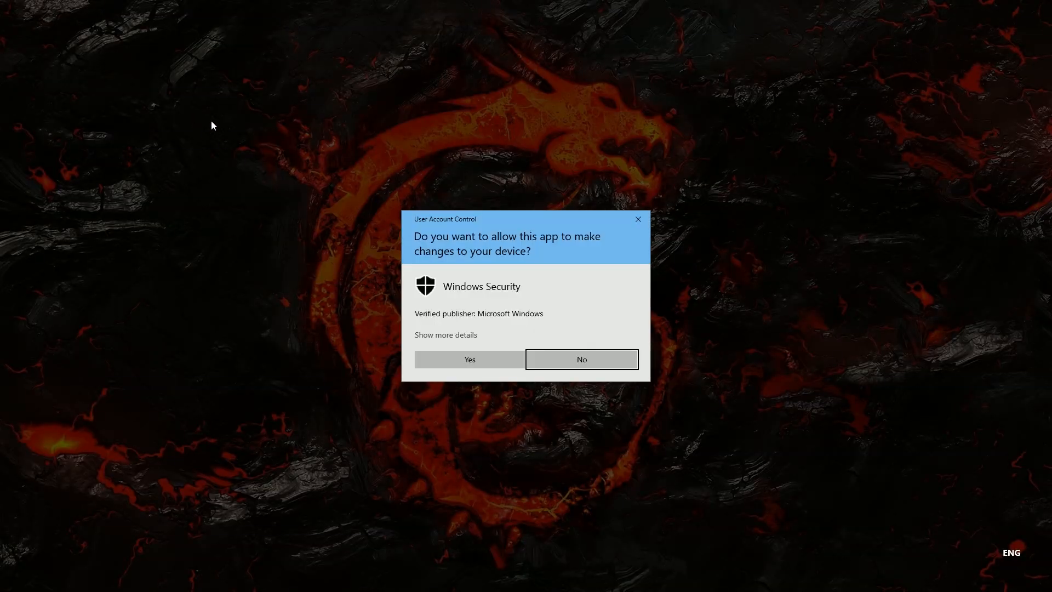
click(470, 359)
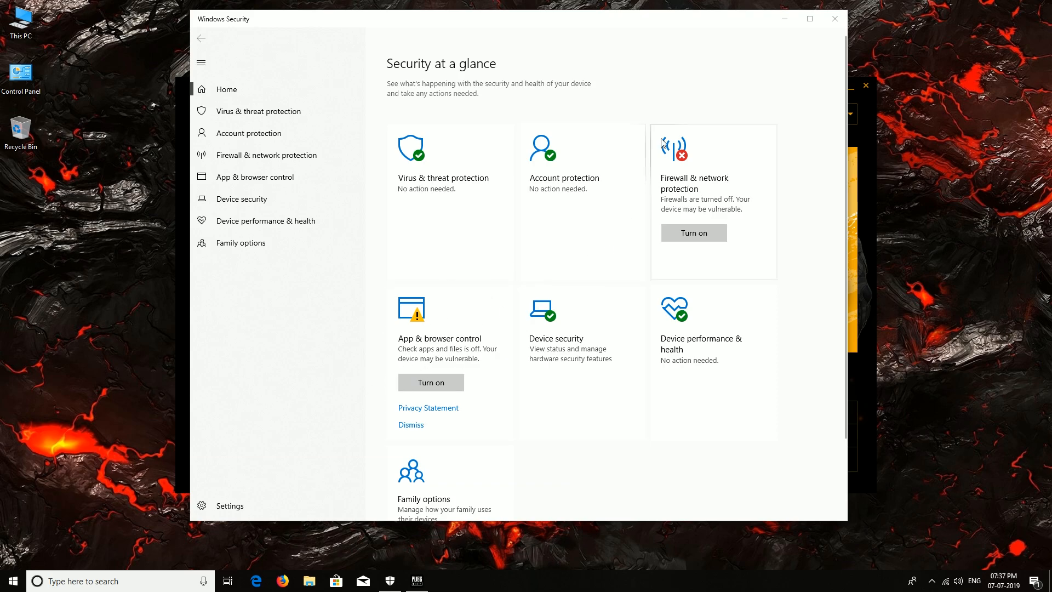
mouse_move(607, 230)
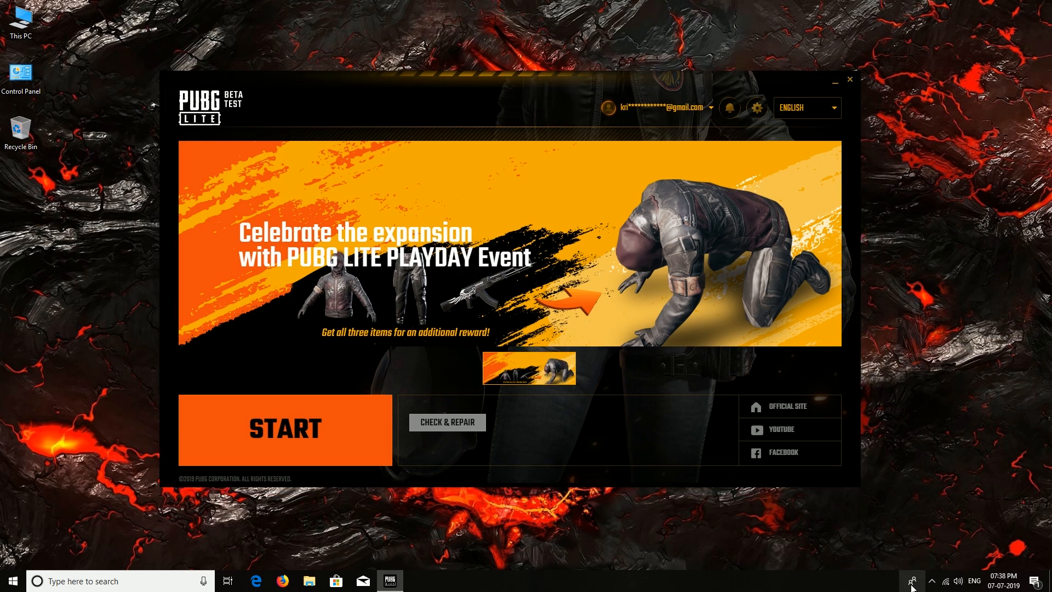
mouse_move(546, 288)
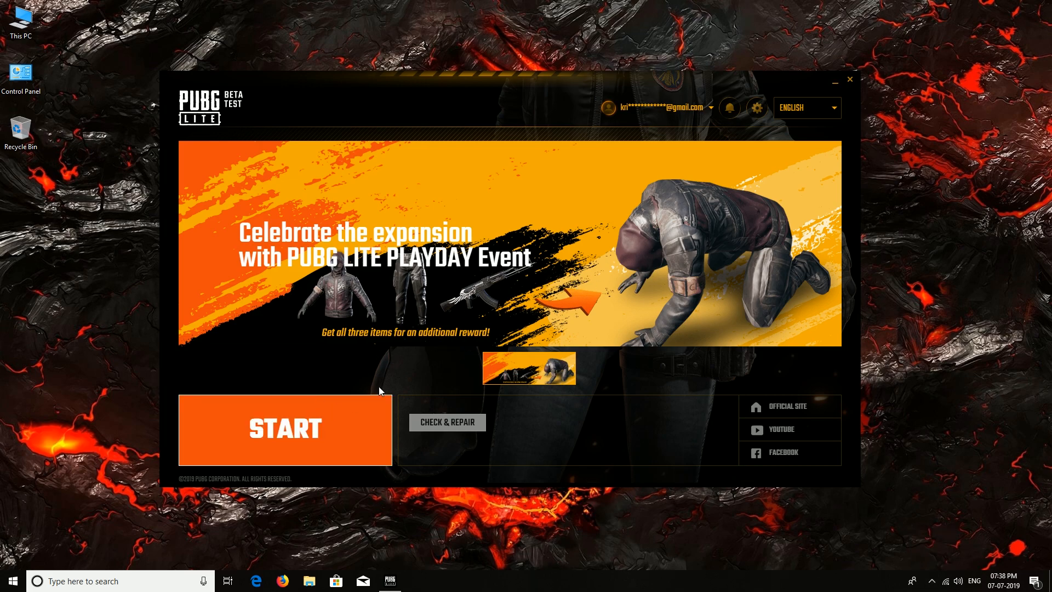
mouse_move(348, 432)
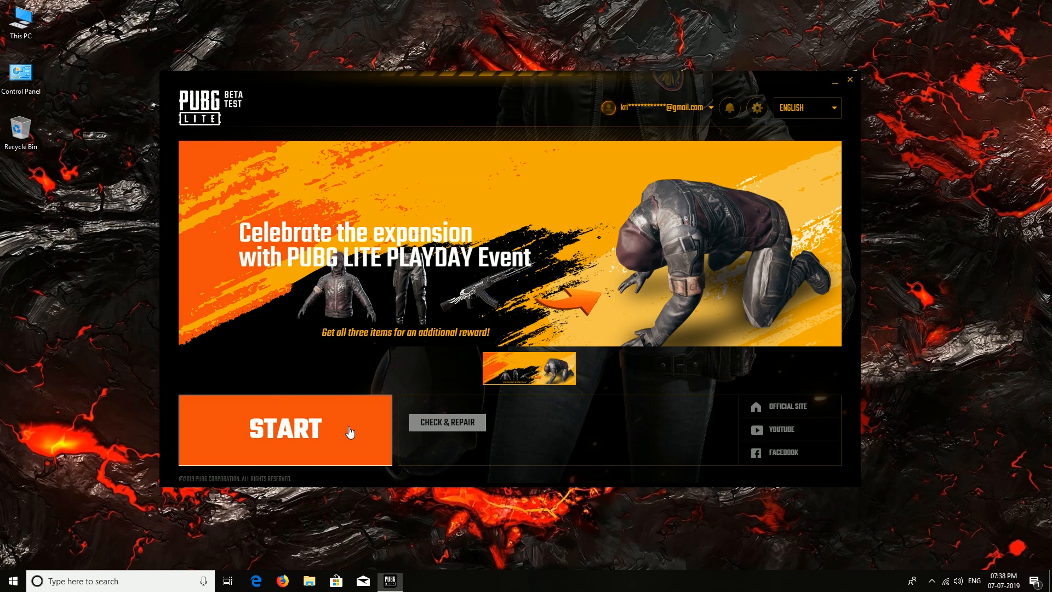
Step: Start PUBG Lite from the launcher's START button
click(285, 430)
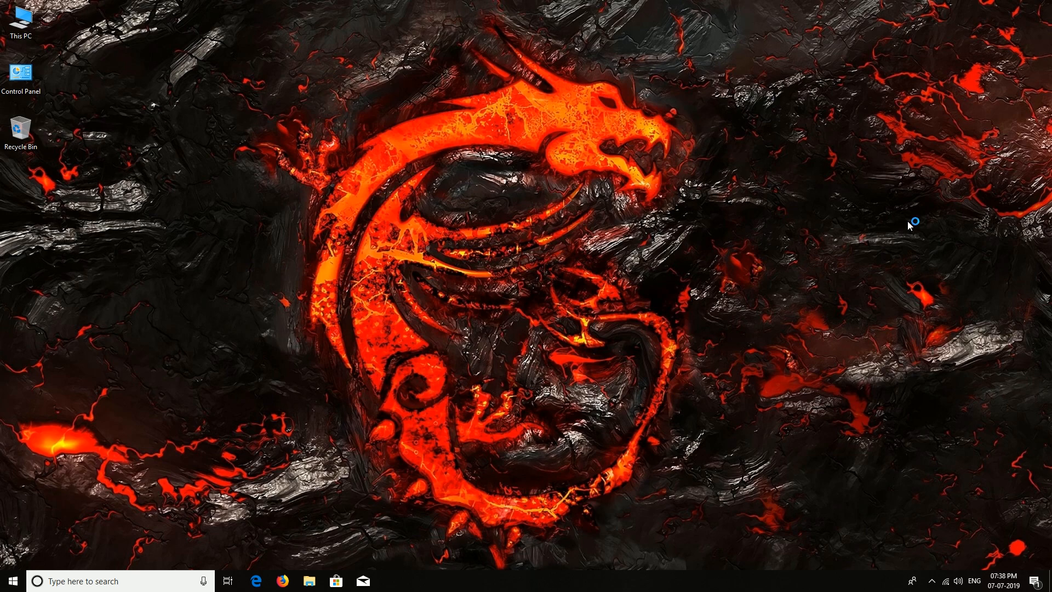
mouse_move(907, 226)
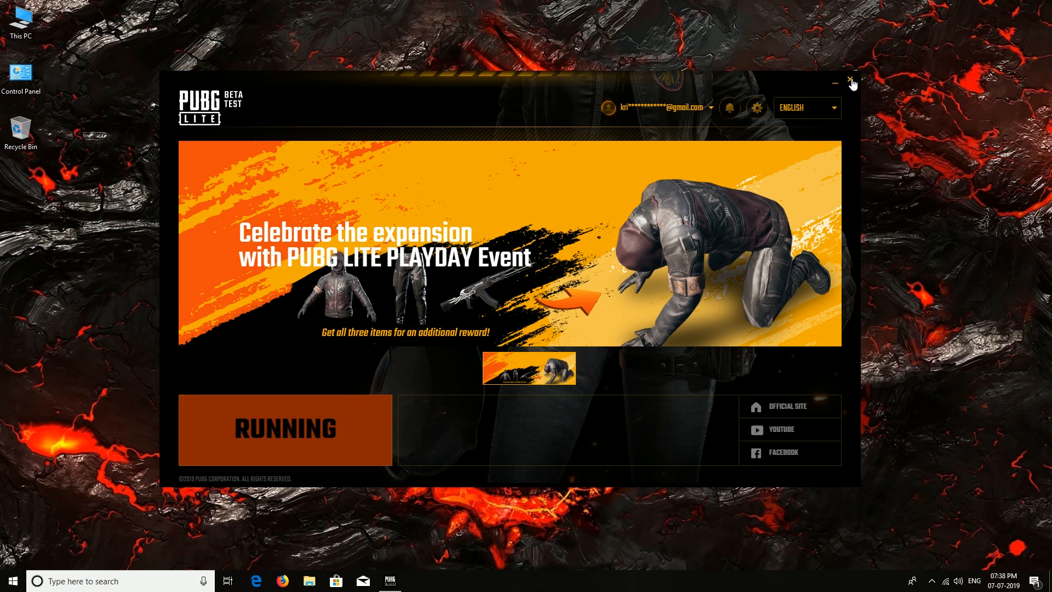
mouse_move(767, 143)
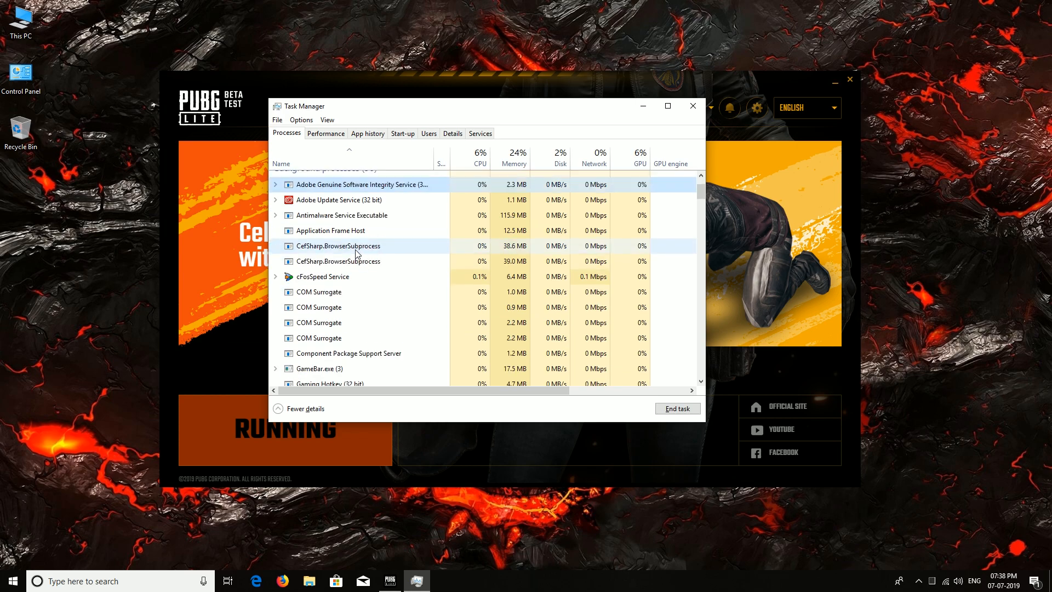
scroll(down, 3)
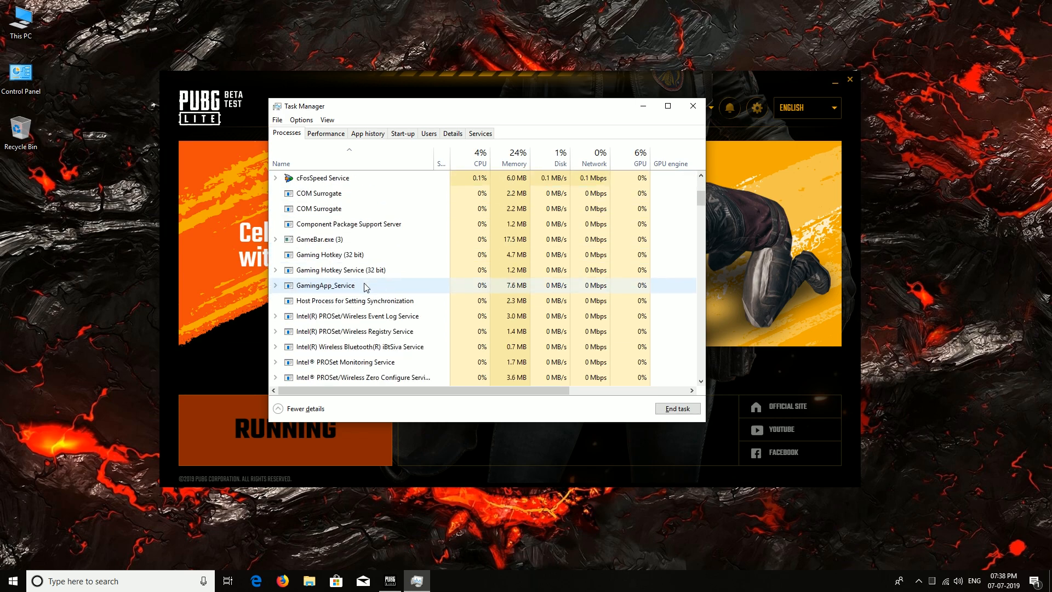
scroll(down, 3)
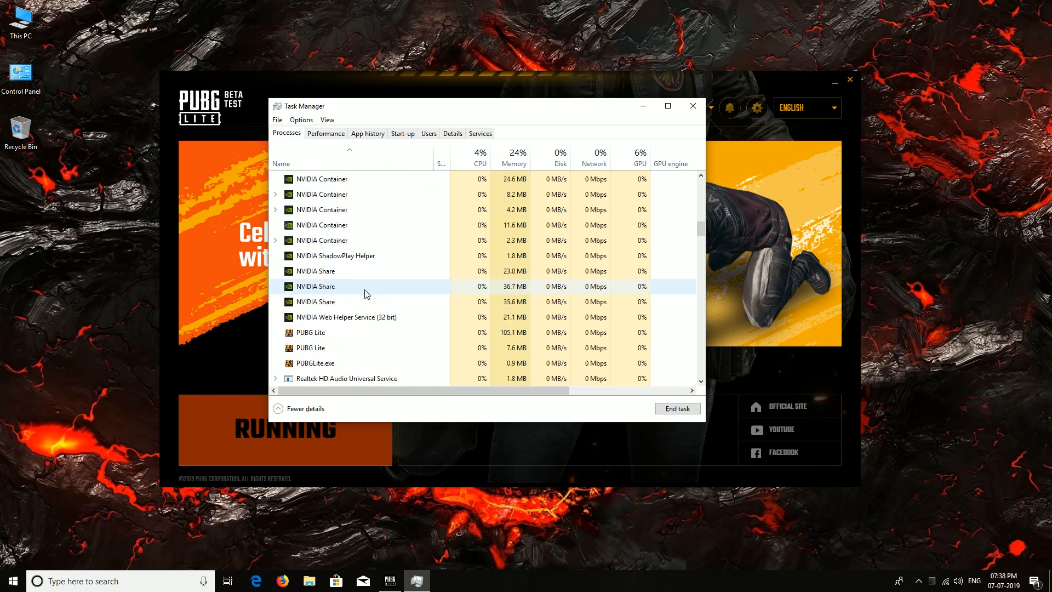
click(693, 106)
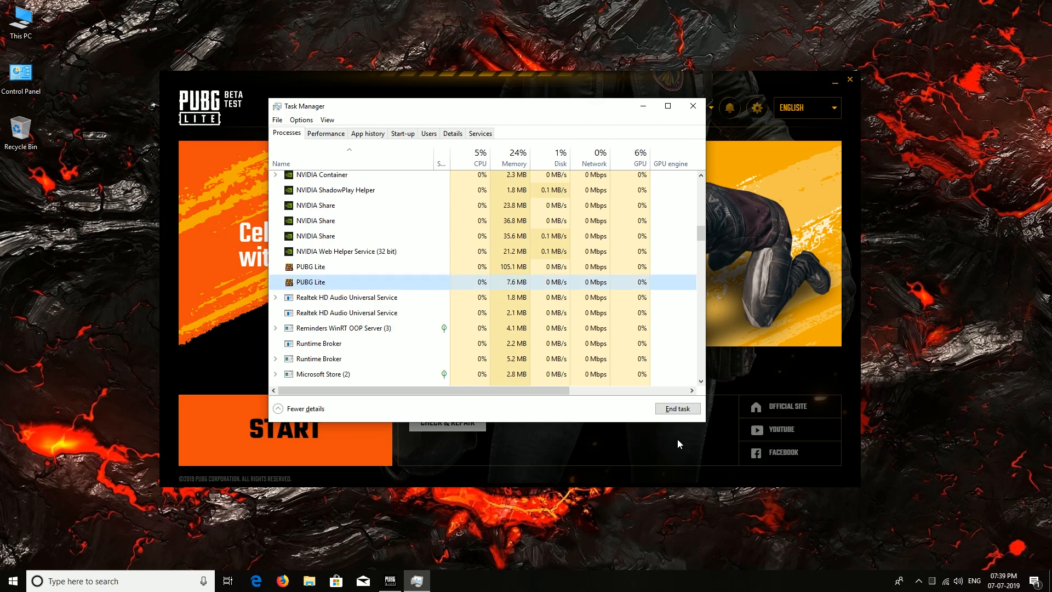
click(677, 408)
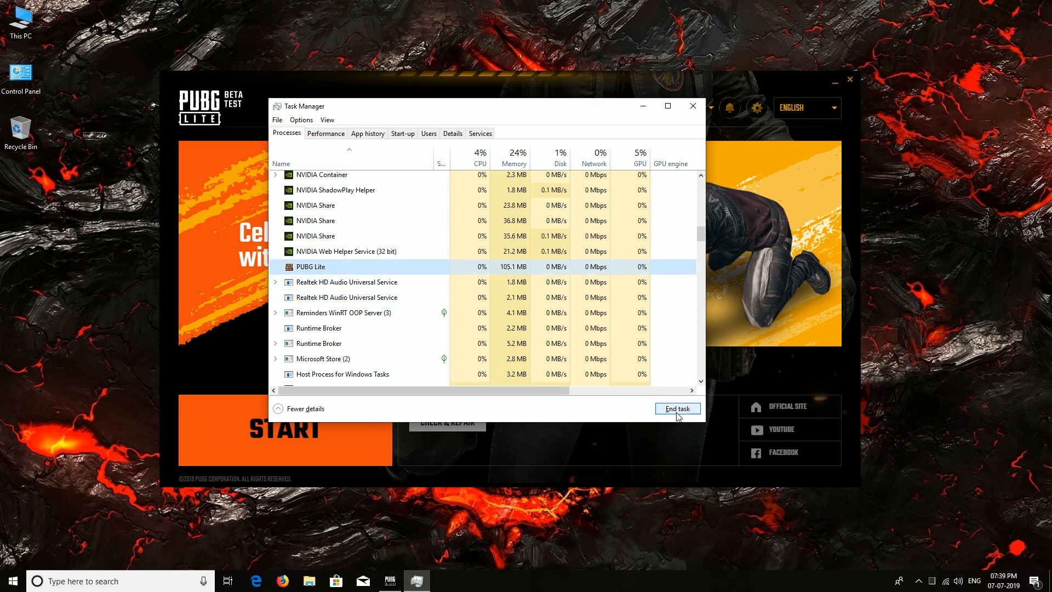
scroll(down, 3)
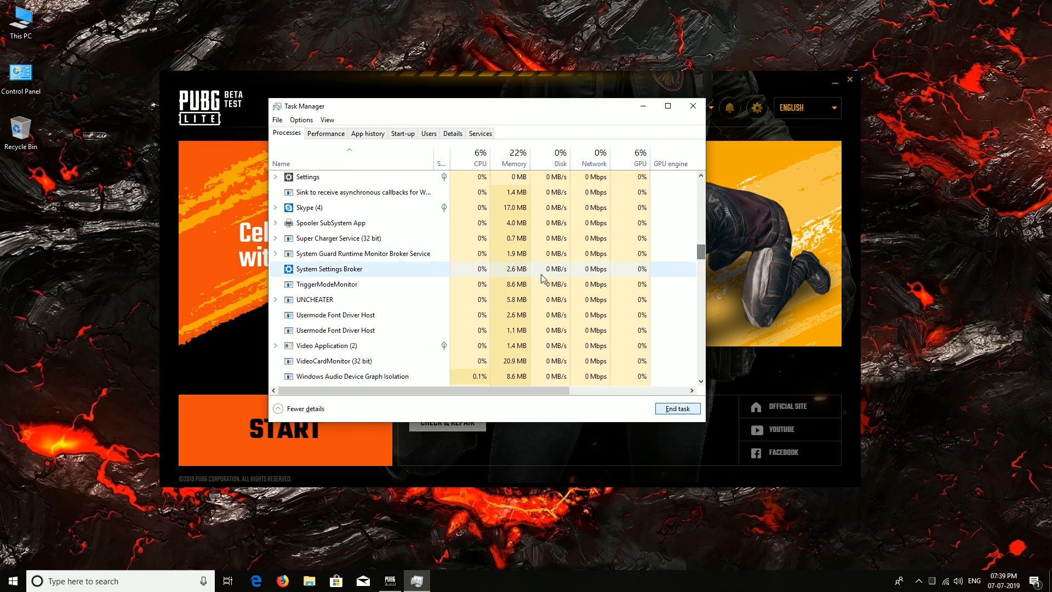
scroll(down, 3)
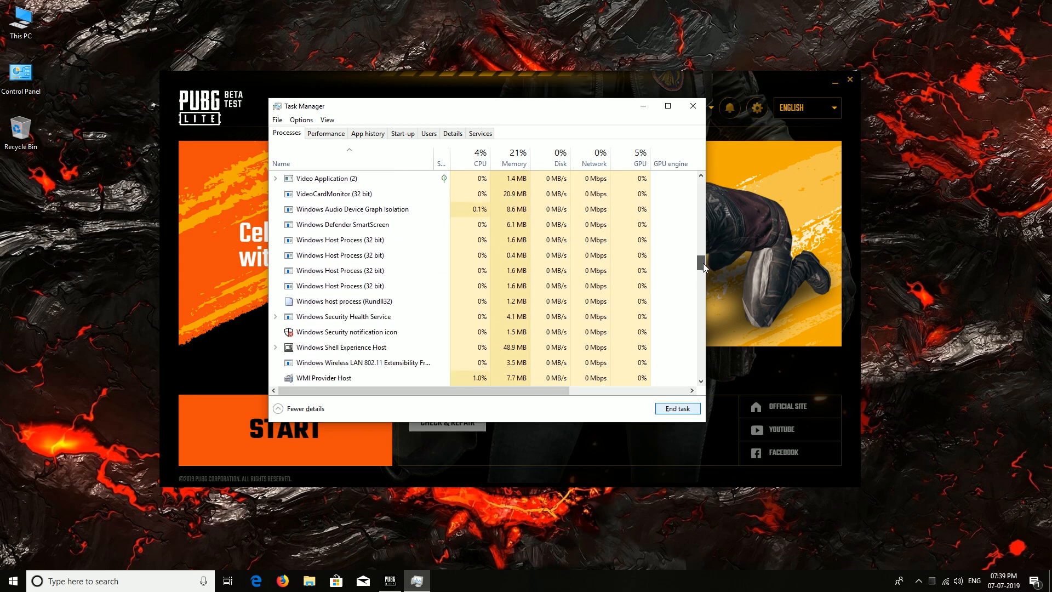
scroll(down, 3)
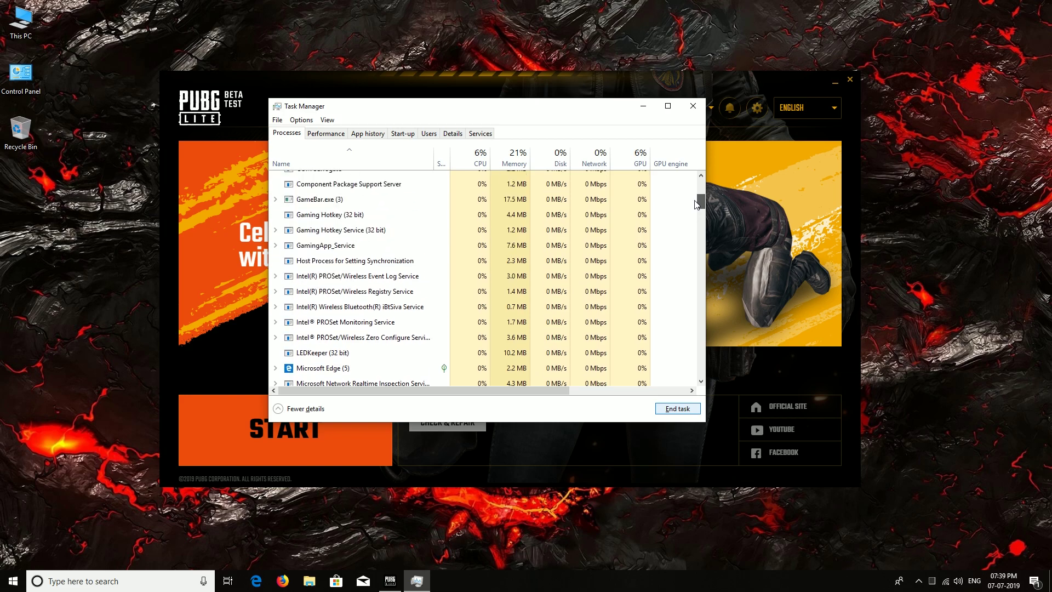
scroll(down, 3)
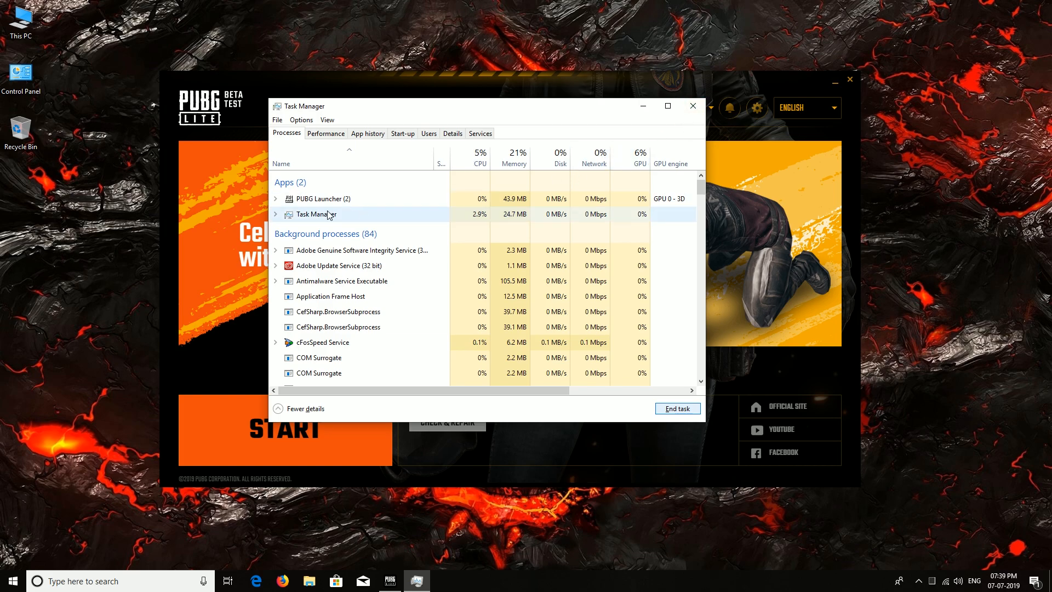
Step: Close Task Manager and fully exit the PUBG Lite launcher via its Logout or Exit prompt
click(693, 106)
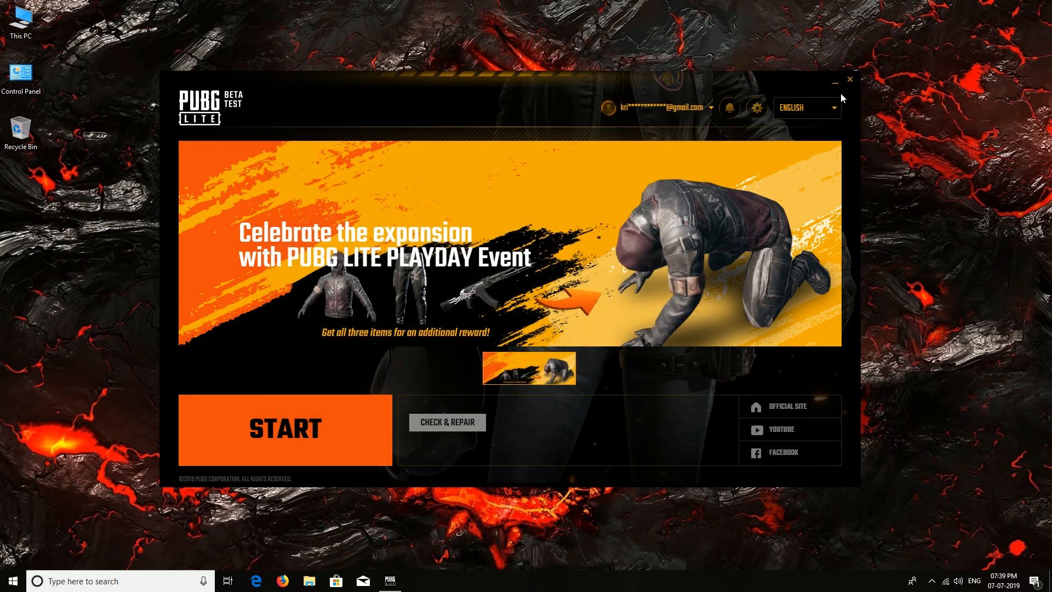
click(849, 79)
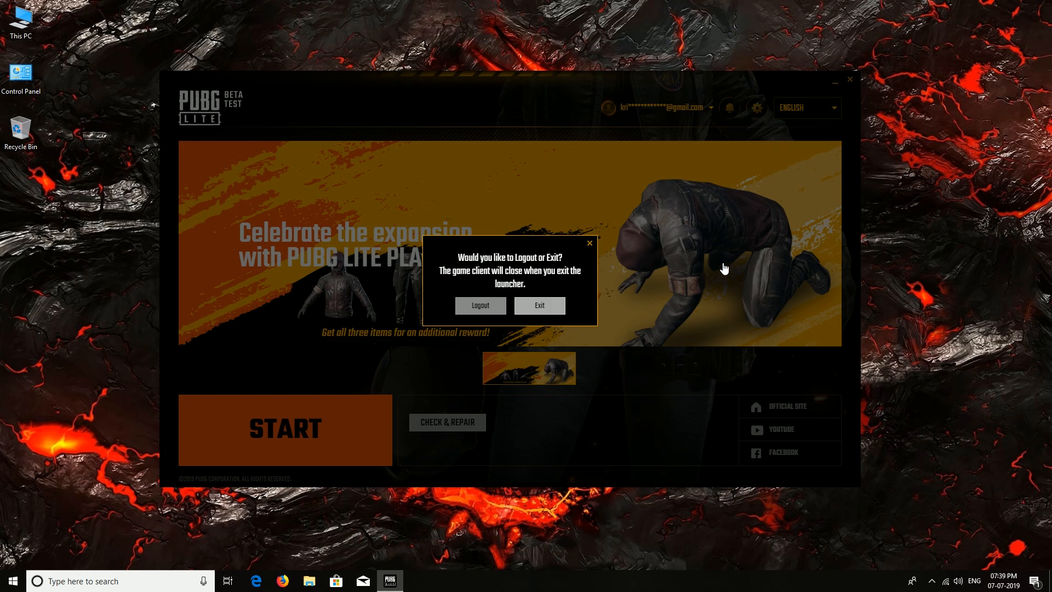
click(539, 305)
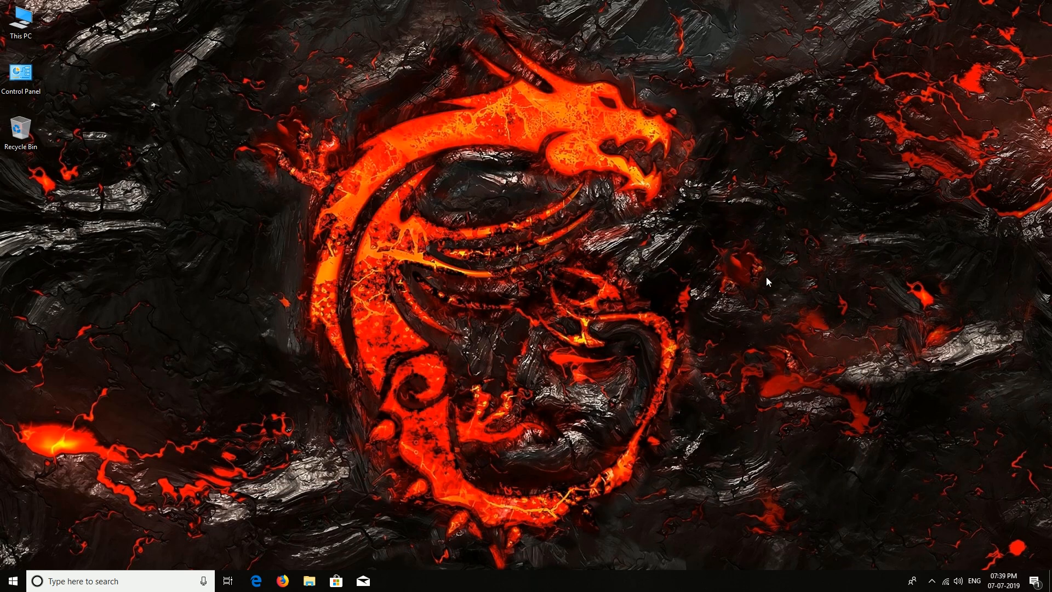
mouse_move(944, 578)
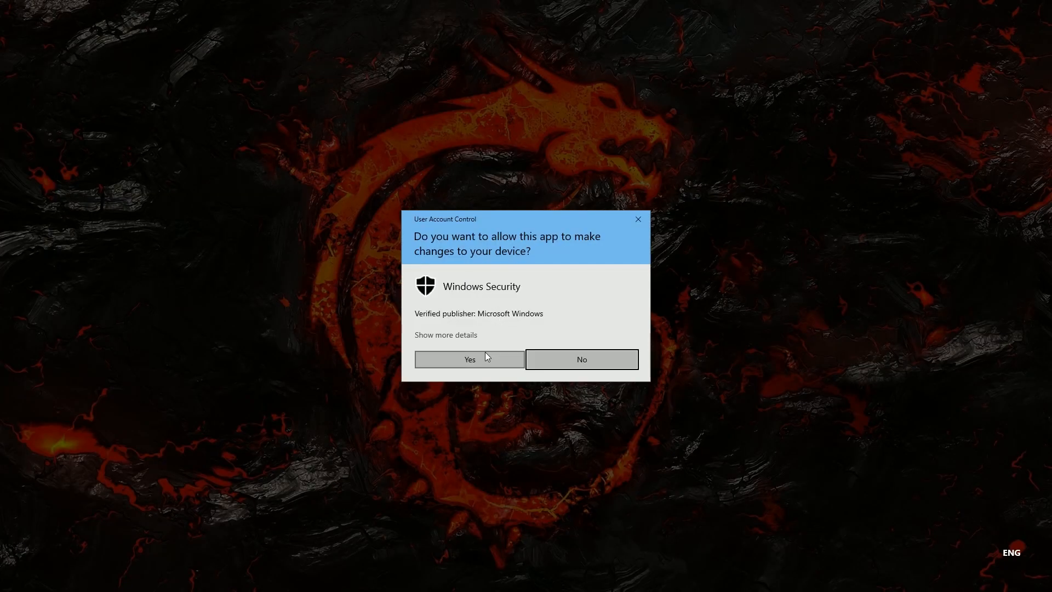
Step: Approve Windows Security's permission prompt and scroll virus protection settings down to Exclusions
click(469, 359)
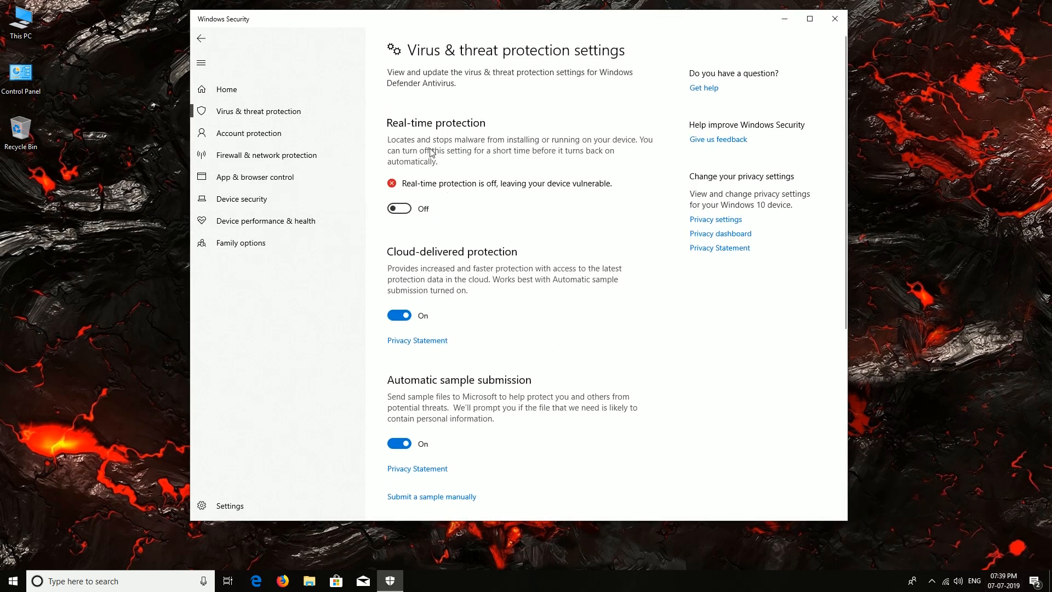
scroll(down, 3)
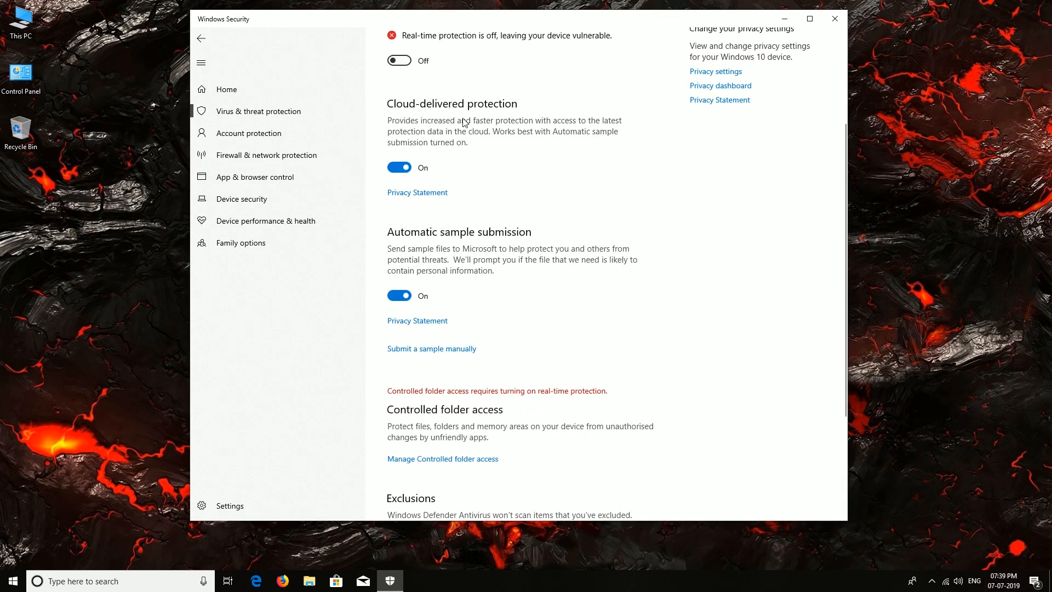
mouse_move(613, 128)
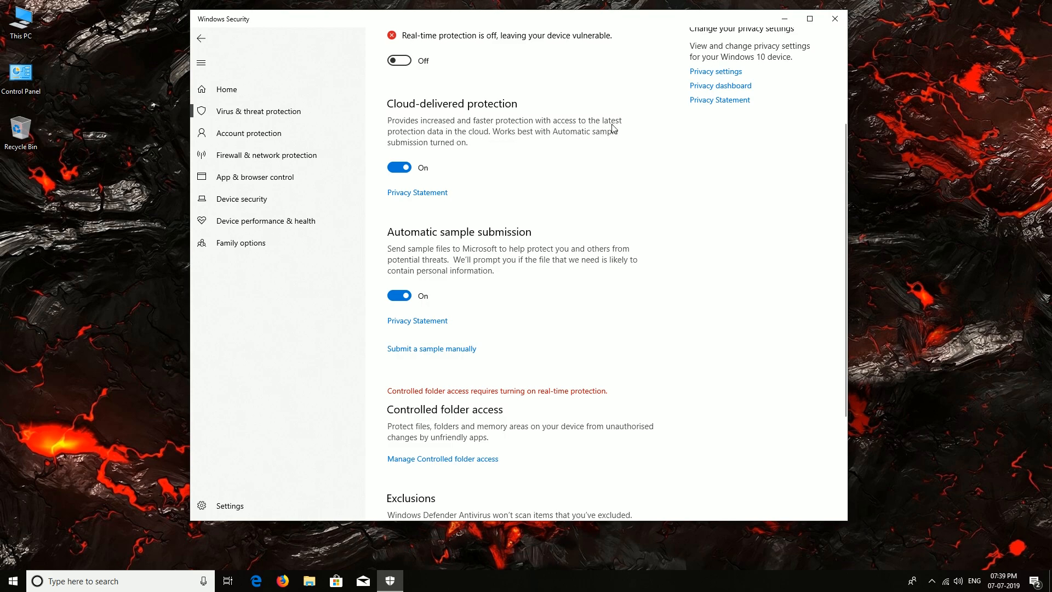
scroll(down, 3)
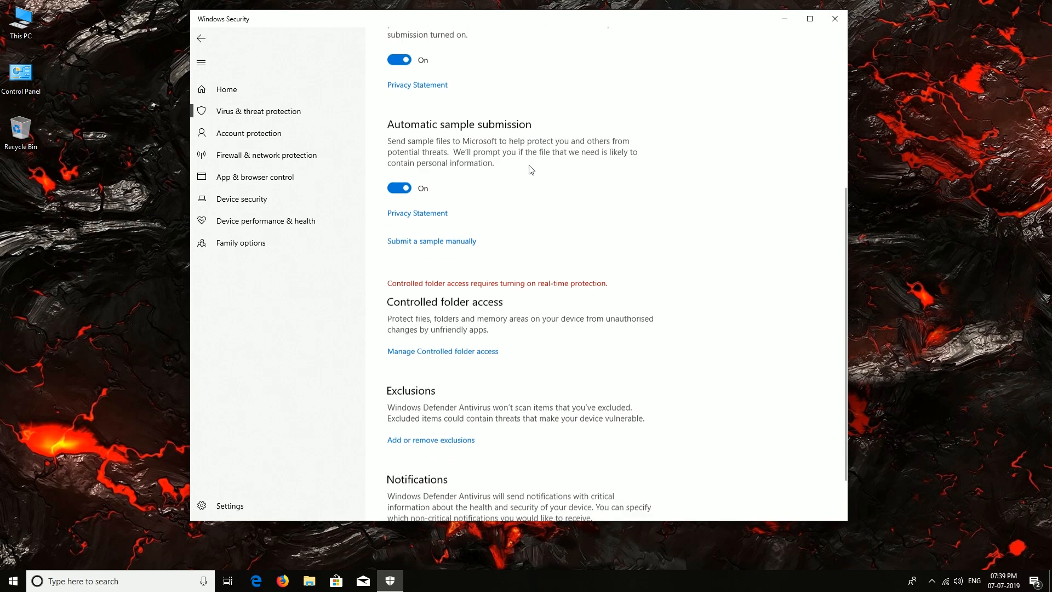
scroll(down, 3)
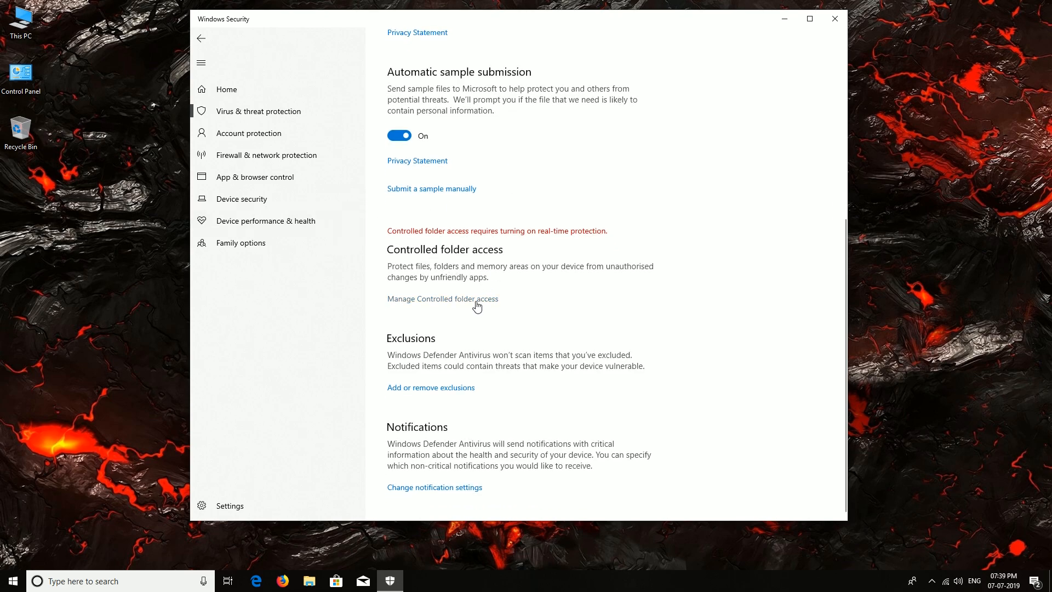
mouse_move(452, 391)
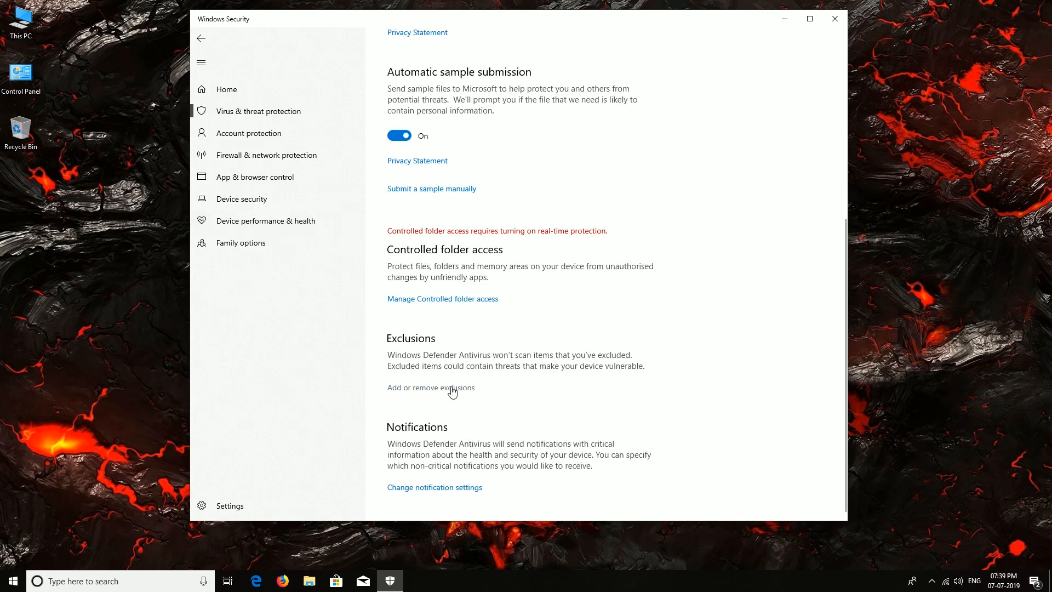
Step: Review the D:\PUBGLite and F:\PUBGLite exclusions, then return Home to App & browser control
click(430, 388)
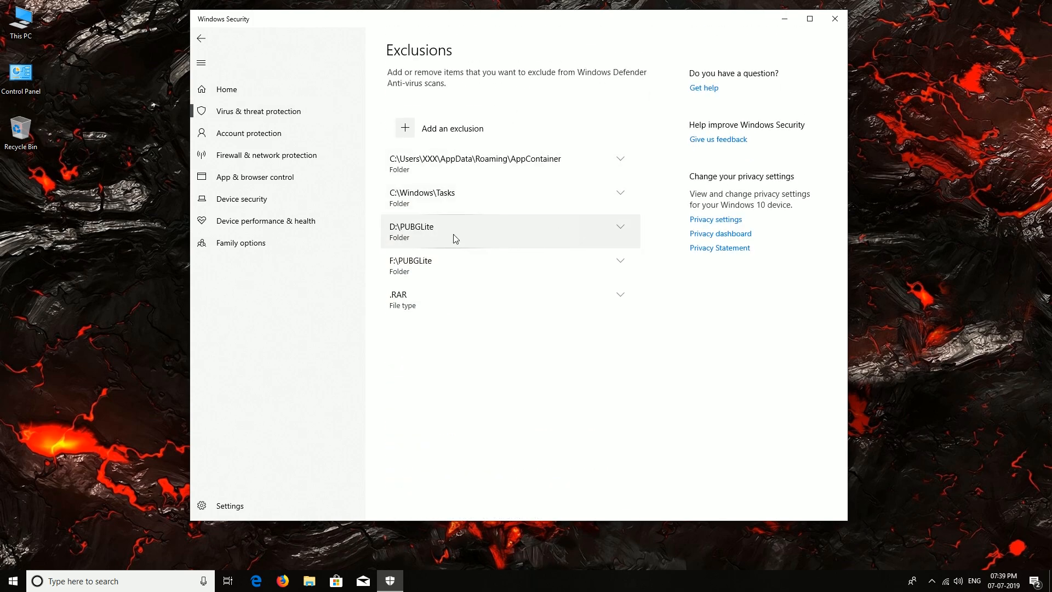
click(509, 231)
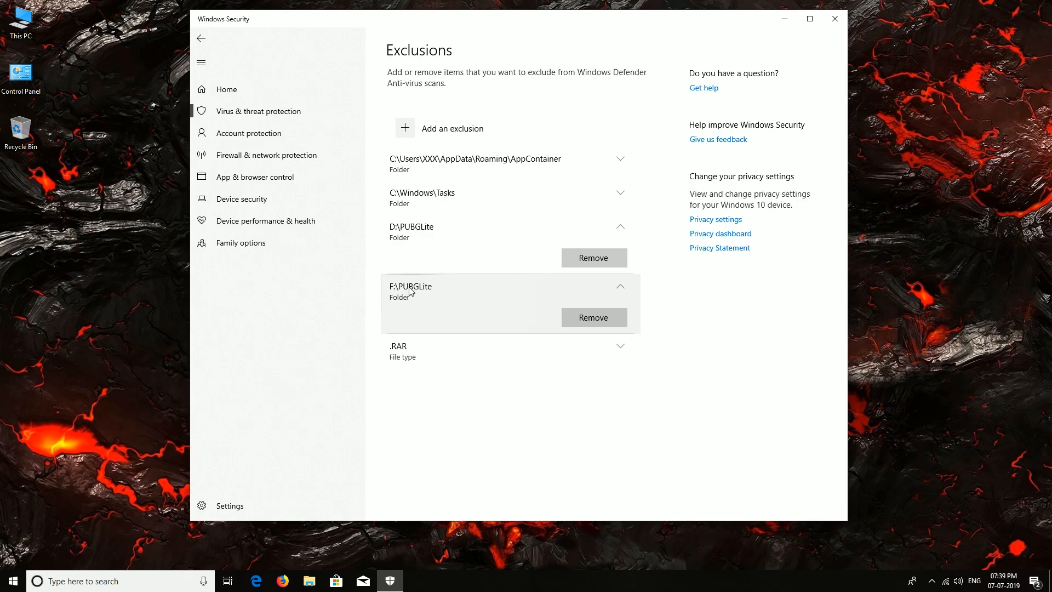
mouse_move(437, 260)
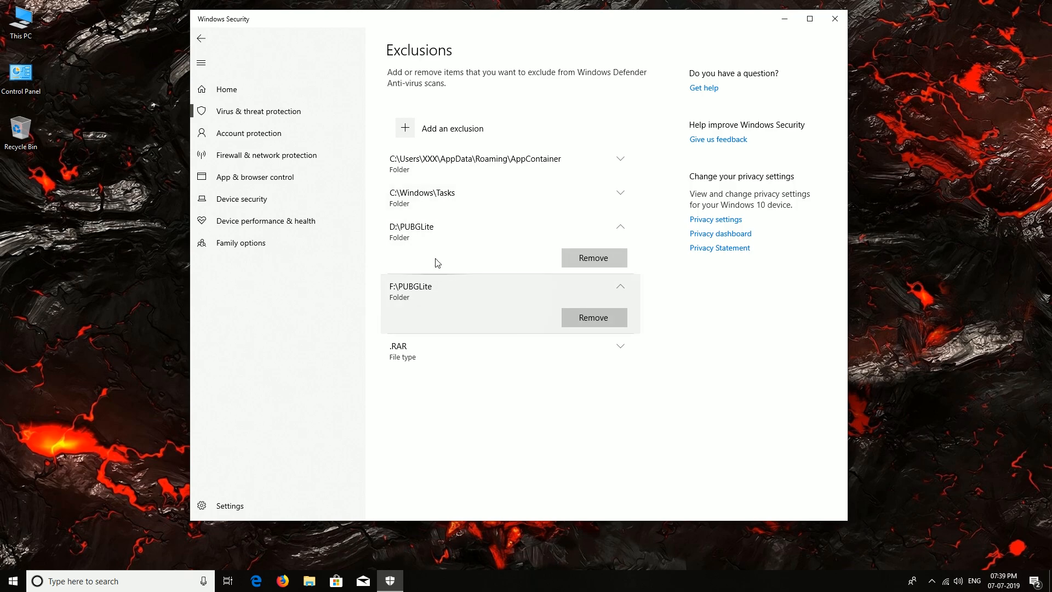
click(201, 39)
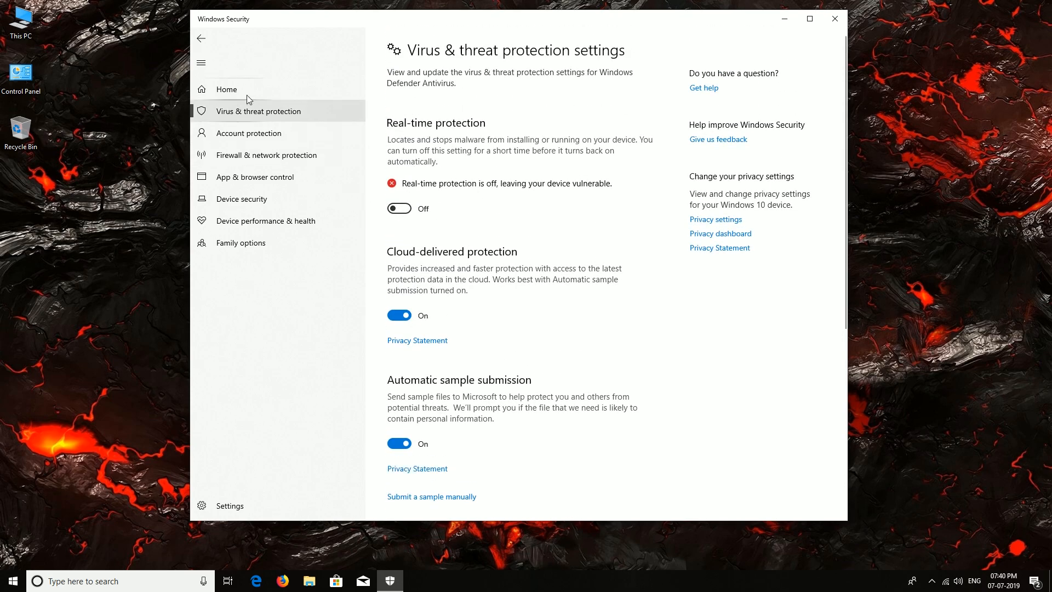
click(202, 38)
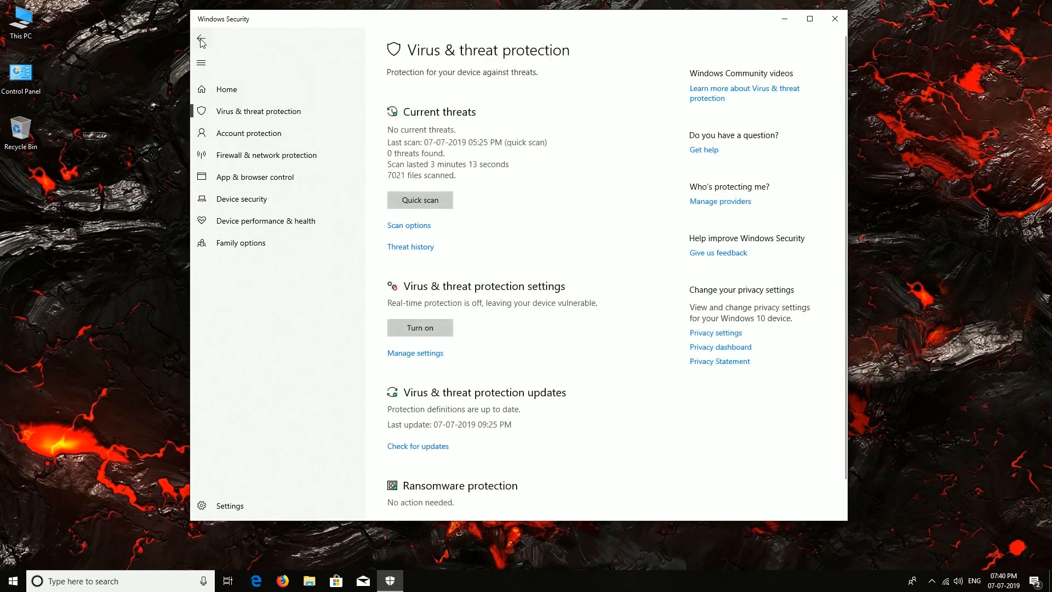
click(202, 40)
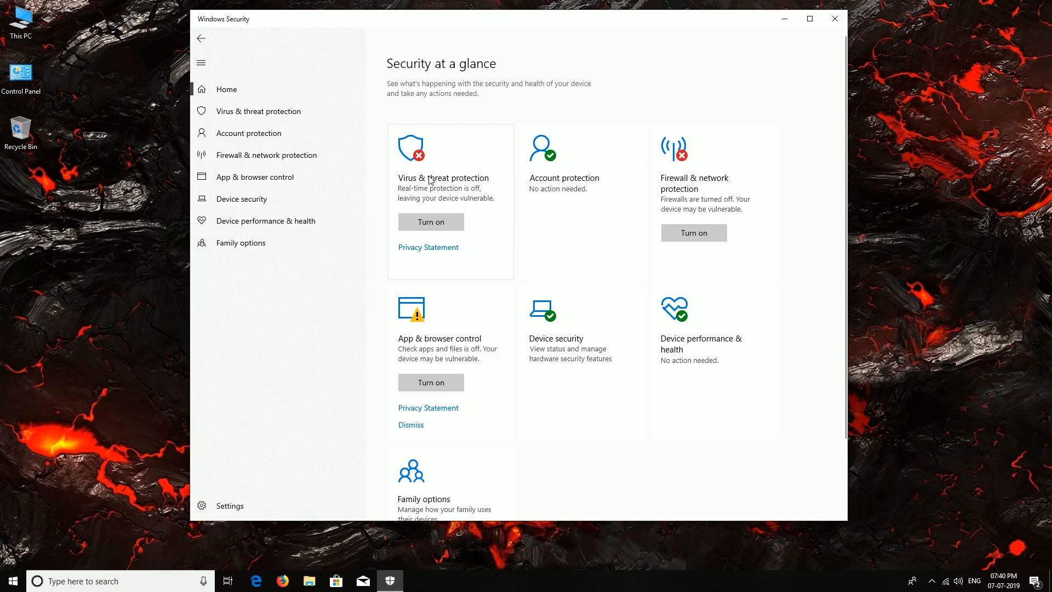
mouse_move(538, 293)
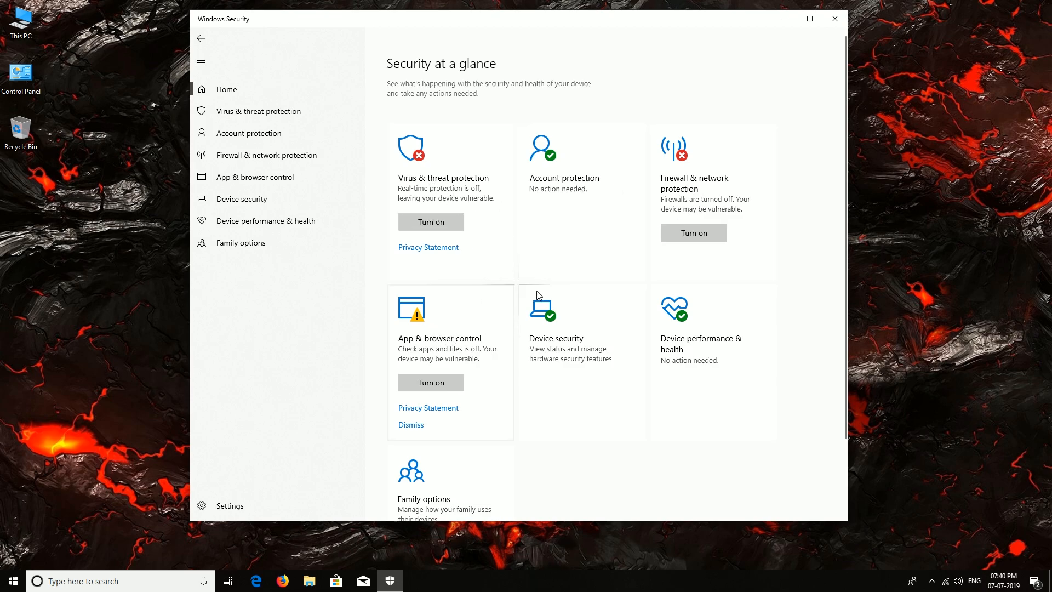
mouse_move(463, 342)
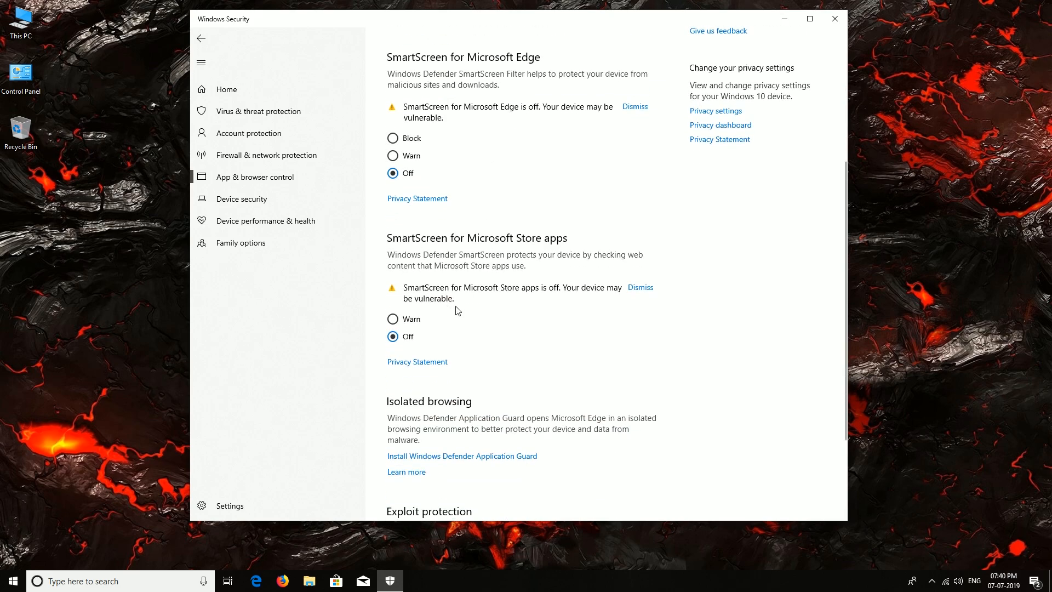
scroll(down, 3)
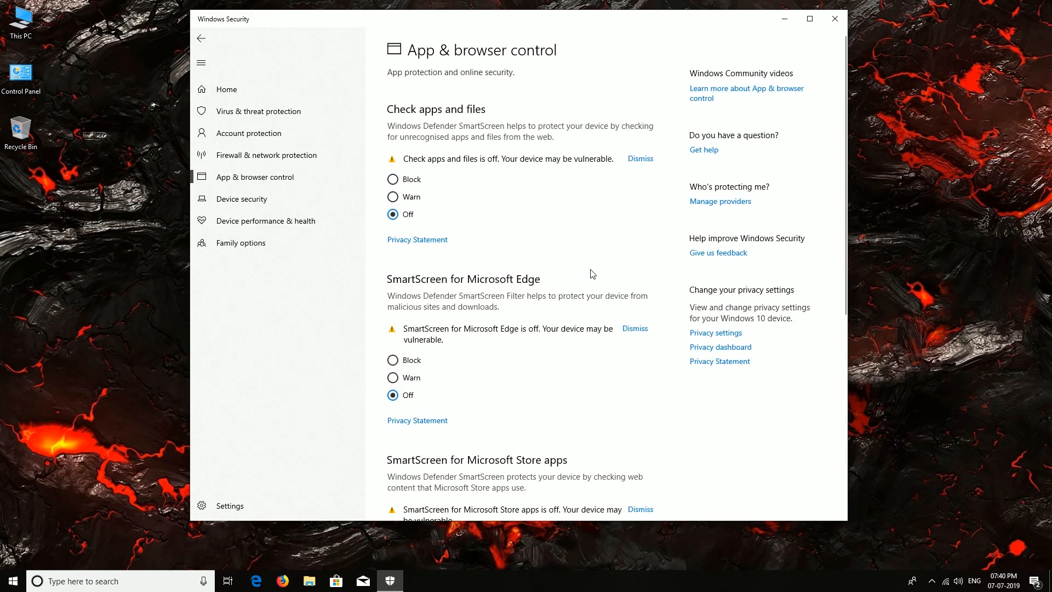
Step: Close Windows Security, approve the PUBG Launcher prompt, and log in to Facebook as 'kris'
click(834, 19)
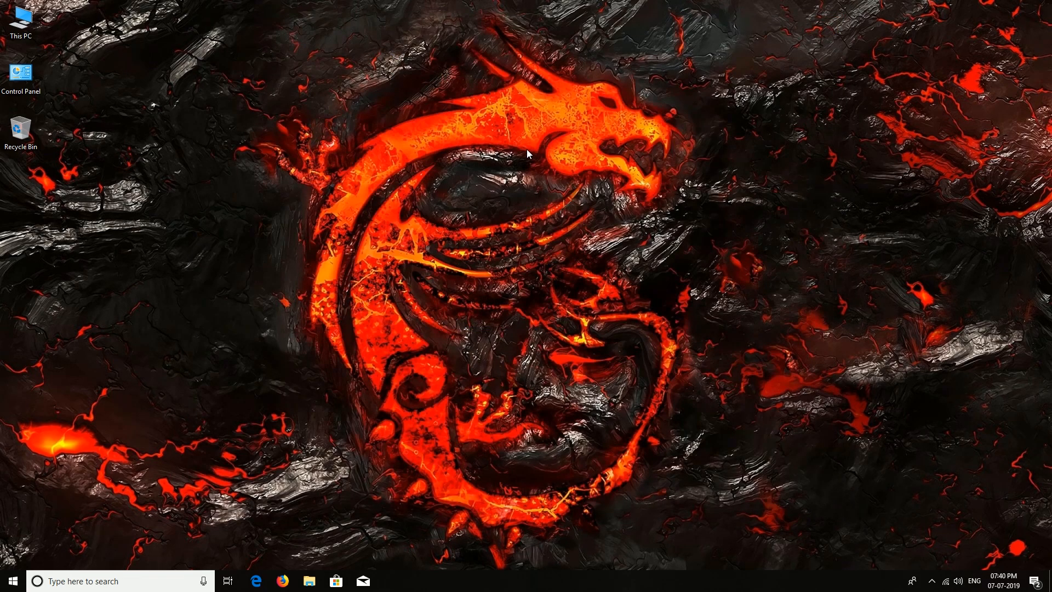
mouse_move(355, 519)
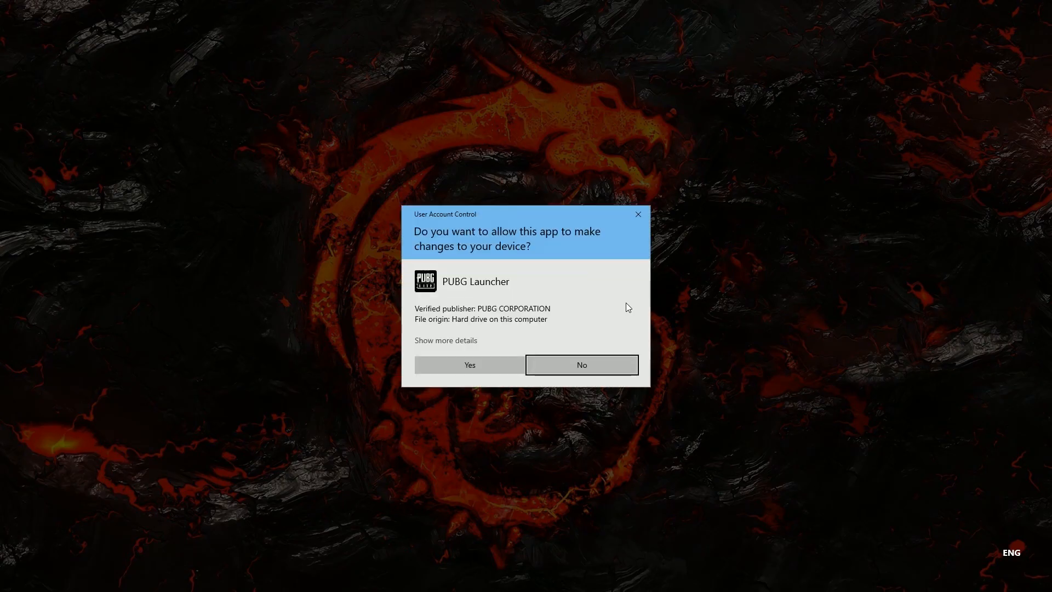
click(581, 364)
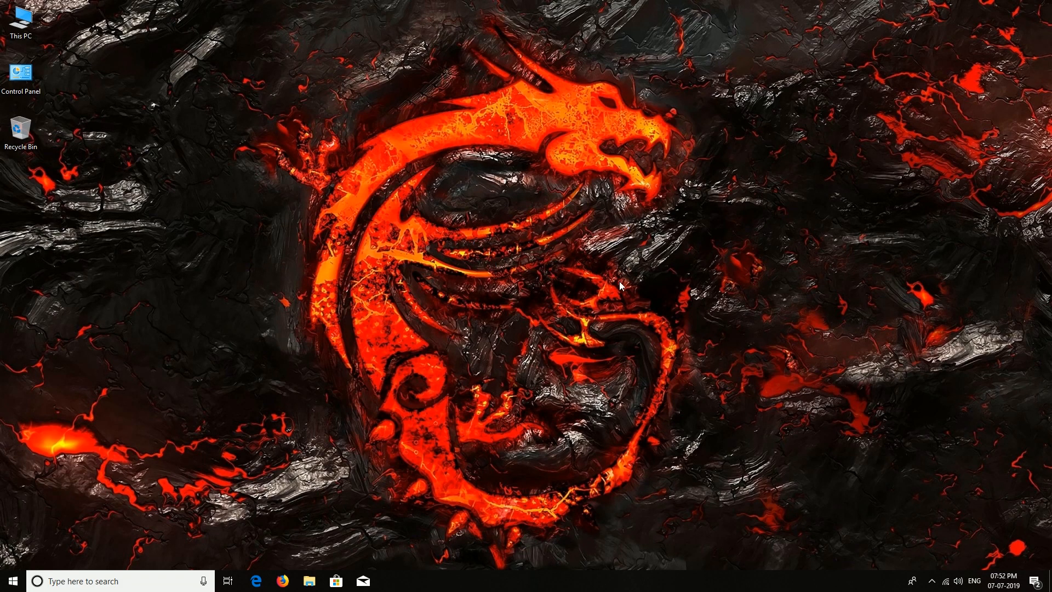
click(389, 581)
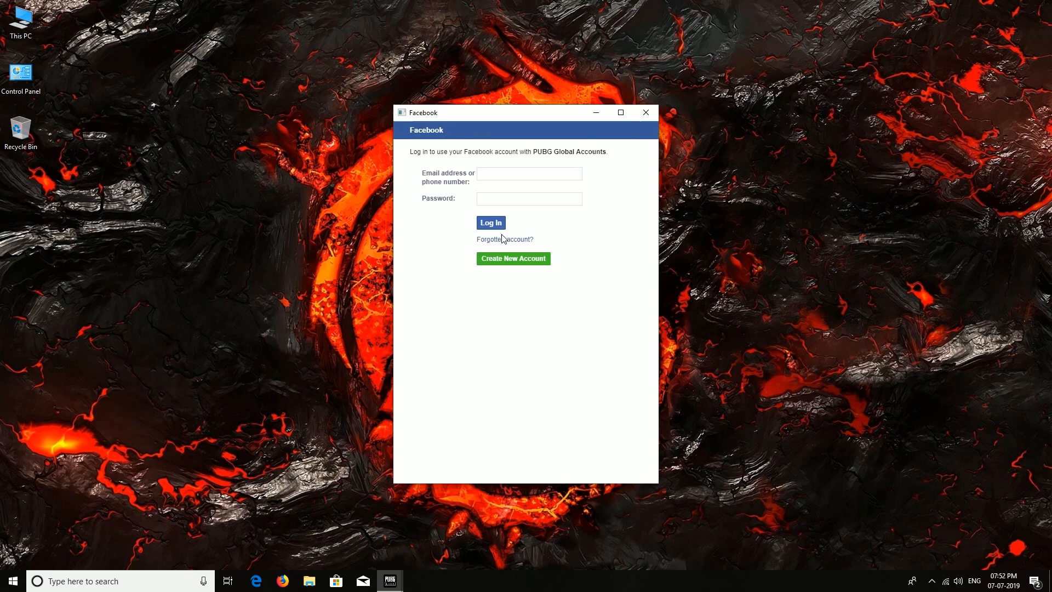
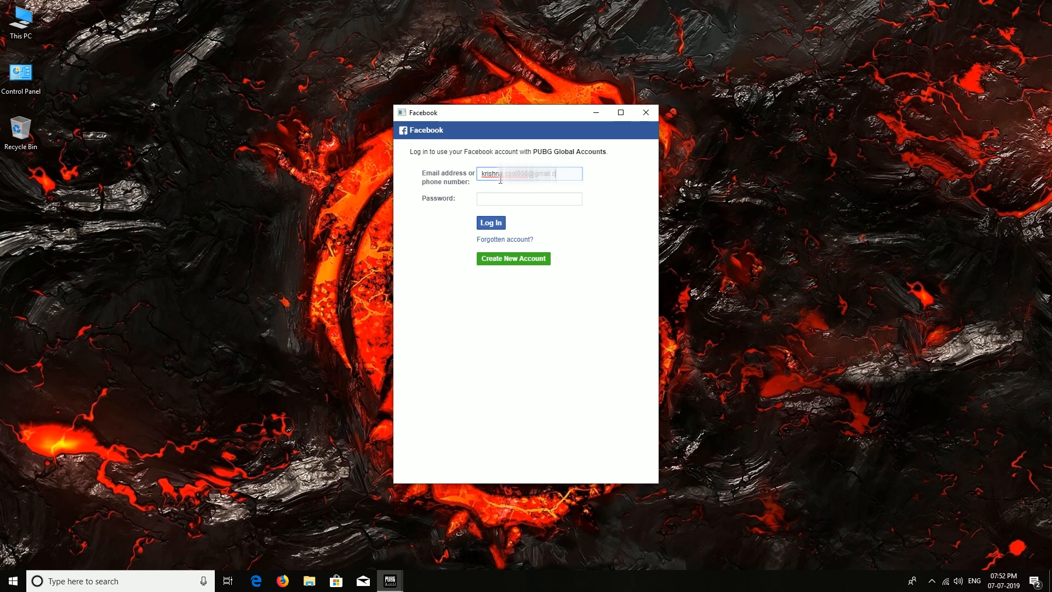
click(529, 199)
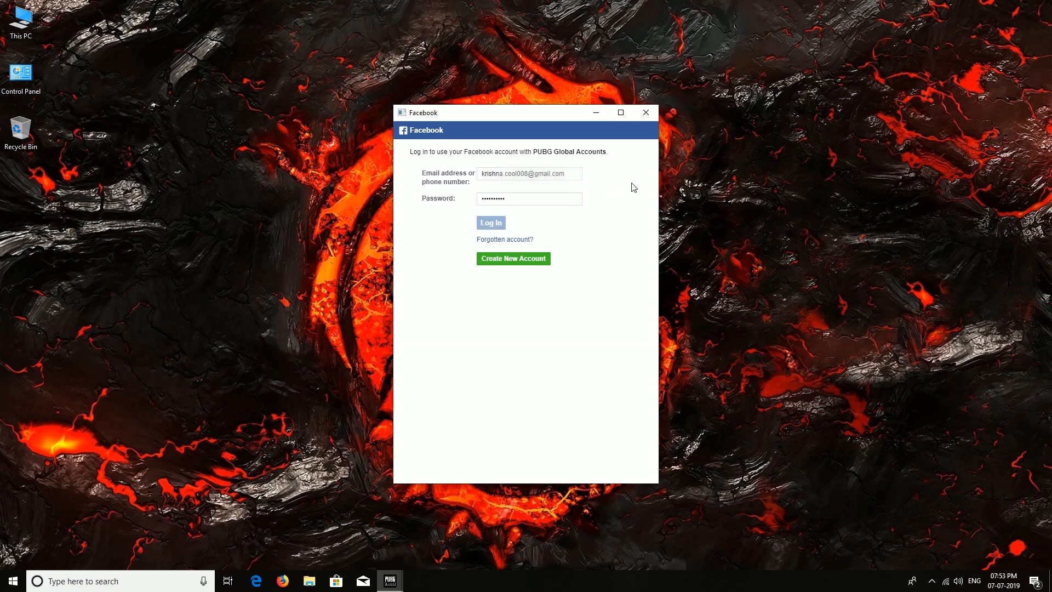
mouse_move(595, 183)
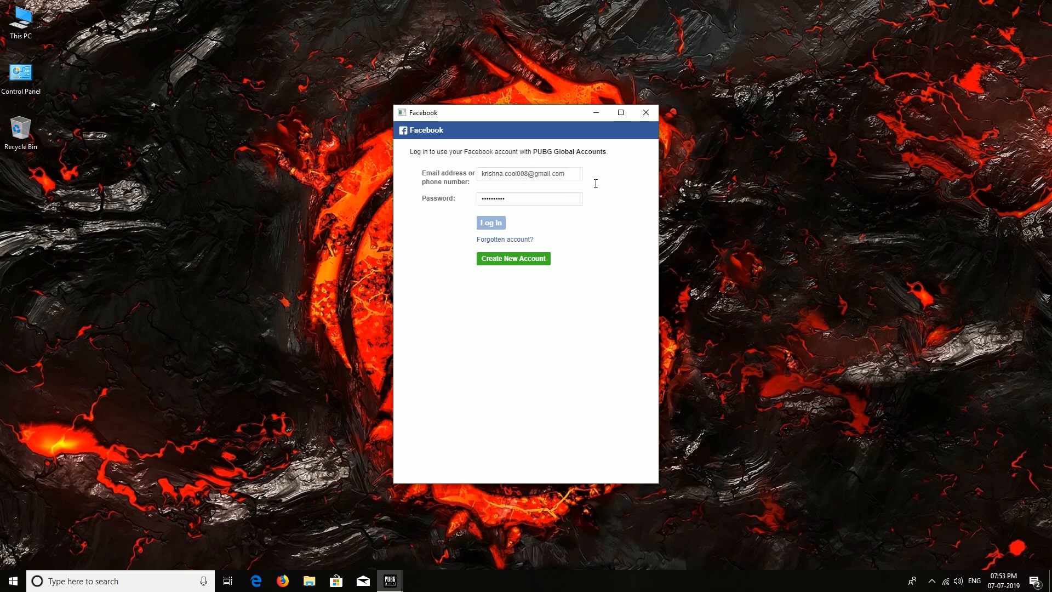
click(491, 222)
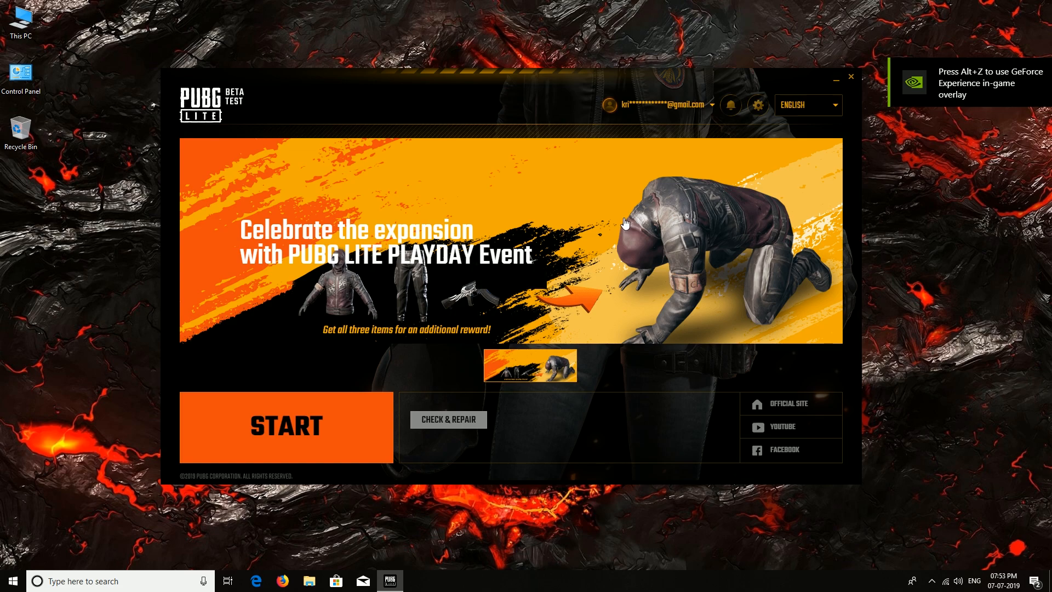
mouse_move(460, 430)
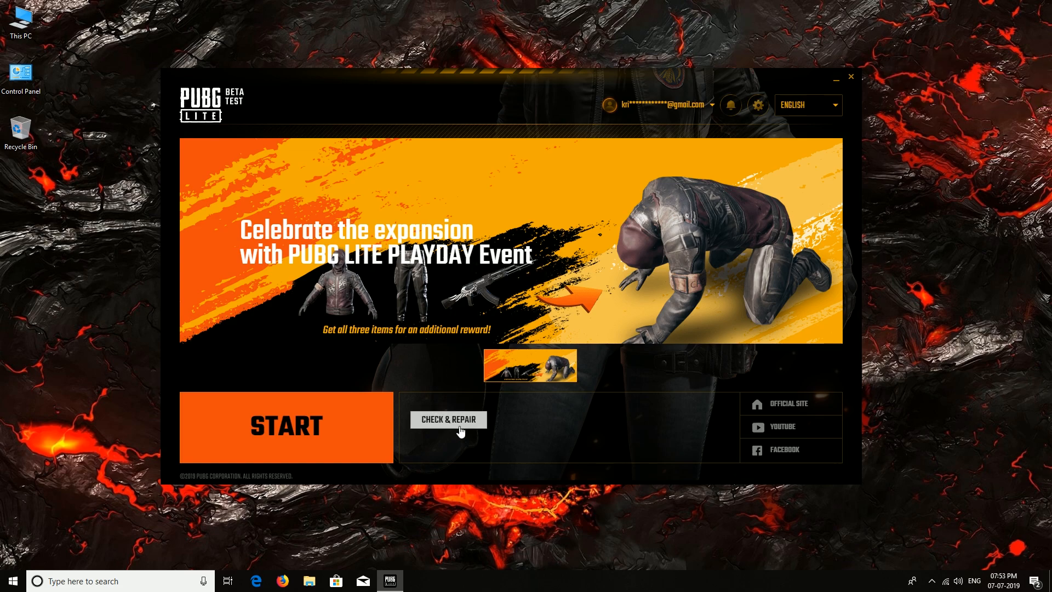
Step: Repair the game files, start PUBG Lite, and accept the Safe Mode launch after the crash
click(448, 419)
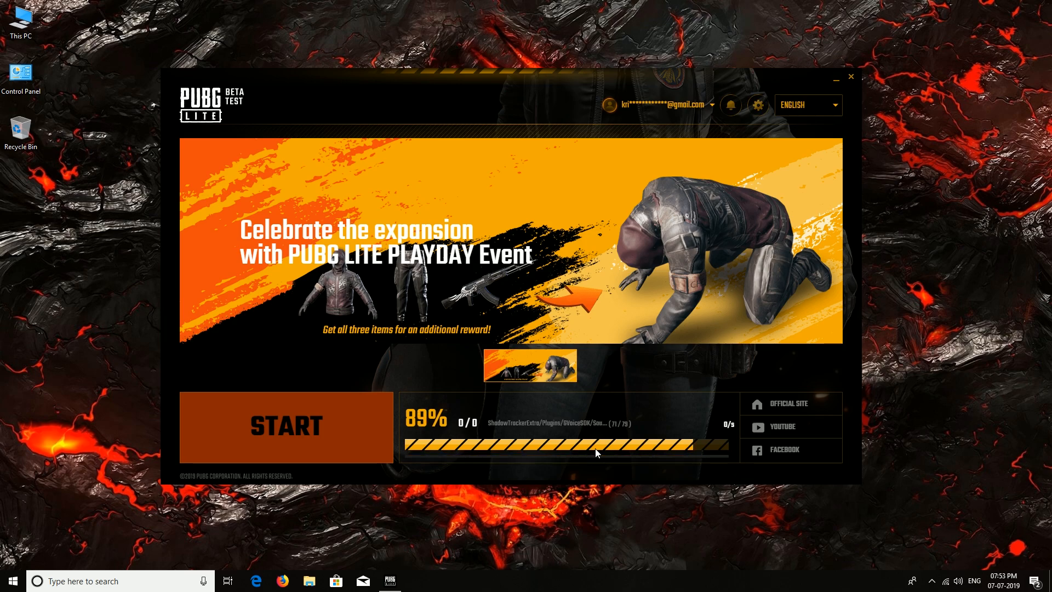
click(287, 426)
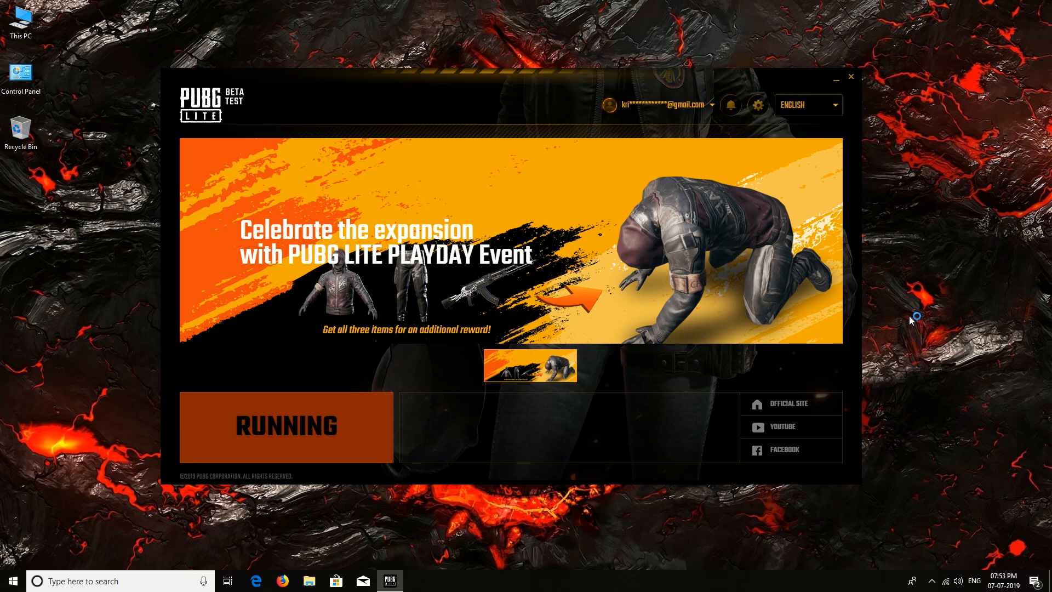
click(850, 77)
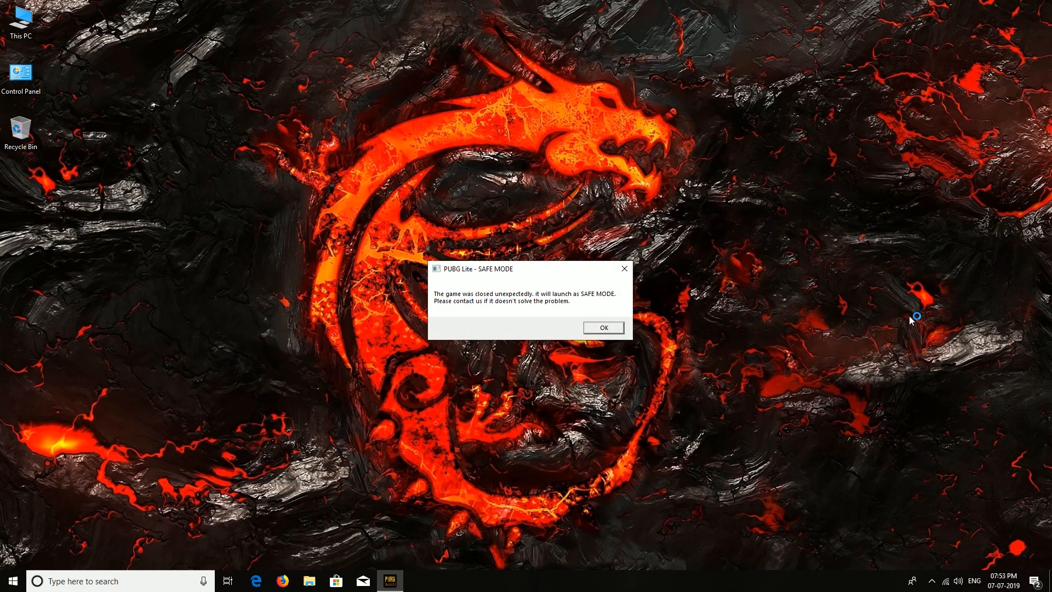
mouse_move(580, 315)
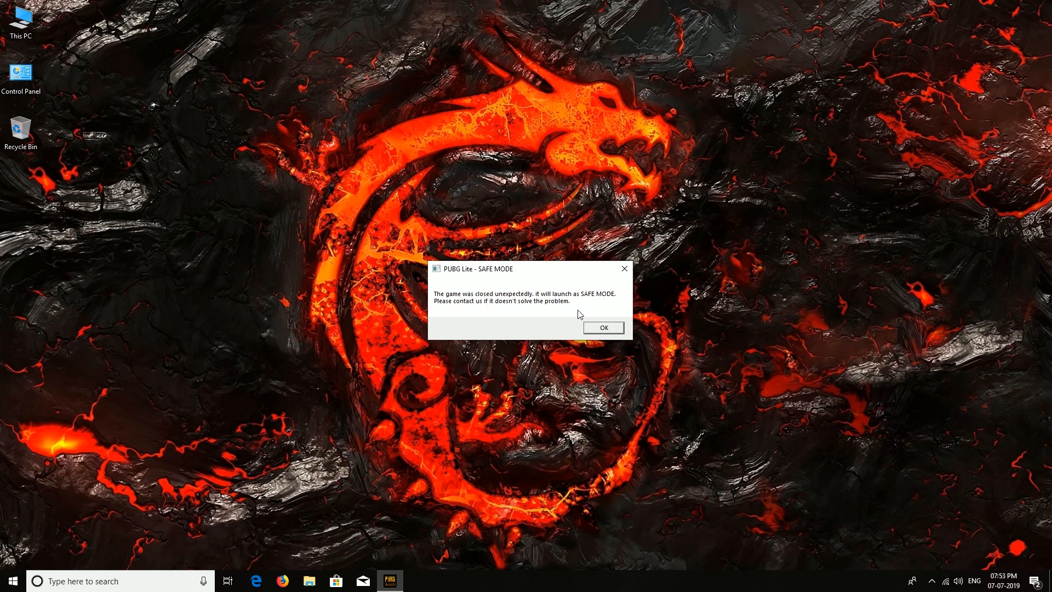
click(604, 327)
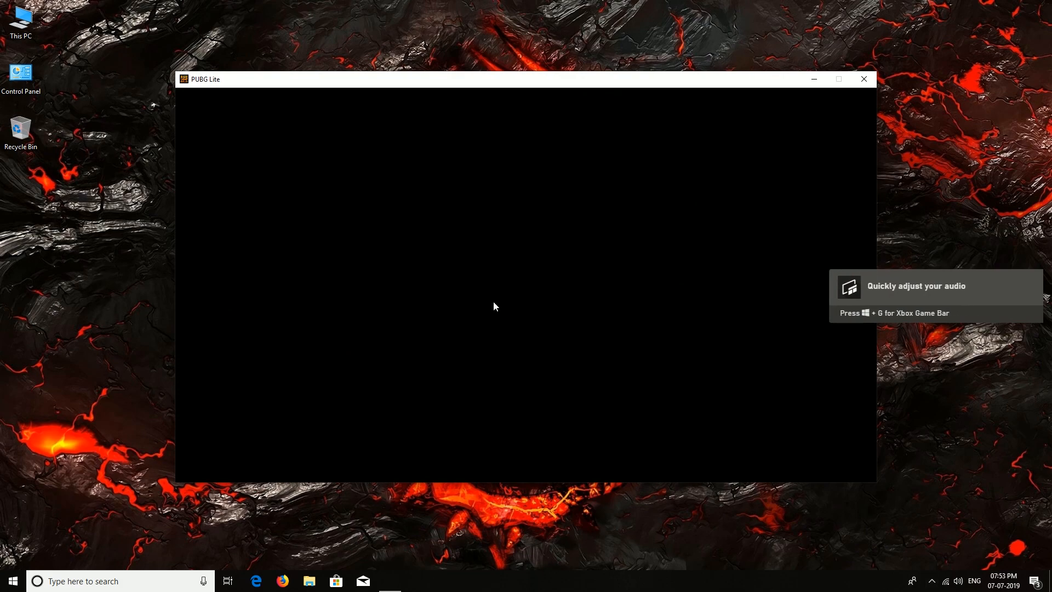
mouse_move(567, 285)
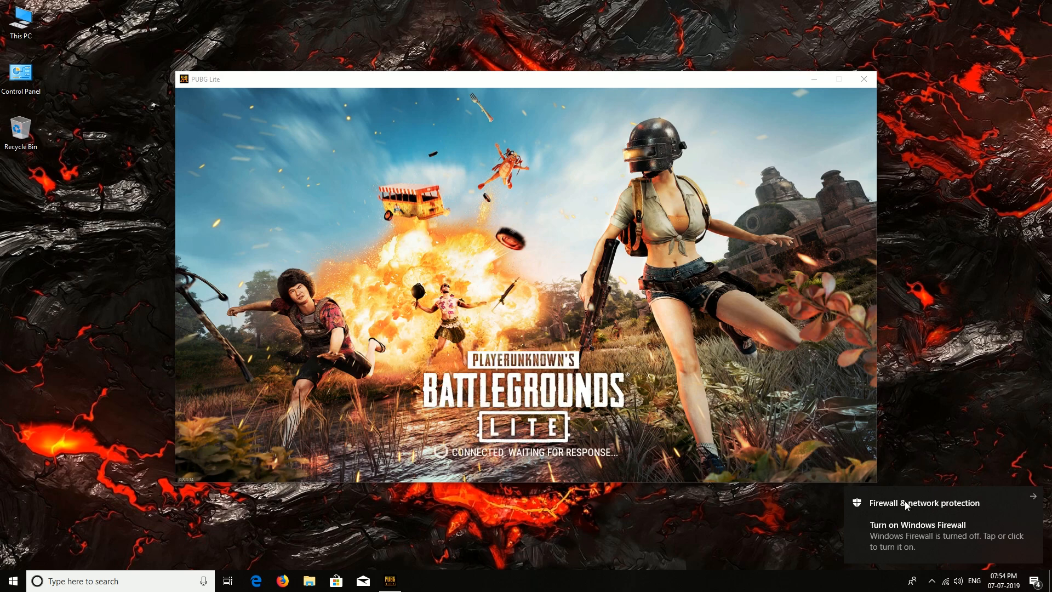
Step: From the firewall alert, open Windows Defender Antivirus protection settings and approve the permission prompt
click(924, 502)
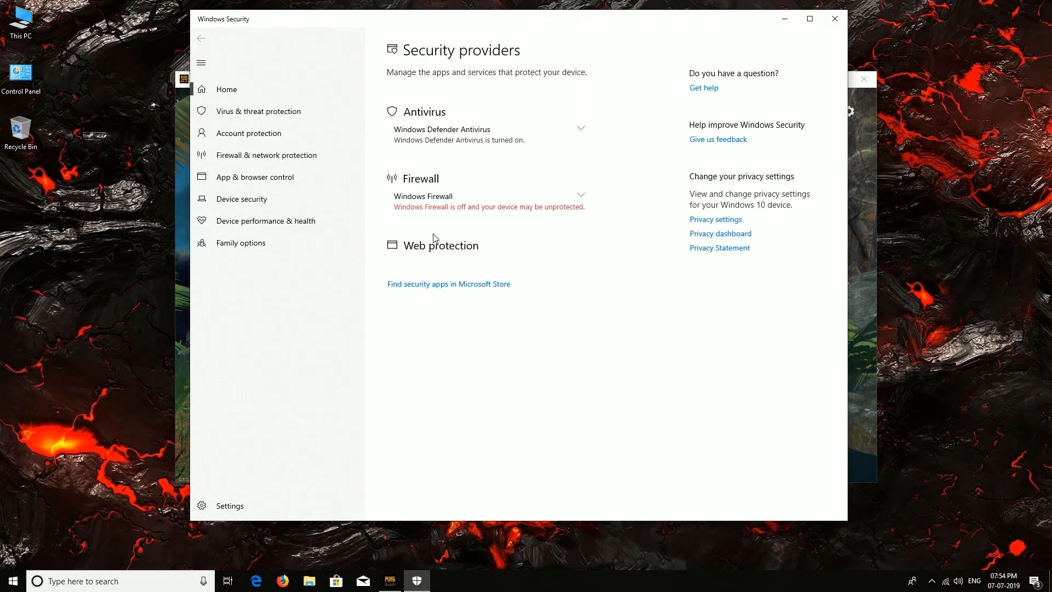
click(580, 129)
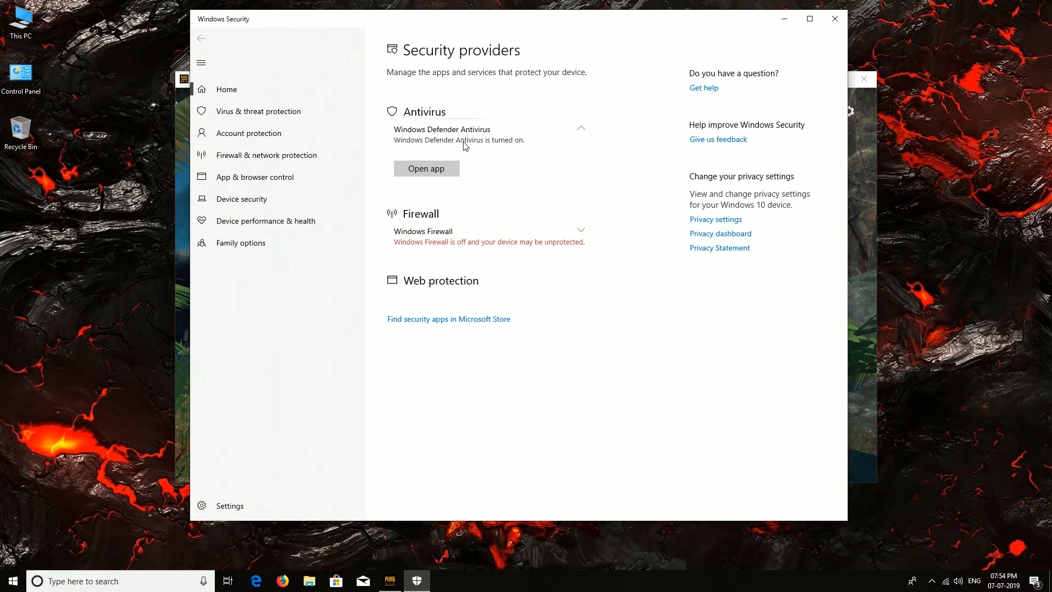
mouse_move(500, 174)
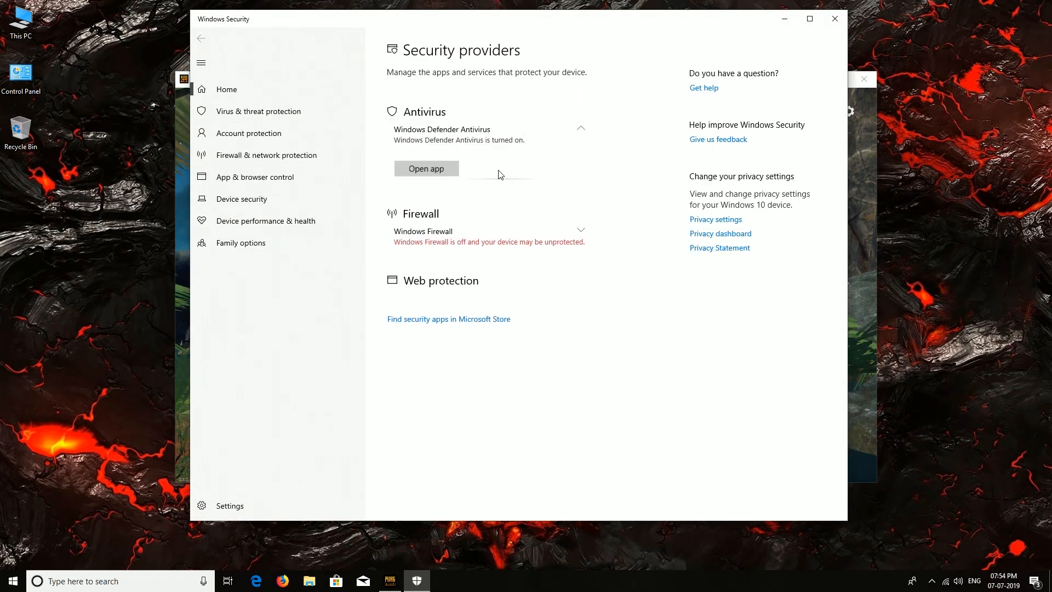
click(258, 111)
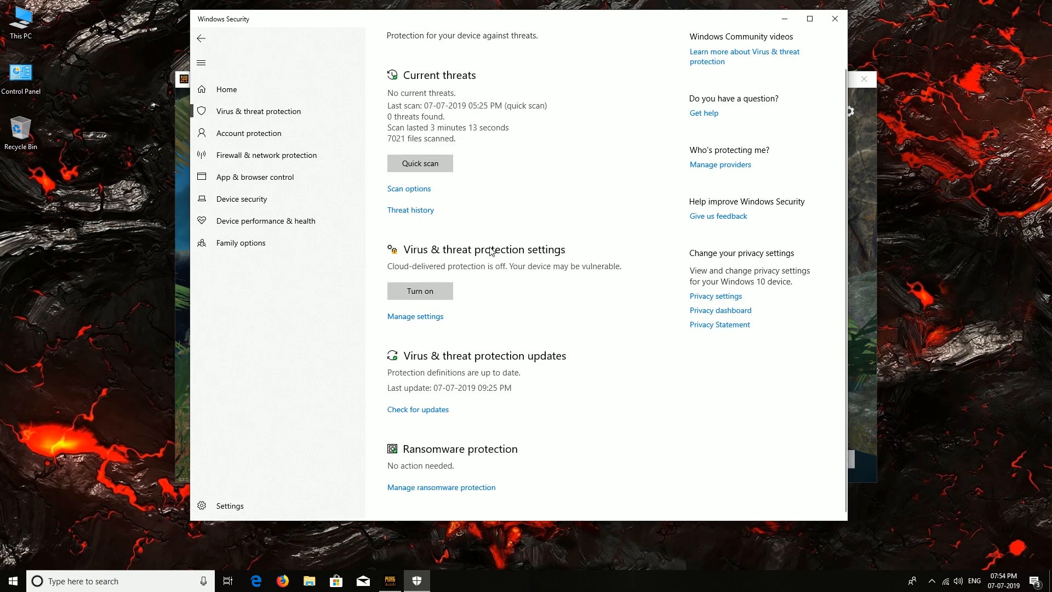
click(415, 316)
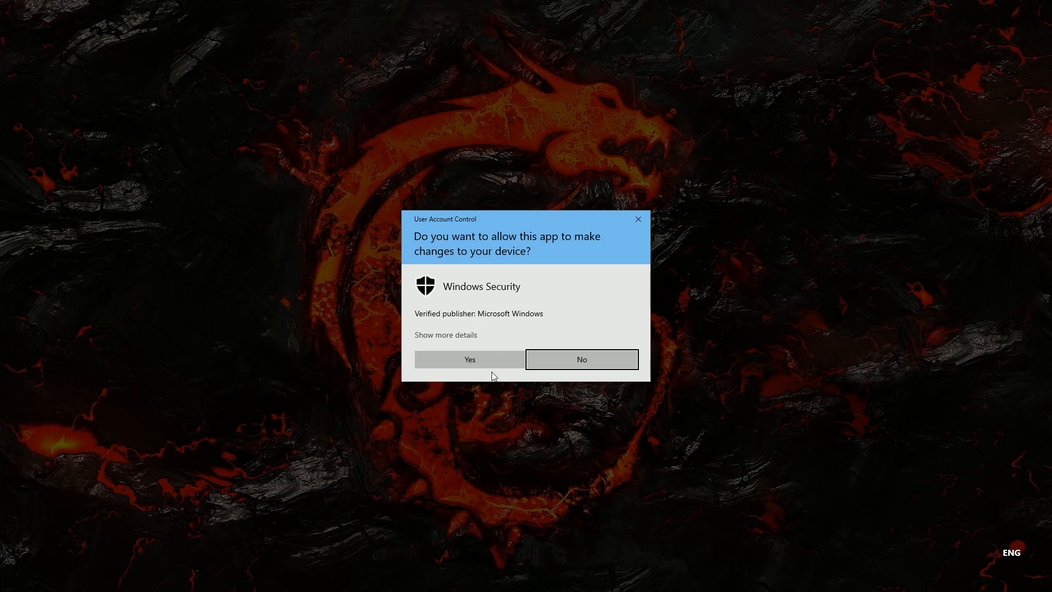
click(469, 360)
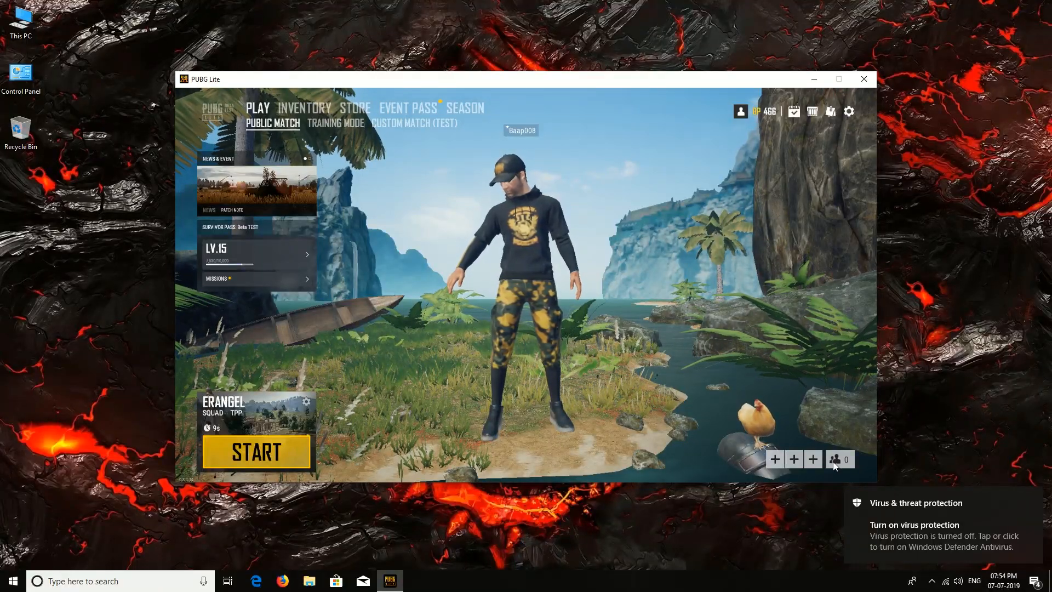
Step: Set PUBG Lite to Full Screen with Max FPS 300, then exit the game to the desktop
key(Escape)
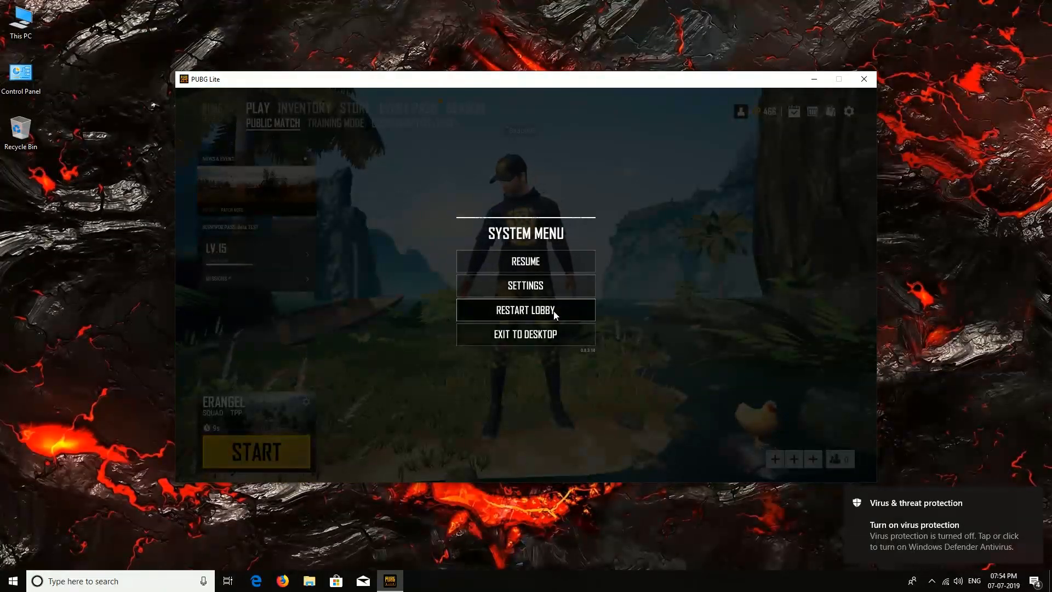
click(525, 286)
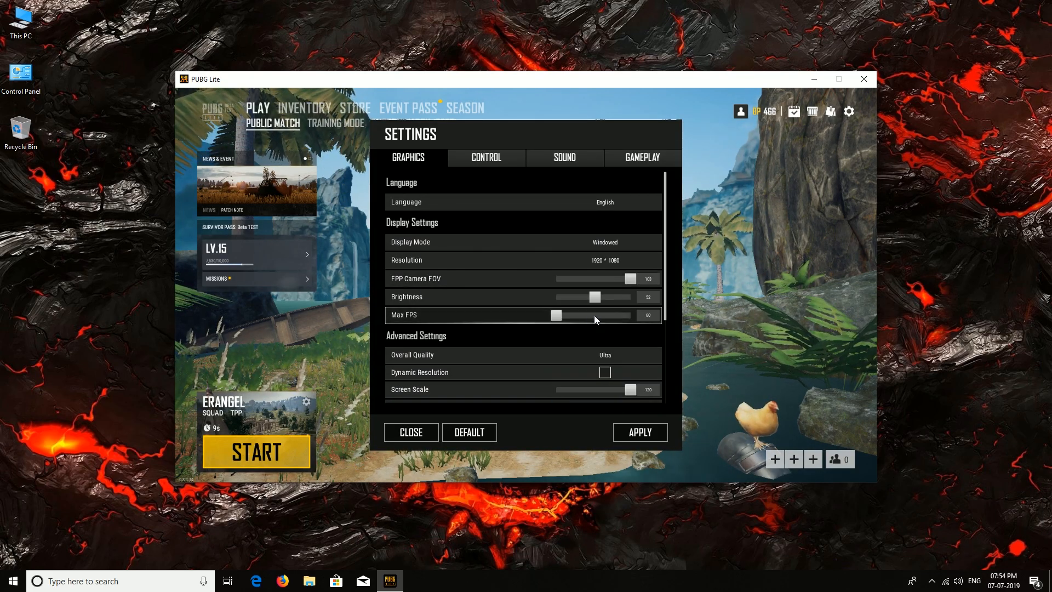
drag(555, 316, 630, 316)
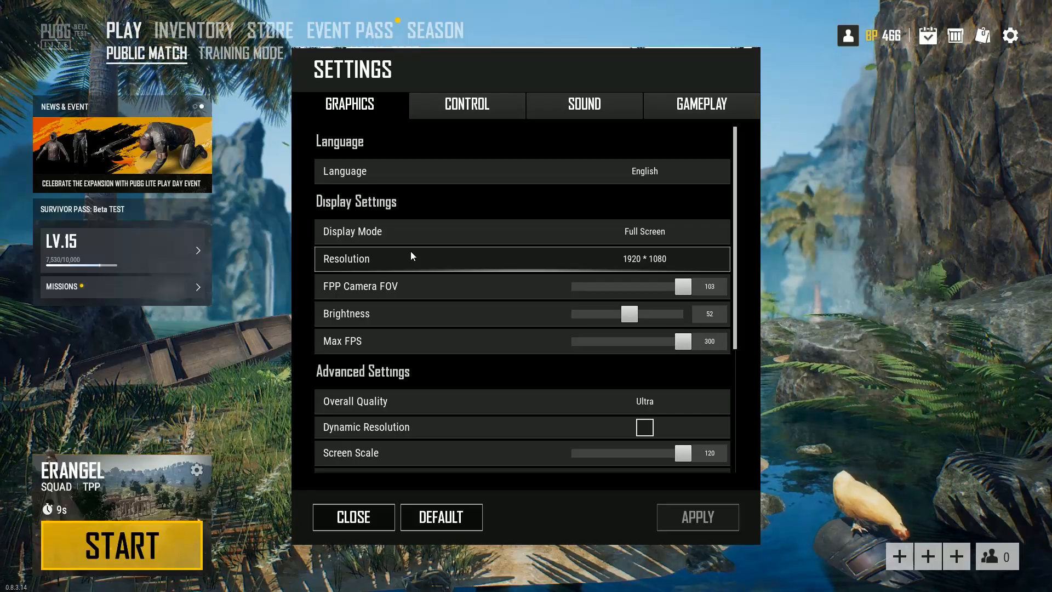
click(354, 517)
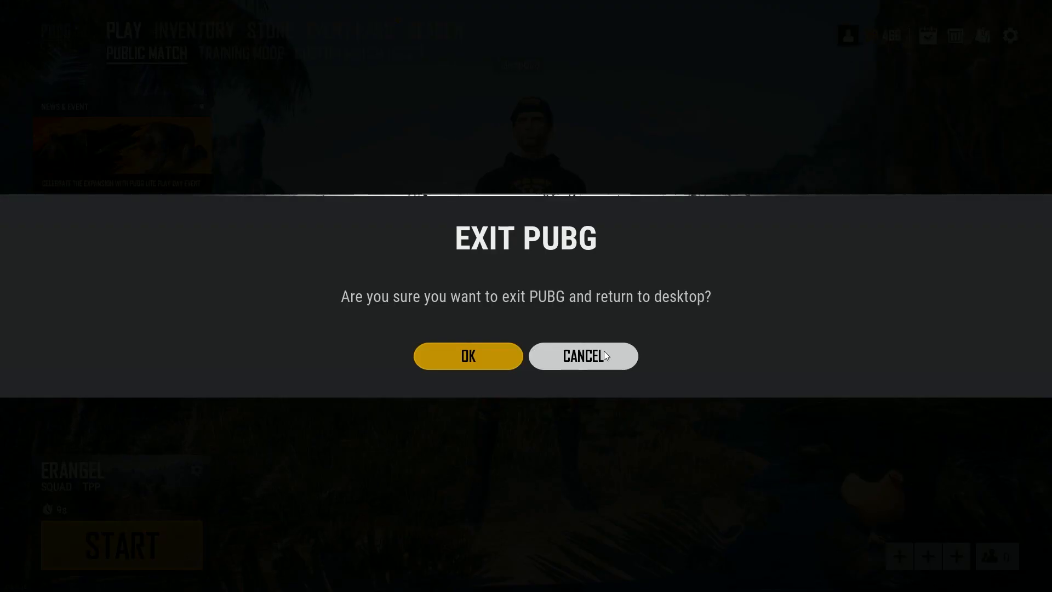
click(468, 356)
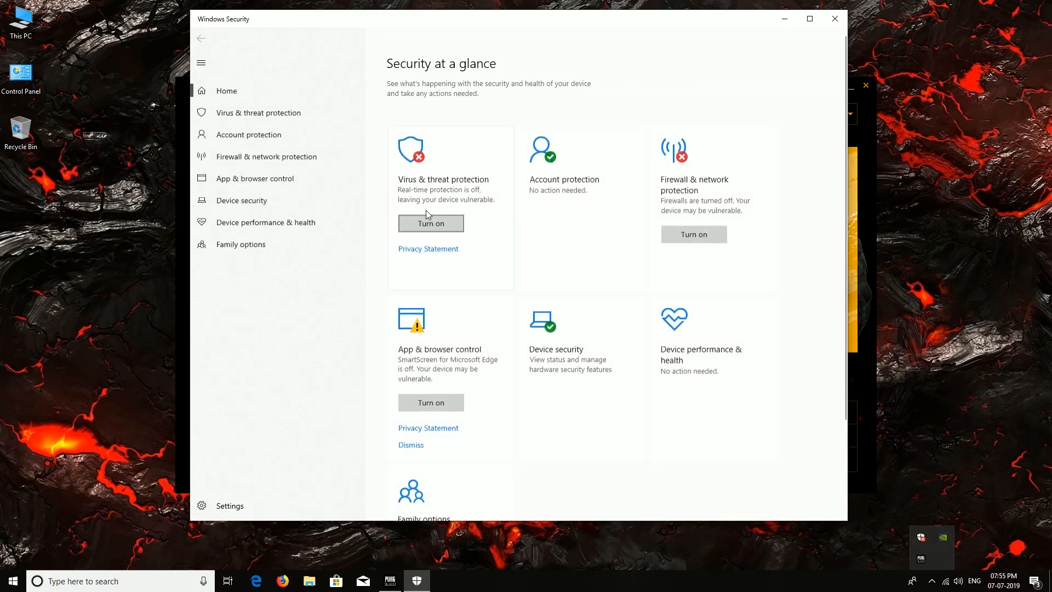
Step: Confirm real-time, cloud-delivered and sample submission protections are off, then close Windows Security
click(443, 179)
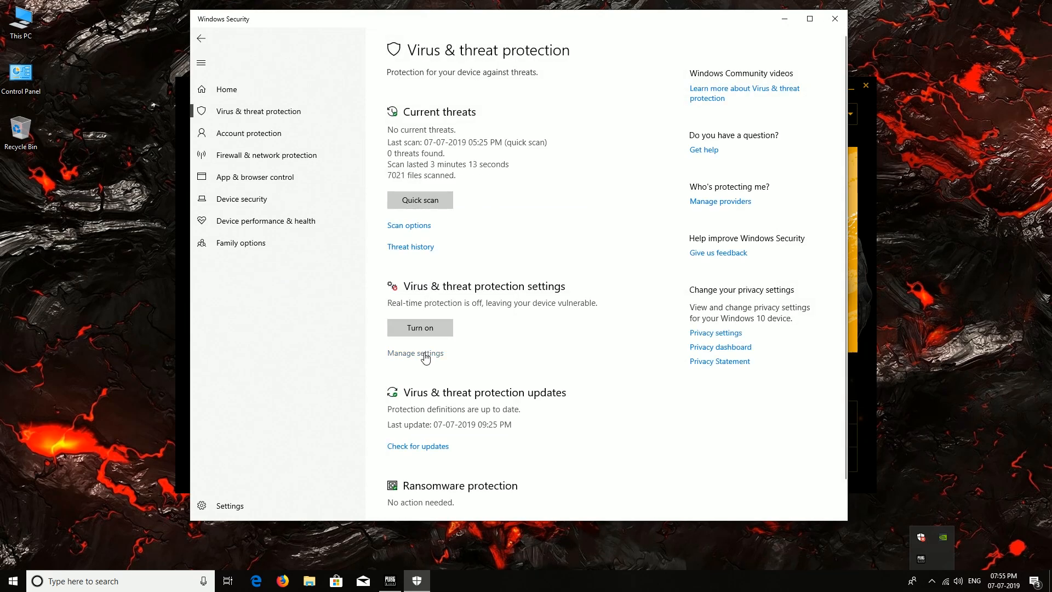
click(414, 353)
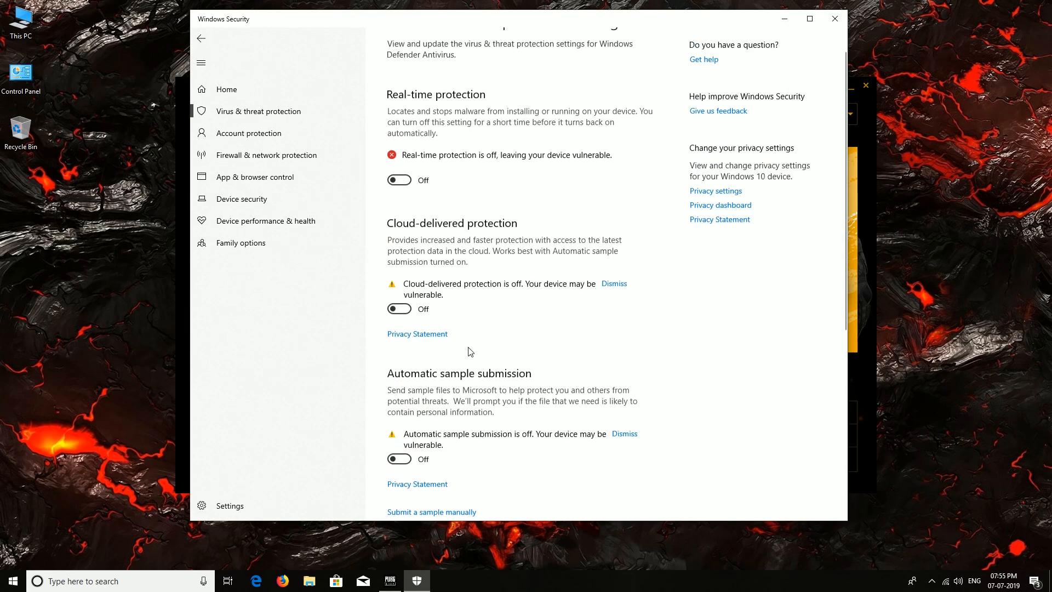
click(389, 581)
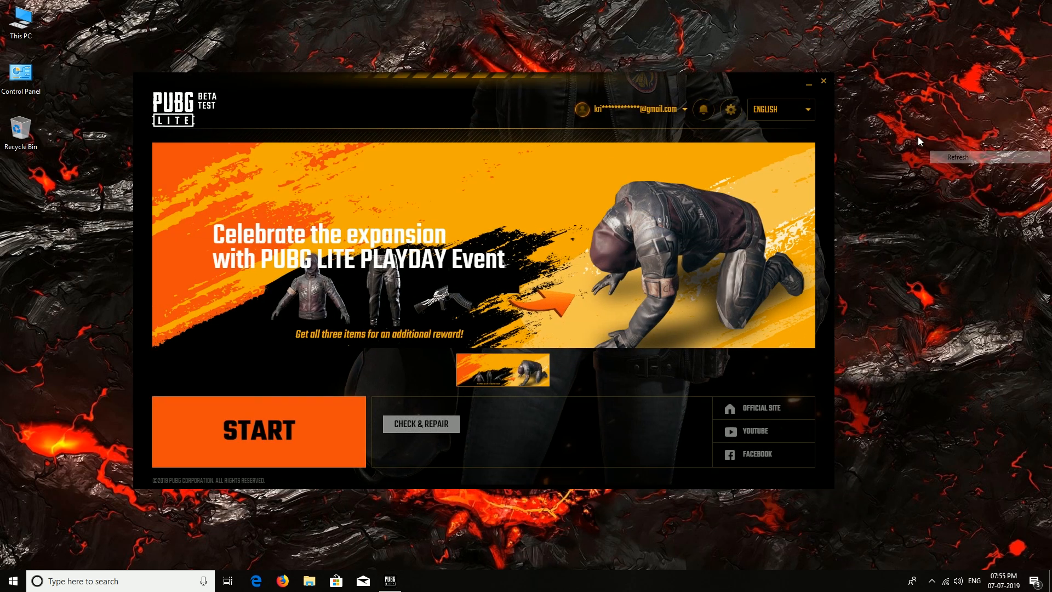
mouse_move(529, 516)
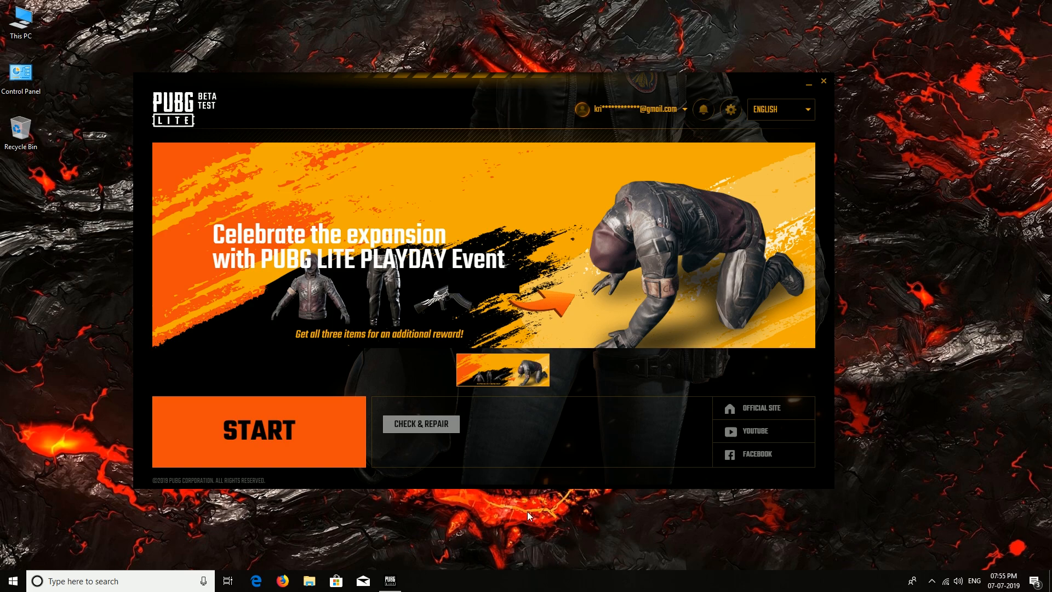
Step: Relaunch PUBG Lite with START in the launcher and dismiss the follow-up prompt
click(259, 431)
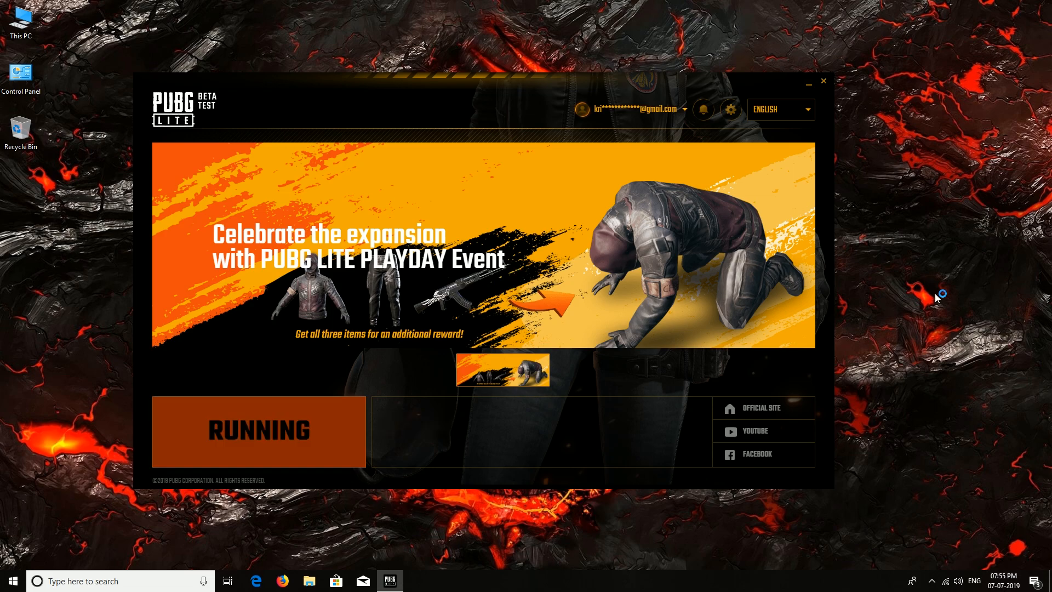
click(823, 81)
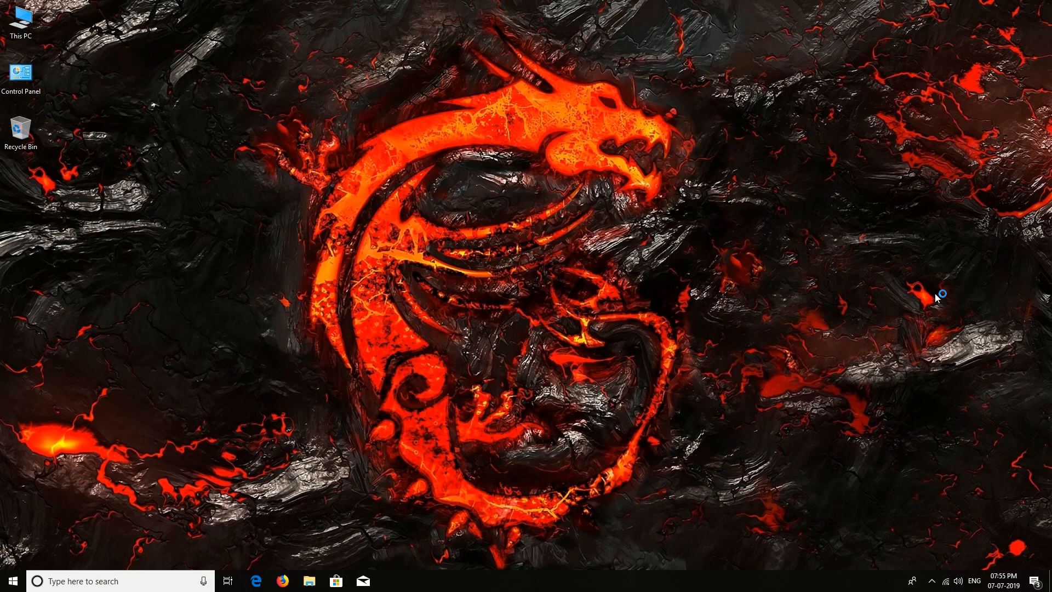